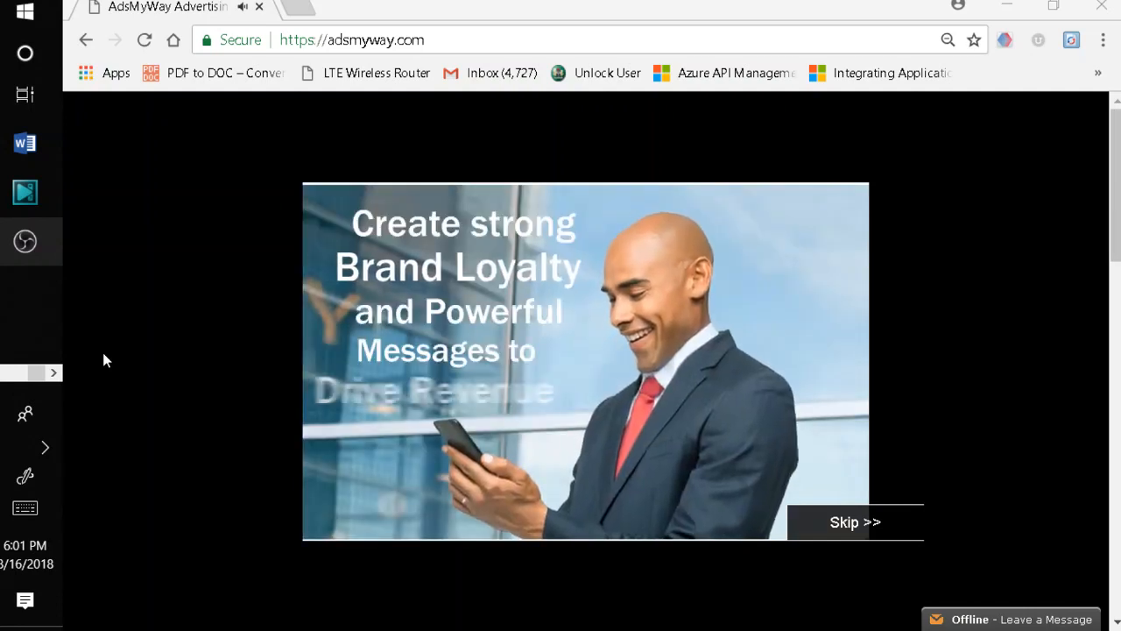
Skip the promotional intro video to reach the AdsMyWay home page
{"action": "left_click", "coordinate": [585, 354]}
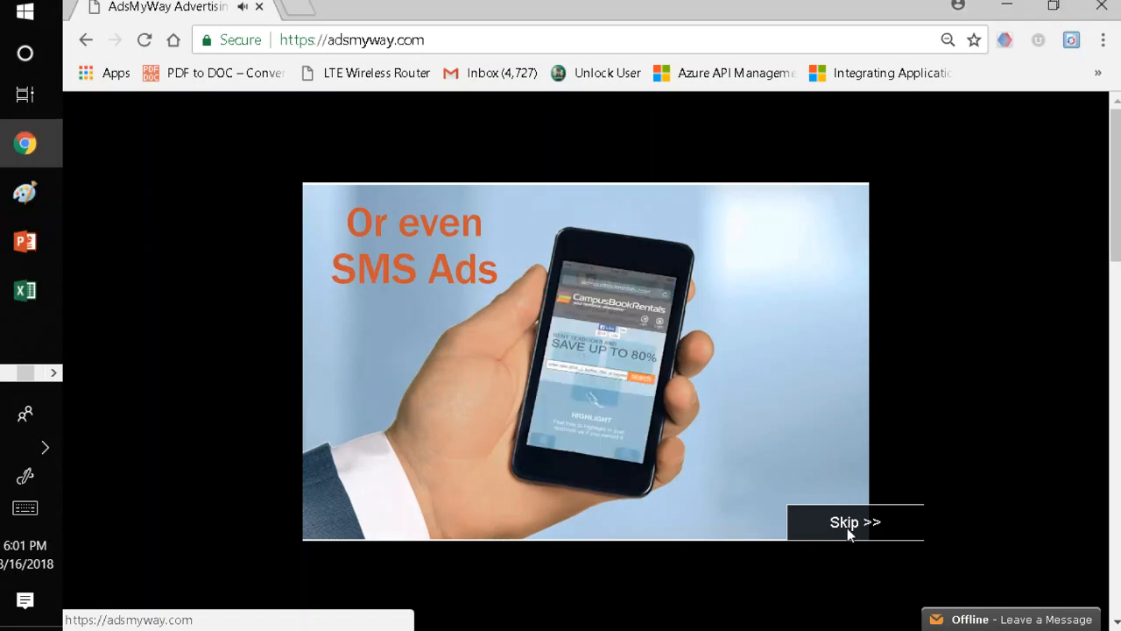
{"action": "left_click", "coordinate": [855, 522]}
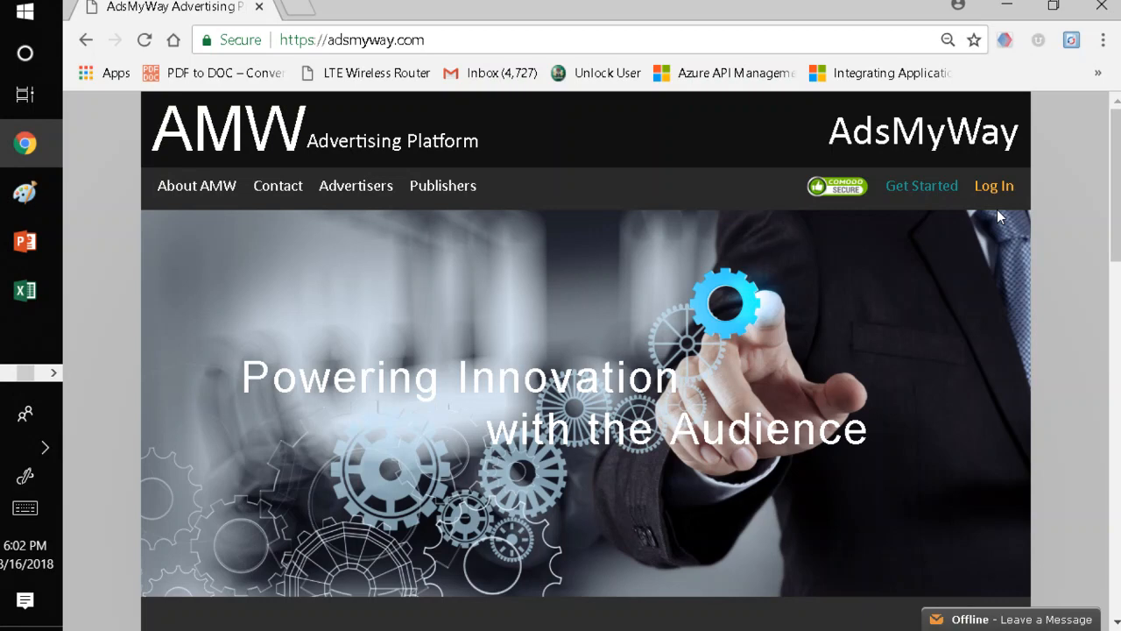
{"action": "mouse_move", "coordinate": [995, 186]}
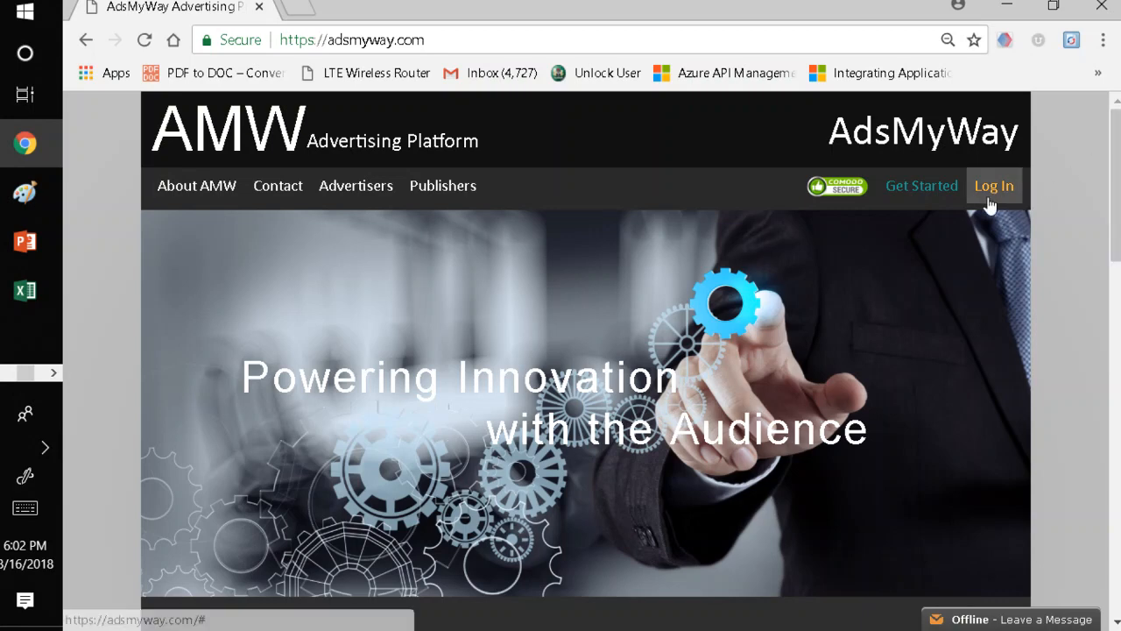
Sign in to the client advertiser account with its username and password
{"action": "left_click", "coordinate": [995, 186]}
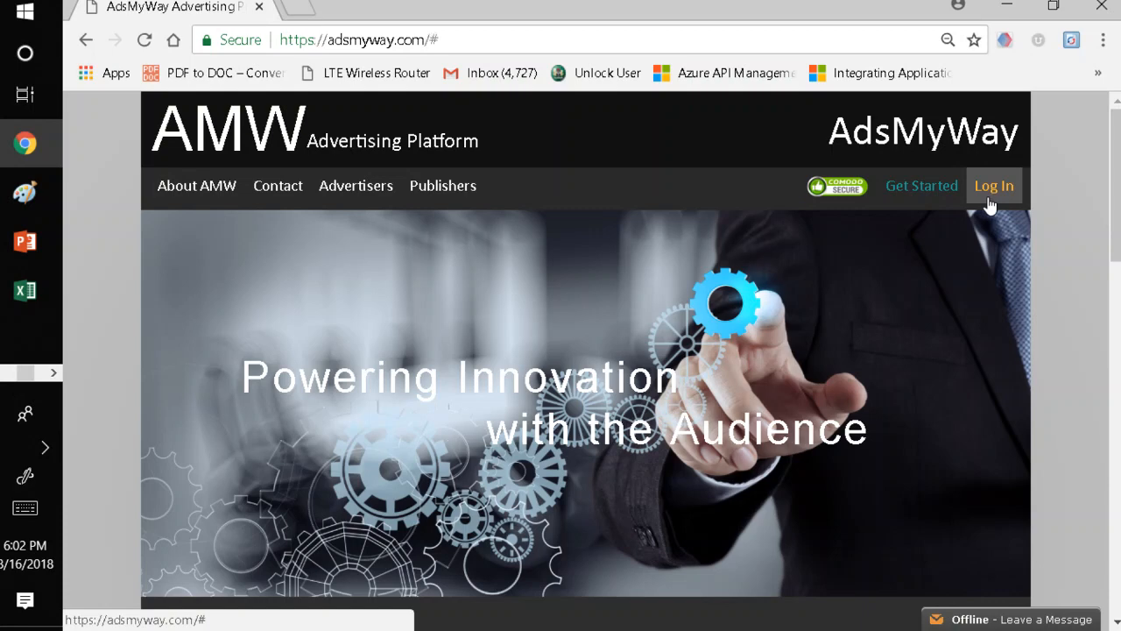
{"action": "left_click", "coordinate": [995, 186]}
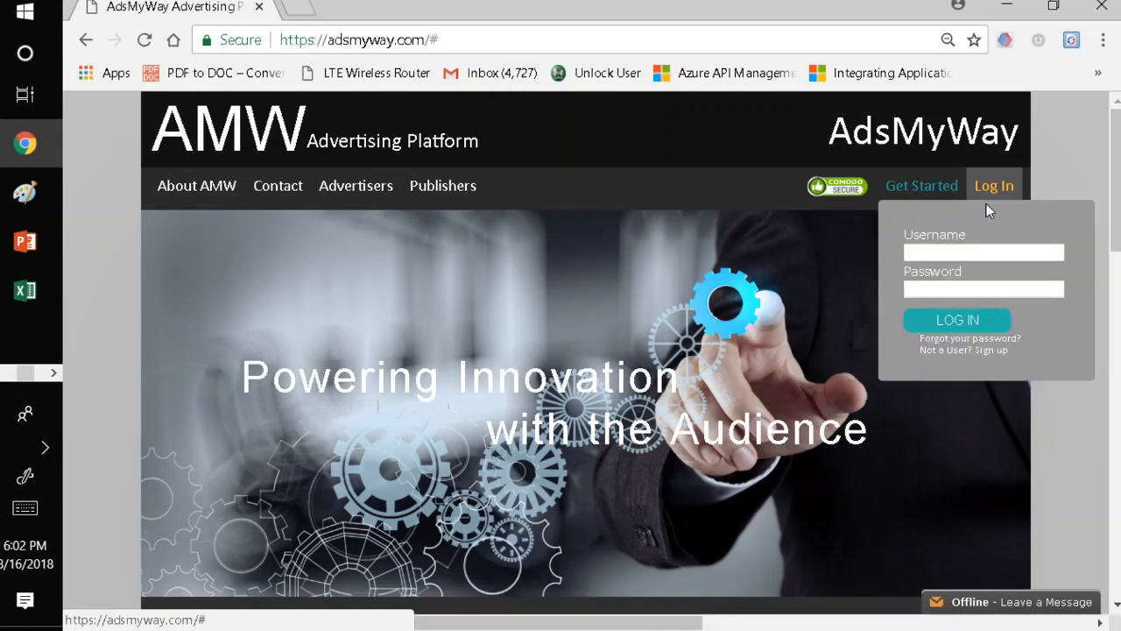
{"action": "left_click", "coordinate": [983, 252]}
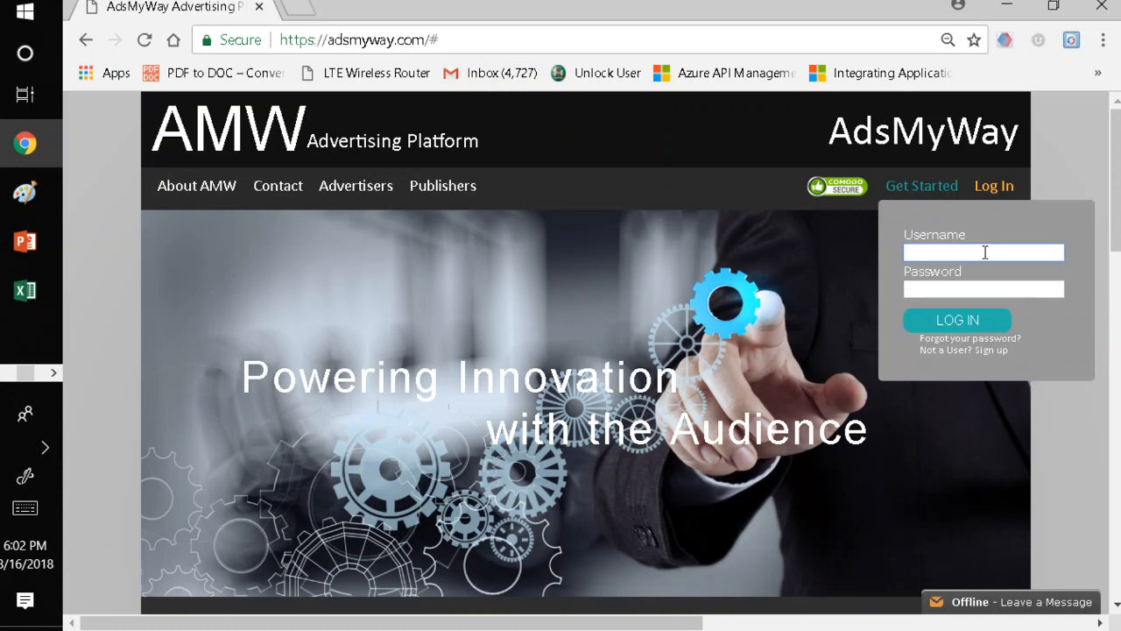
{"action": "type", "text": "client"}
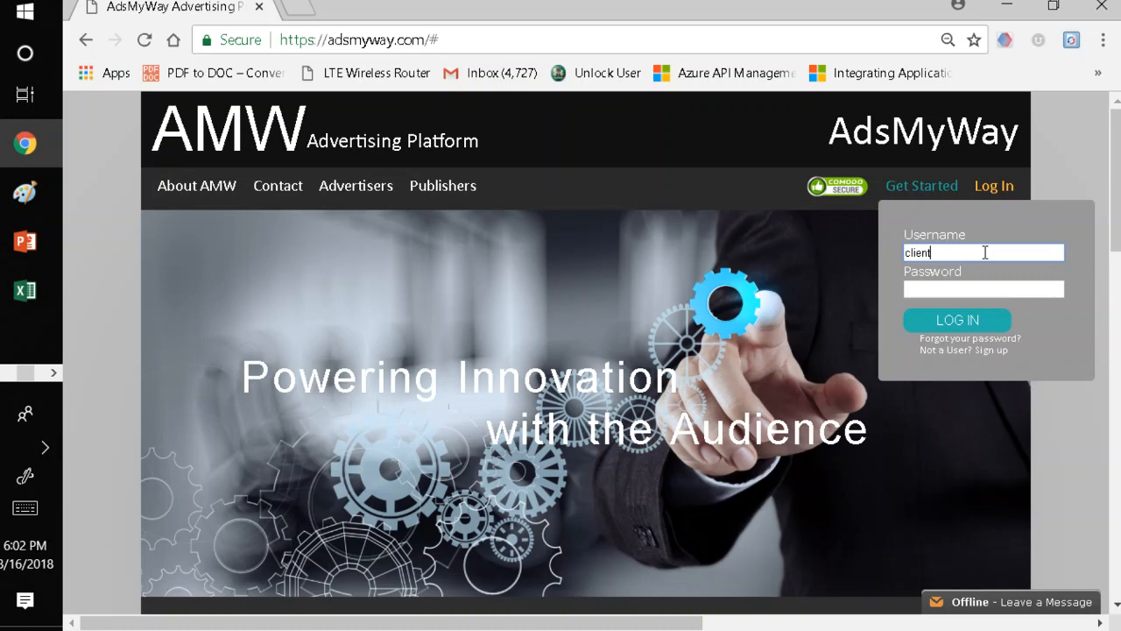
{"action": "type", "text": "_use"}
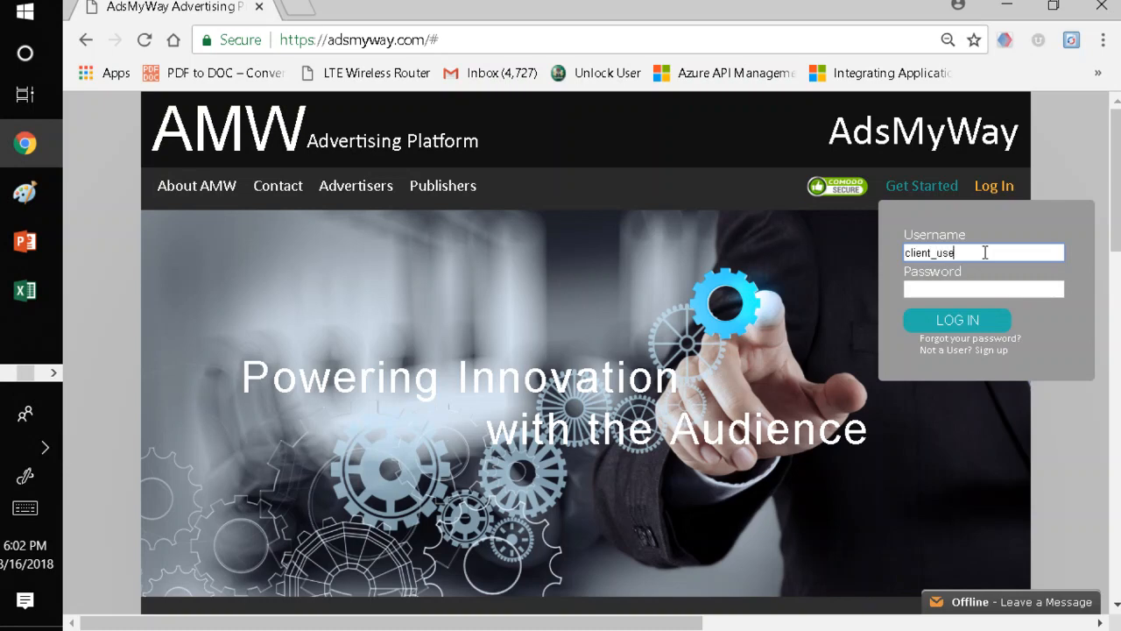
{"action": "left_click", "coordinate": [982, 287]}
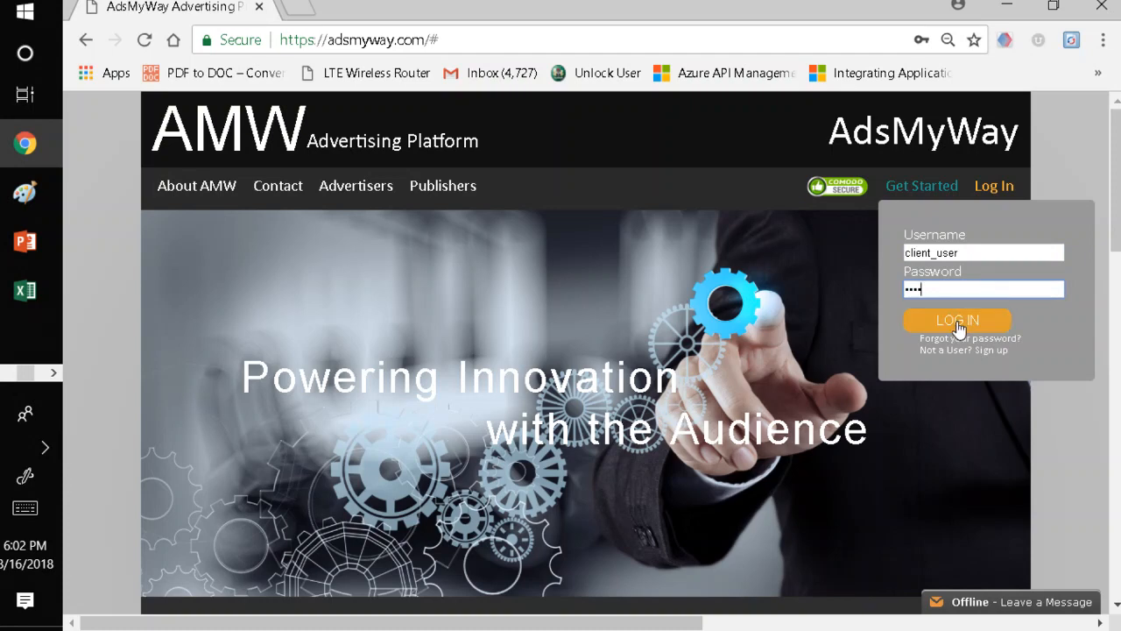
{"action": "left_click", "coordinate": [956, 318]}
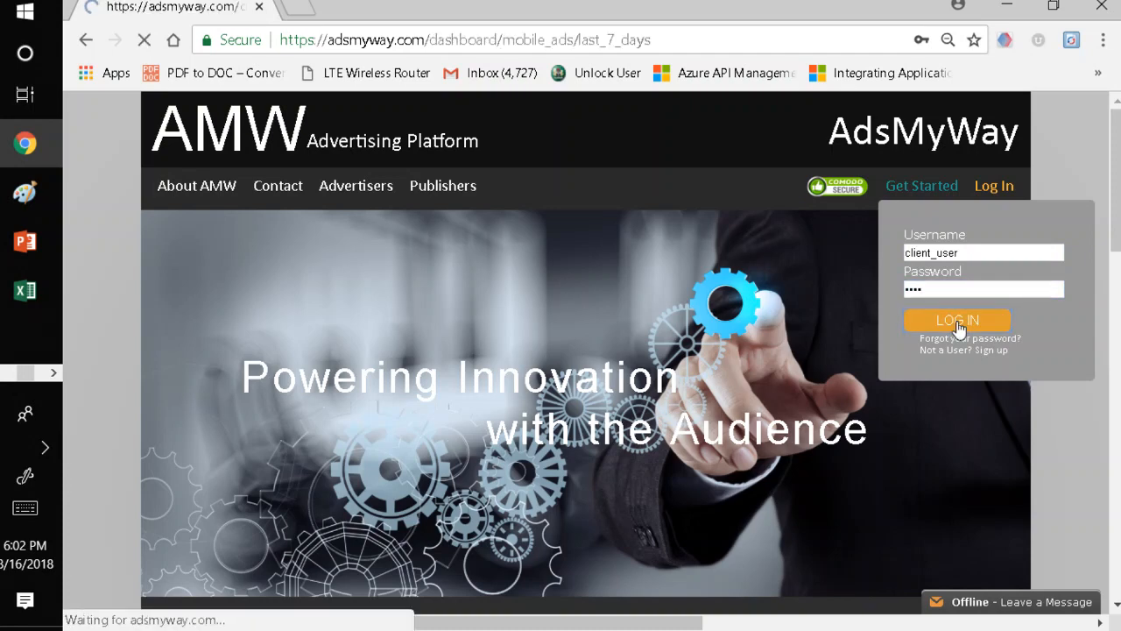
Go from the dashboard to Create Campaign under Ad Manager
{"action": "left_click", "coordinate": [957, 319]}
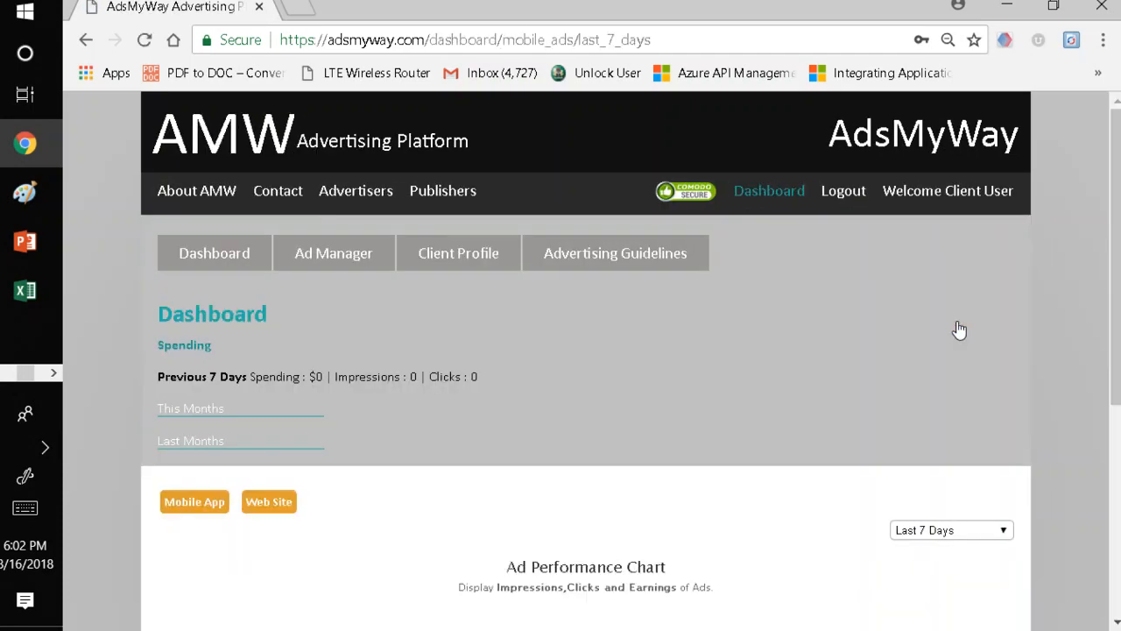
{"action": "mouse_move", "coordinate": [832, 345]}
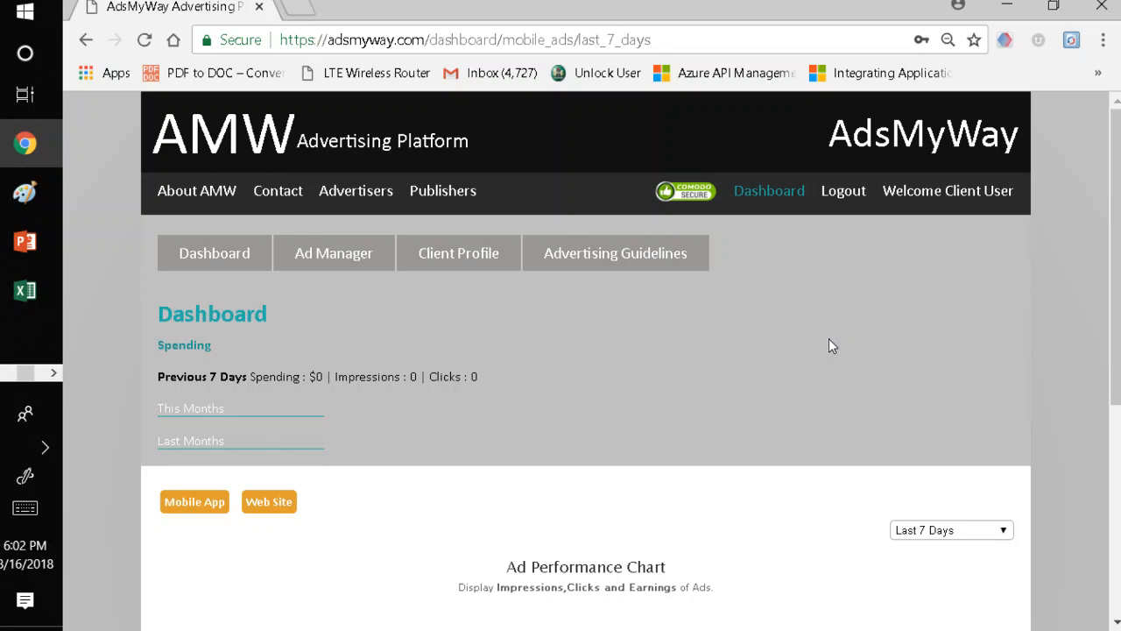
{"action": "left_click", "coordinate": [333, 253]}
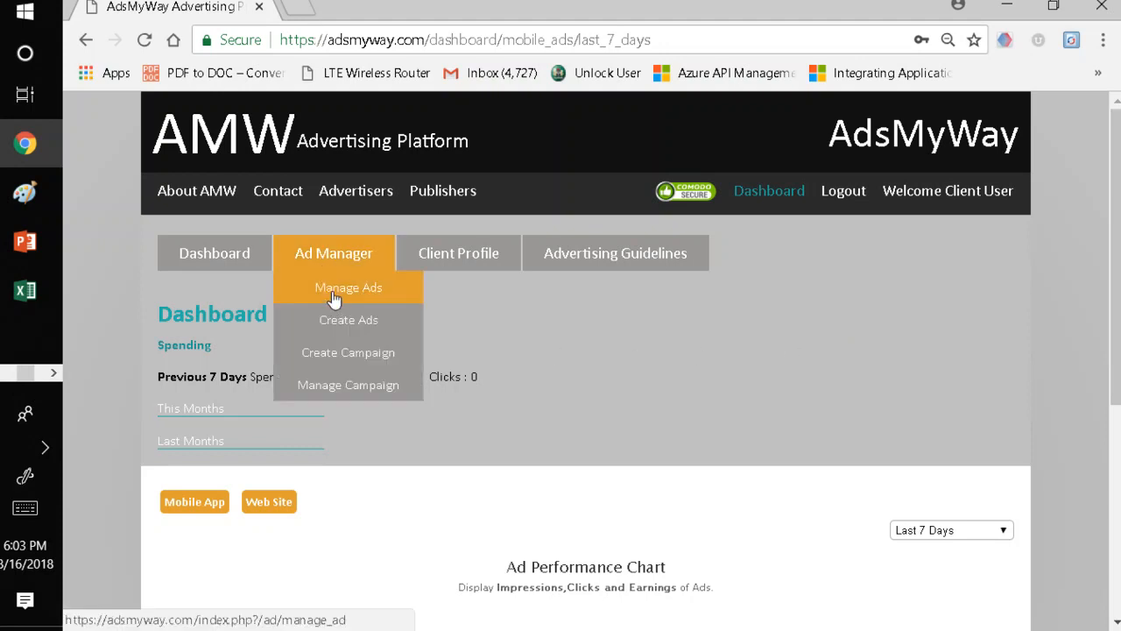
{"action": "left_click", "coordinate": [347, 352]}
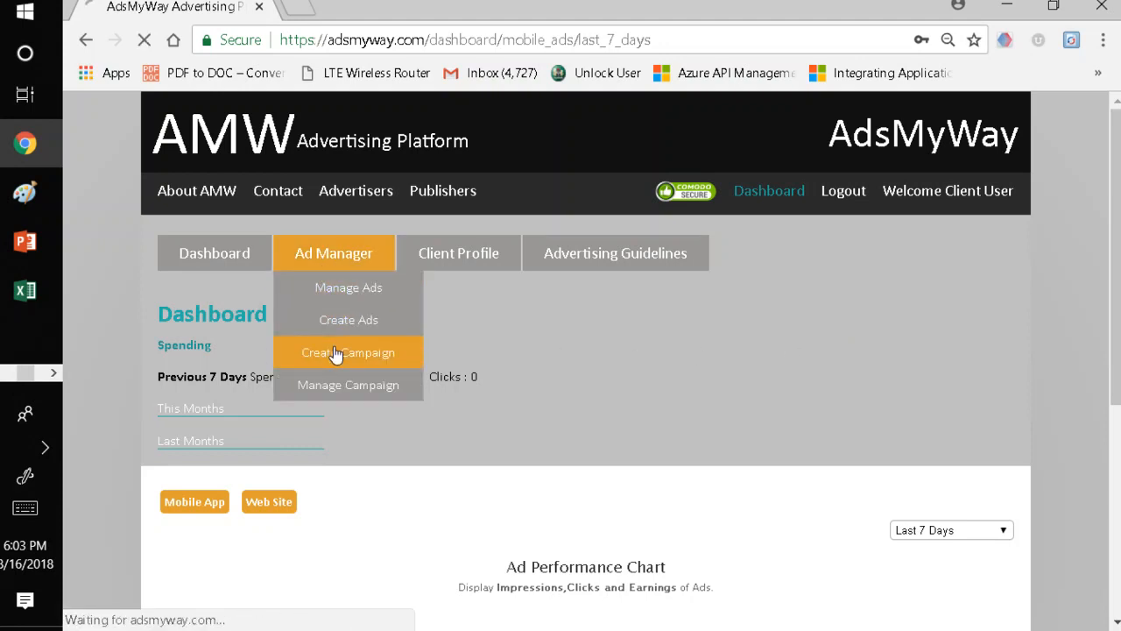
{"action": "left_click", "coordinate": [347, 352]}
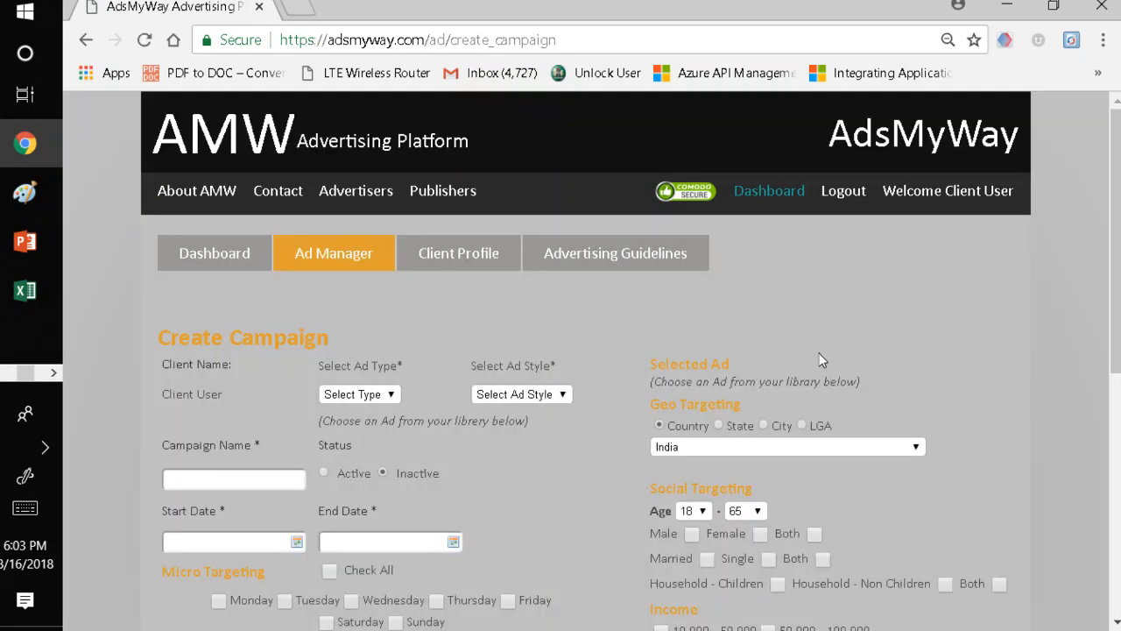
{"action": "mouse_move", "coordinate": [988, 347]}
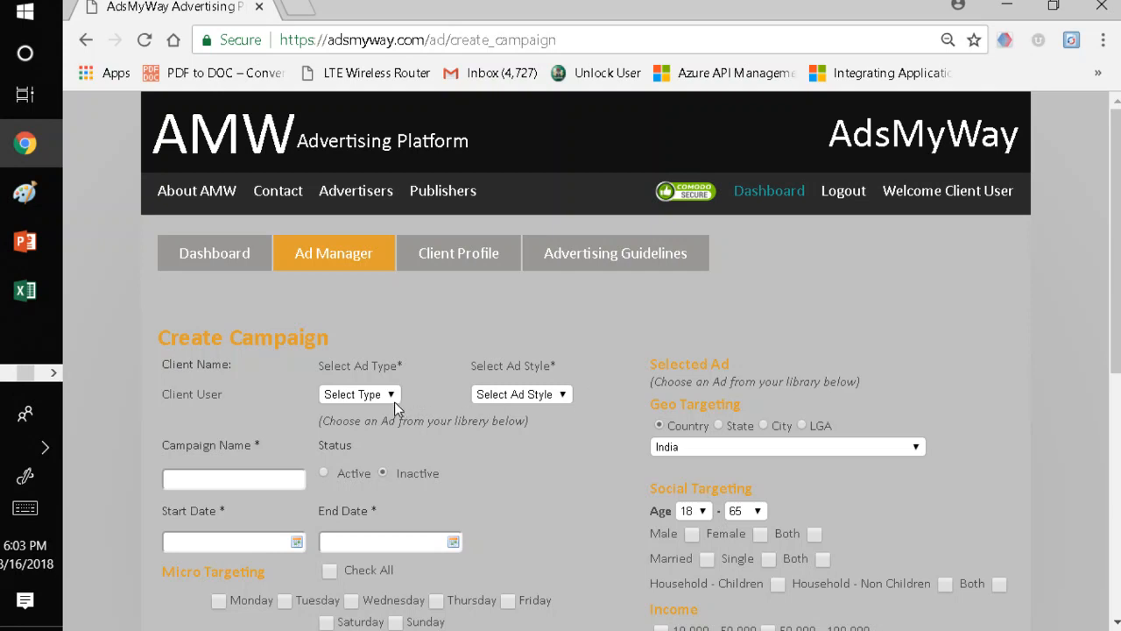
Set the campaign's ad type to Web Ads and its style to Banner Ads
{"action": "left_click", "coordinate": [359, 393]}
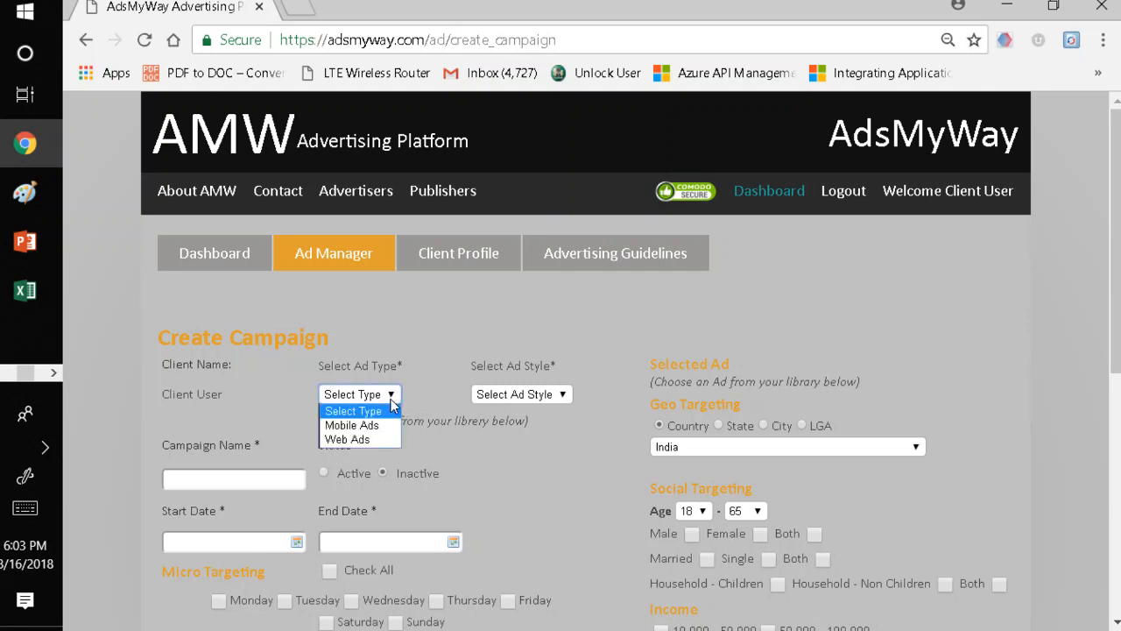
{"action": "left_click", "coordinate": [347, 438]}
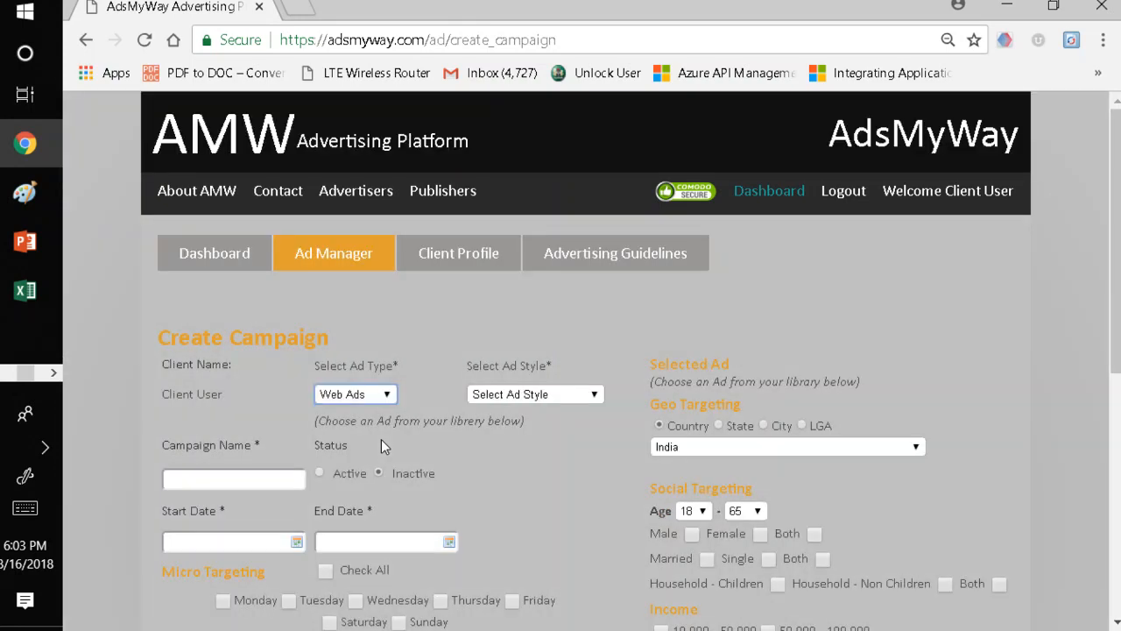
{"action": "left_click", "coordinate": [534, 393]}
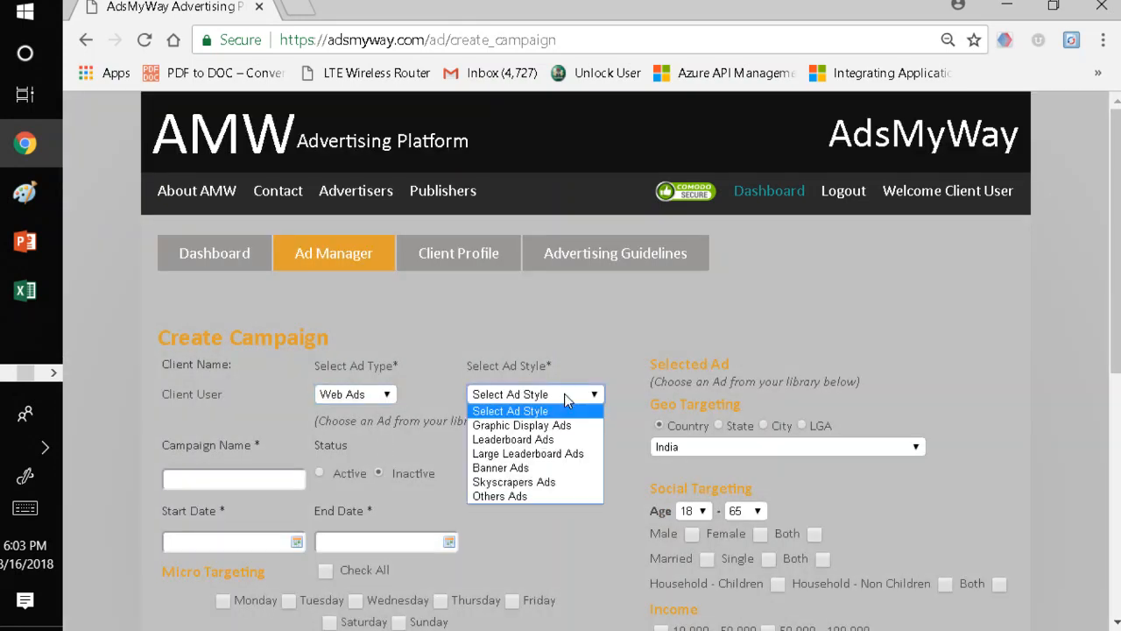
{"action": "mouse_move", "coordinate": [499, 466]}
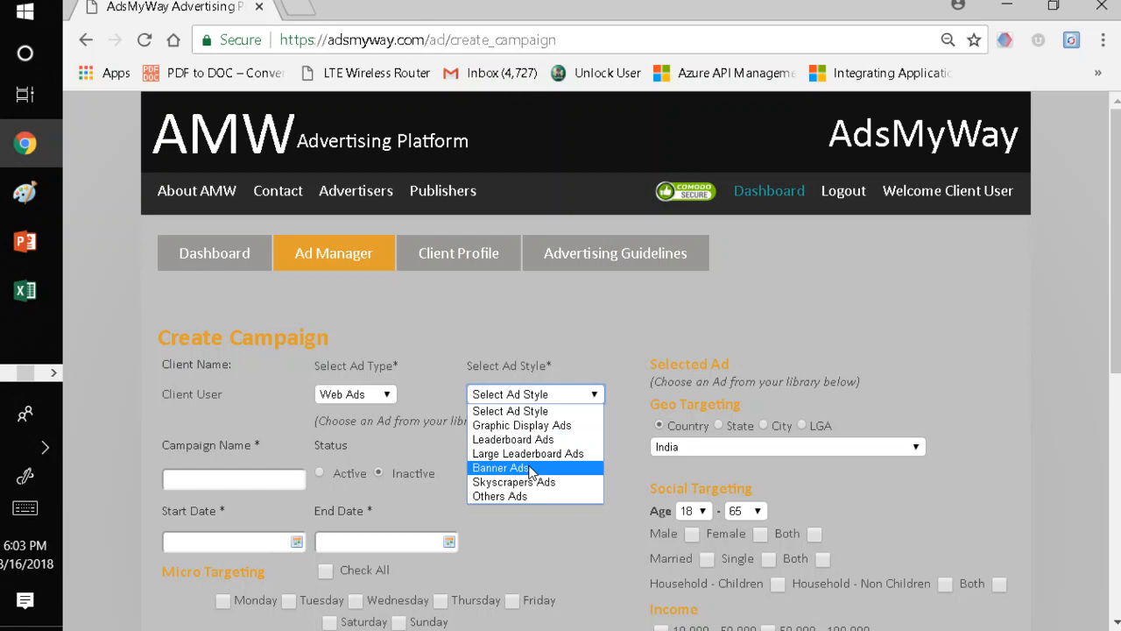
{"action": "left_click", "coordinate": [499, 465]}
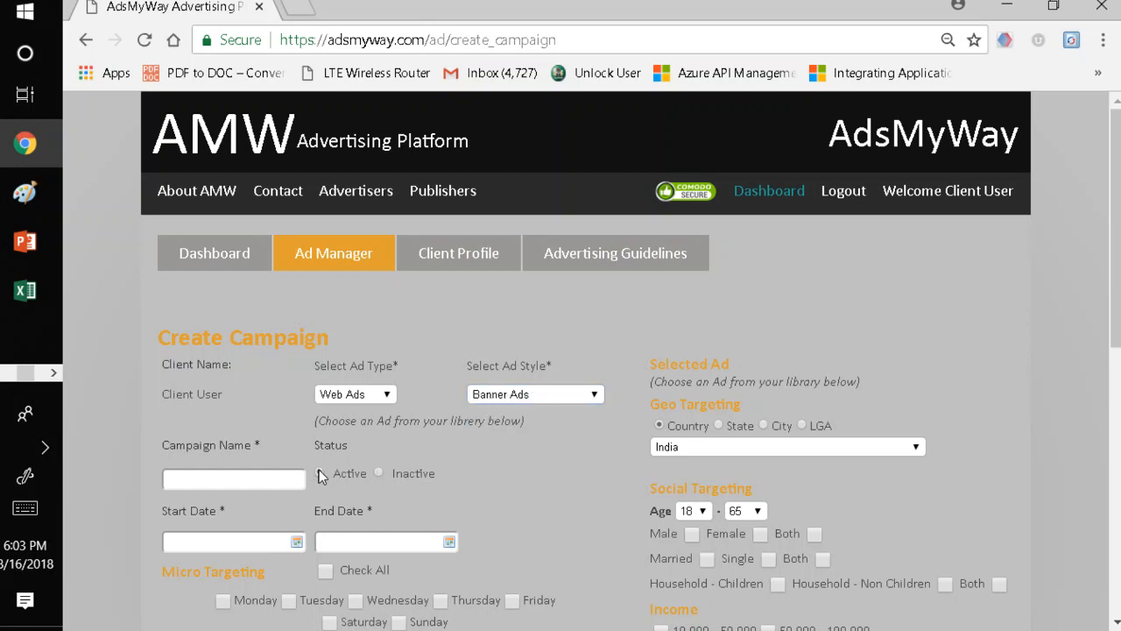
Name the campaign 'New Customers'
{"action": "left_click", "coordinate": [235, 478]}
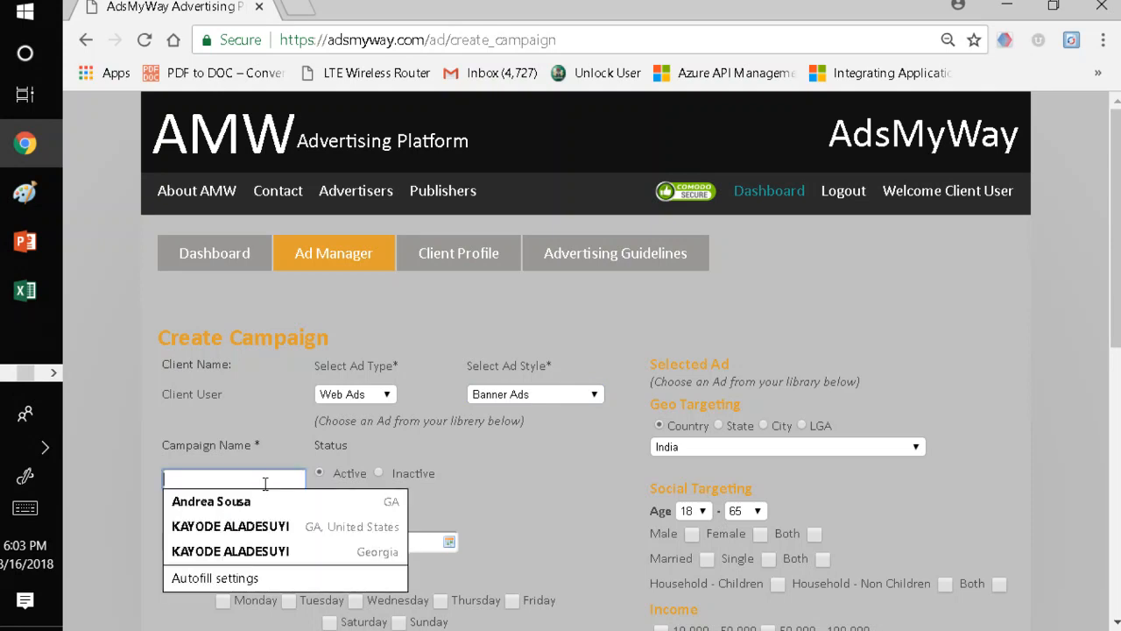
{"action": "type", "text": "New Customers"}
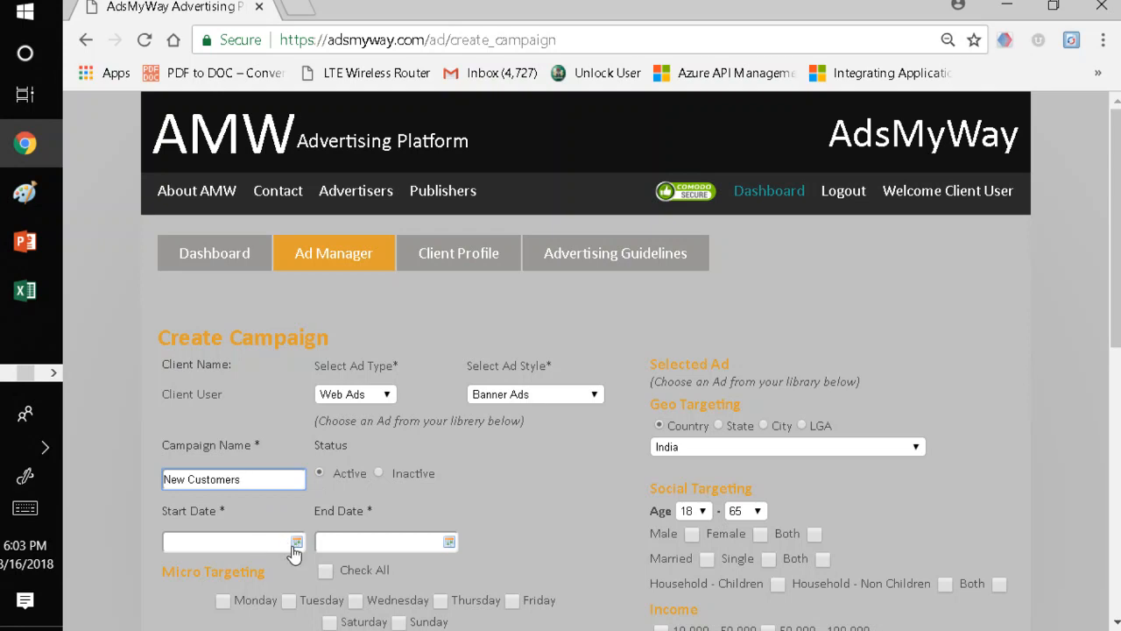
{"action": "left_click", "coordinate": [296, 541]}
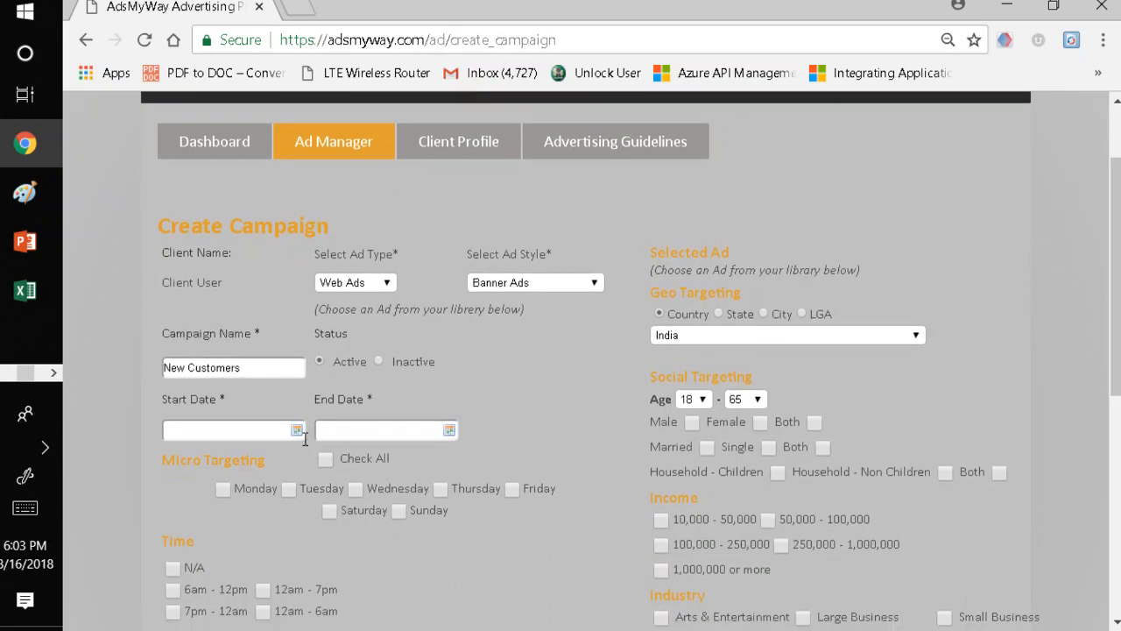
Set the campaign to run from 17-08-2018 to 17-09-2018
{"action": "left_click", "coordinate": [448, 429]}
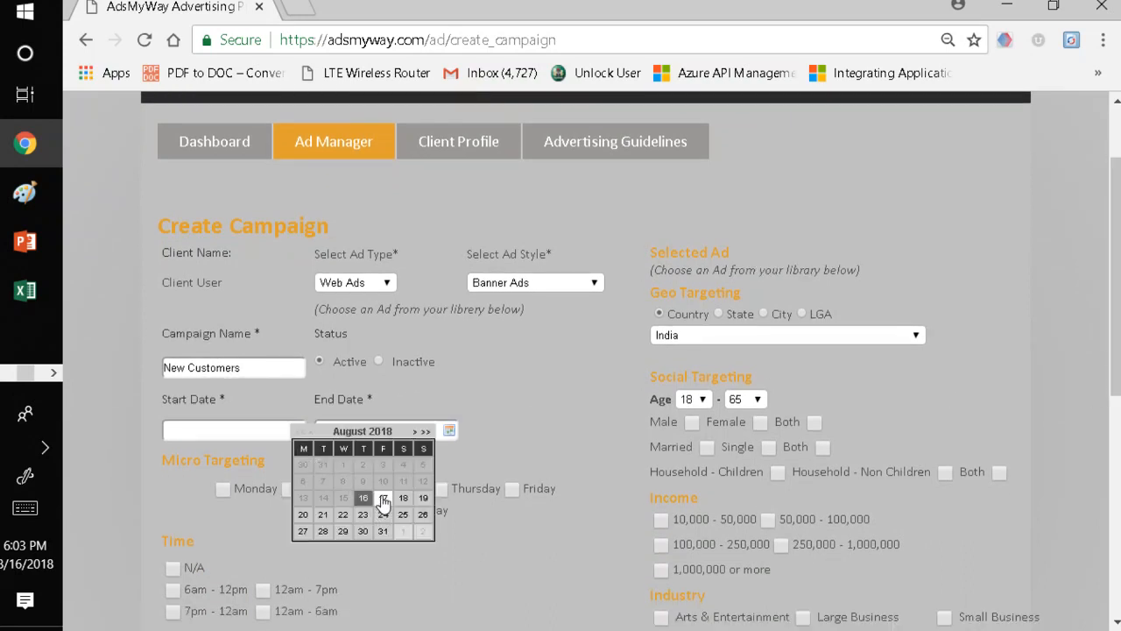
{"action": "left_click", "coordinate": [382, 498]}
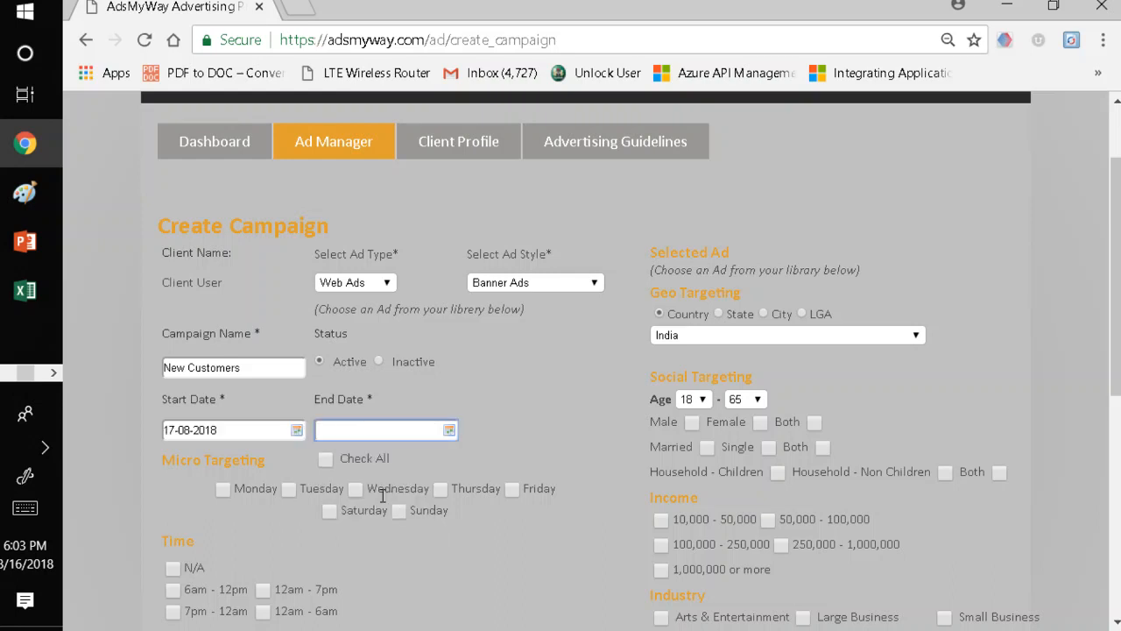
{"action": "left_click", "coordinate": [449, 430]}
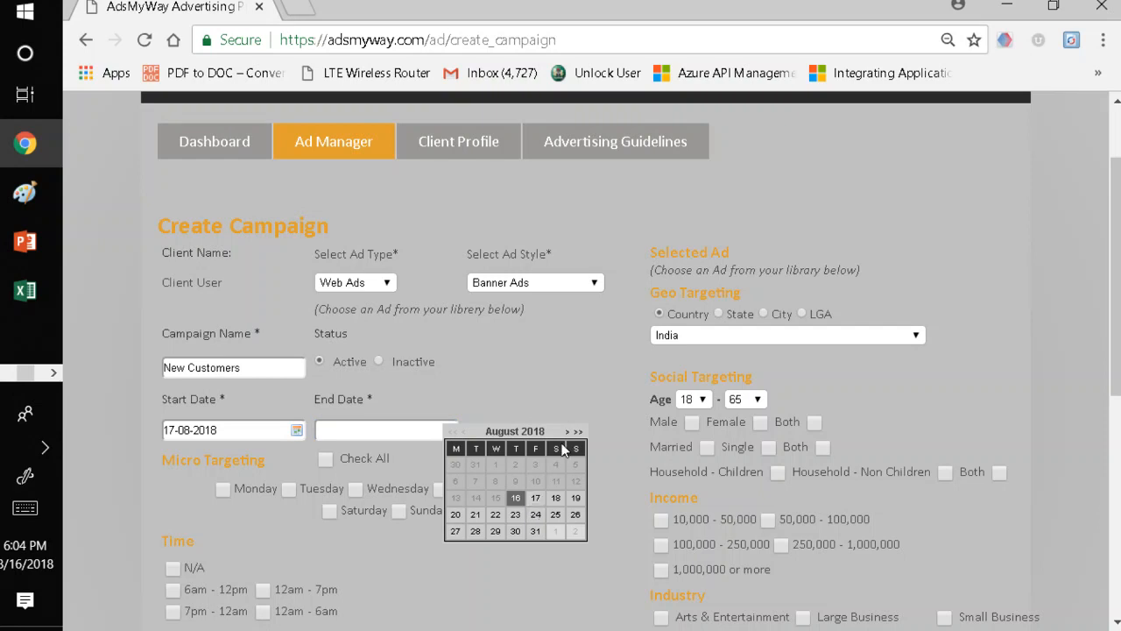
{"action": "left_click", "coordinate": [567, 431]}
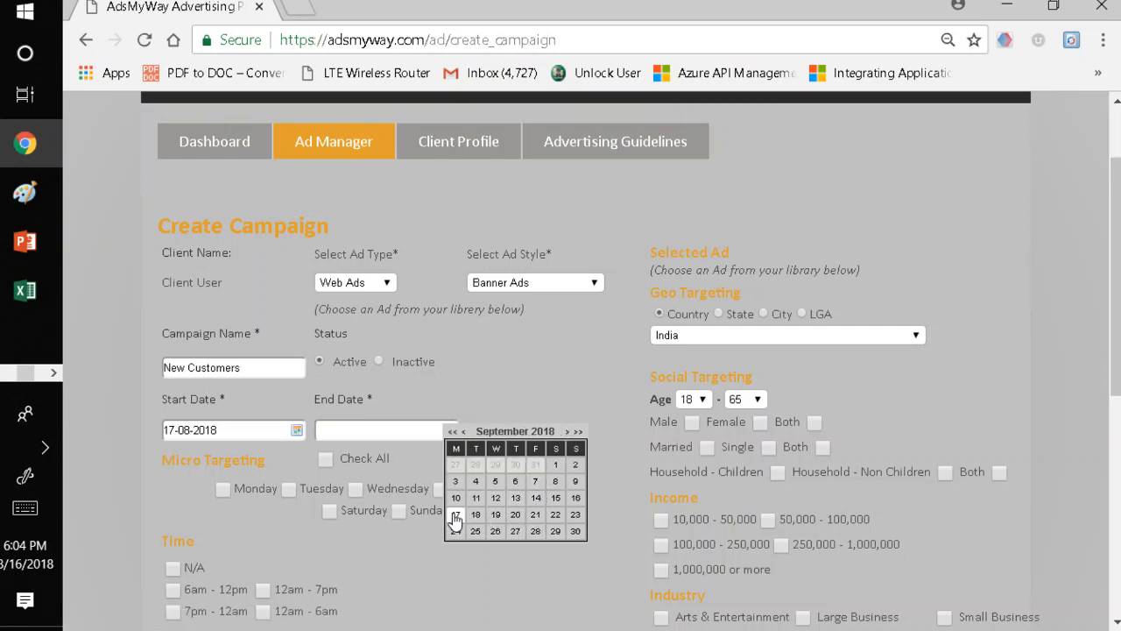
{"action": "left_click", "coordinate": [456, 515]}
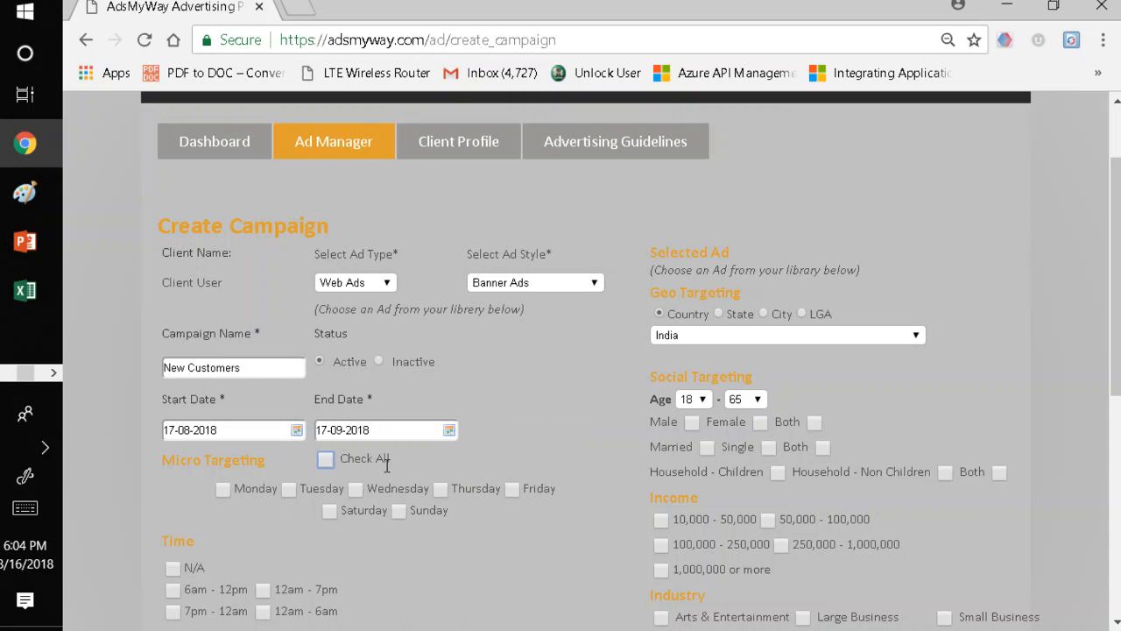
{"action": "mouse_move", "coordinate": [480, 515]}
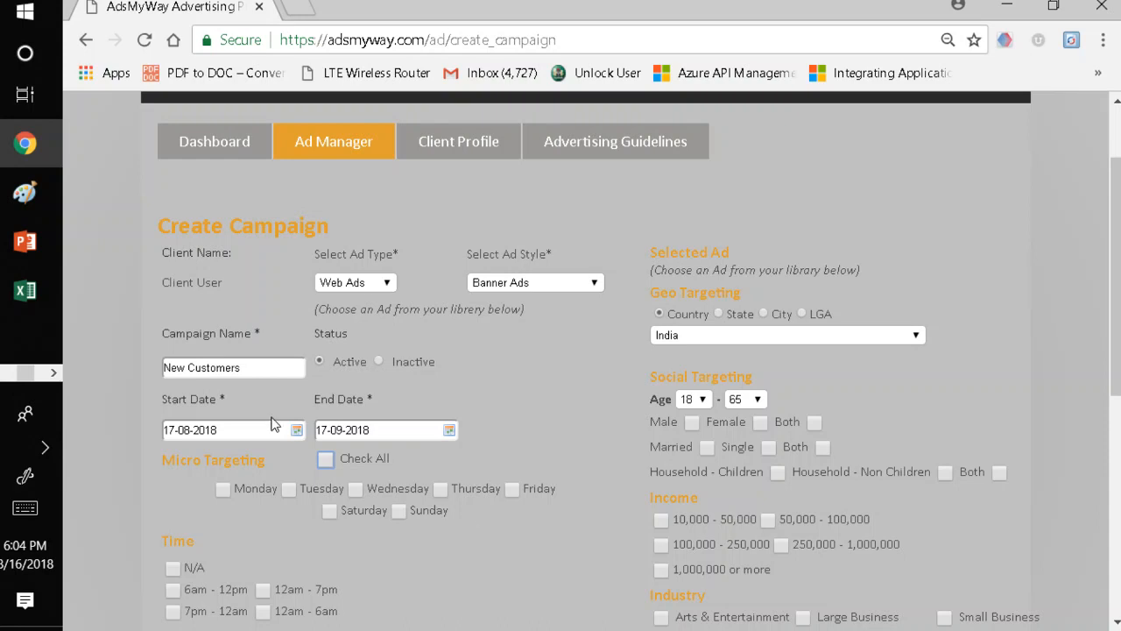
Tick Check All for days of the week and every time slot including N/A
{"action": "left_click", "coordinate": [326, 459]}
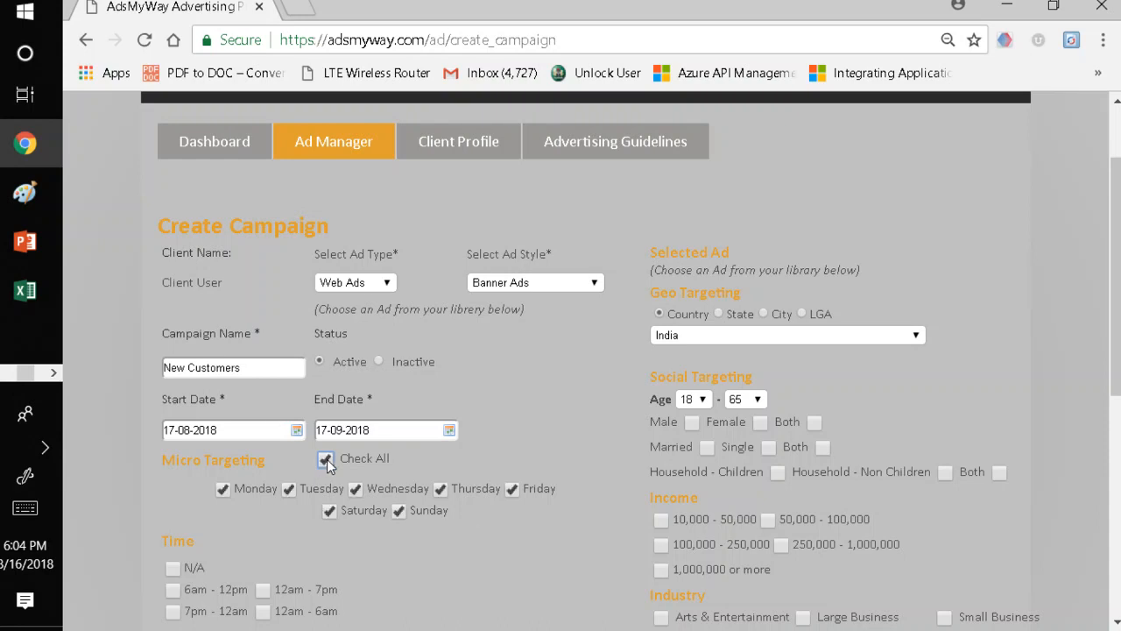
{"action": "left_click", "coordinate": [326, 459]}
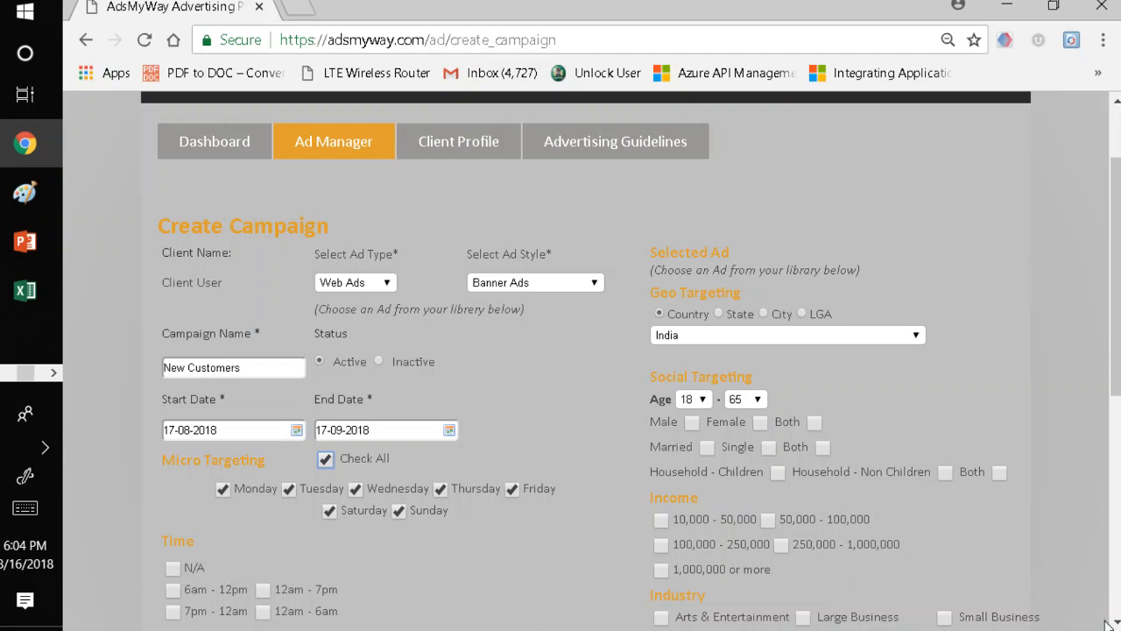
{"action": "scroll", "scroll_direction": "down", "scroll_amount": 3}
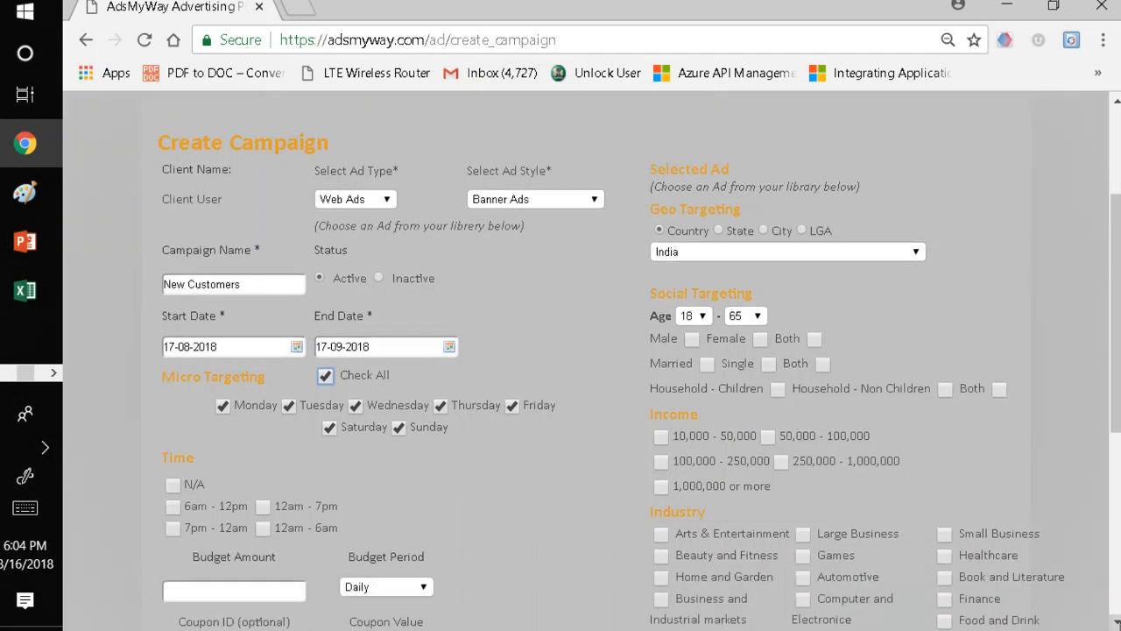
{"action": "mouse_move", "coordinate": [511, 473]}
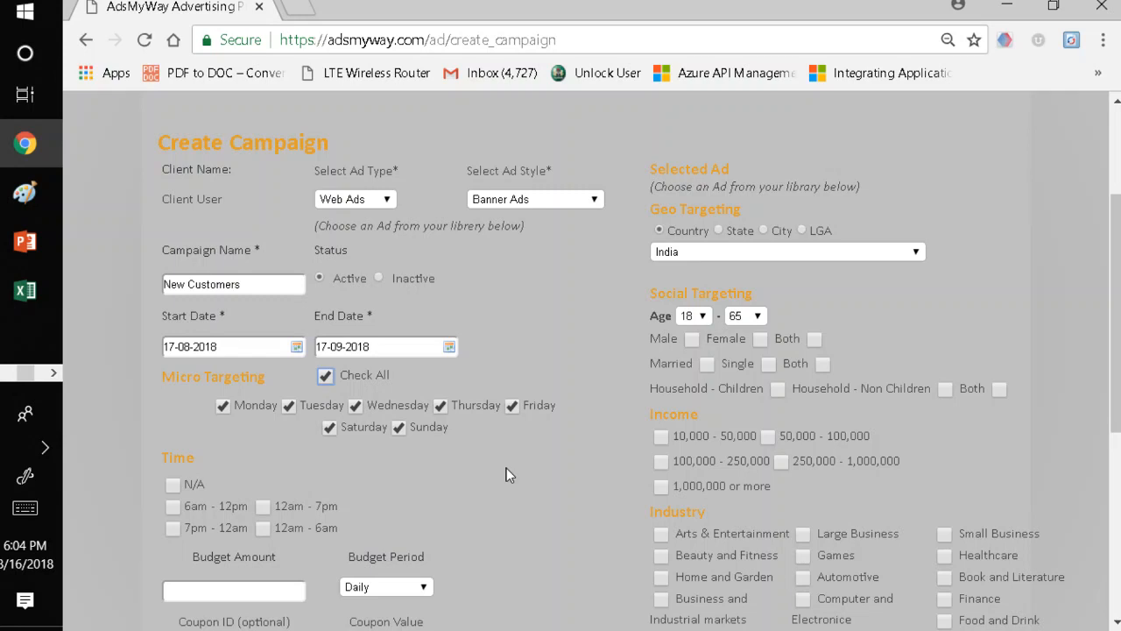
{"action": "mouse_move", "coordinate": [220, 487]}
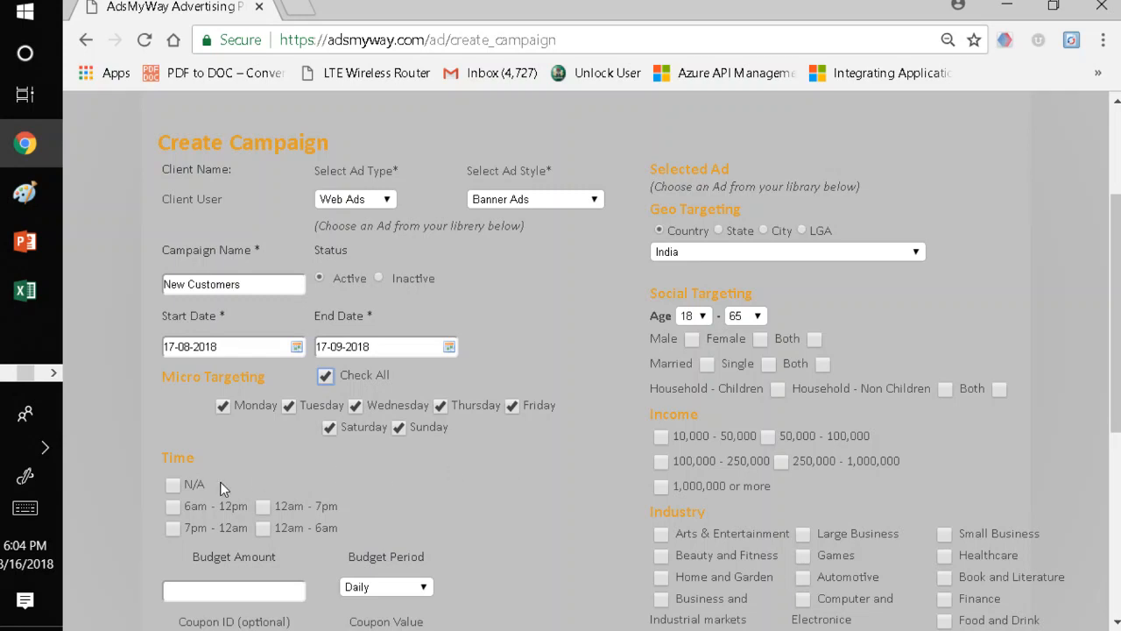
{"action": "left_click", "coordinate": [172, 483]}
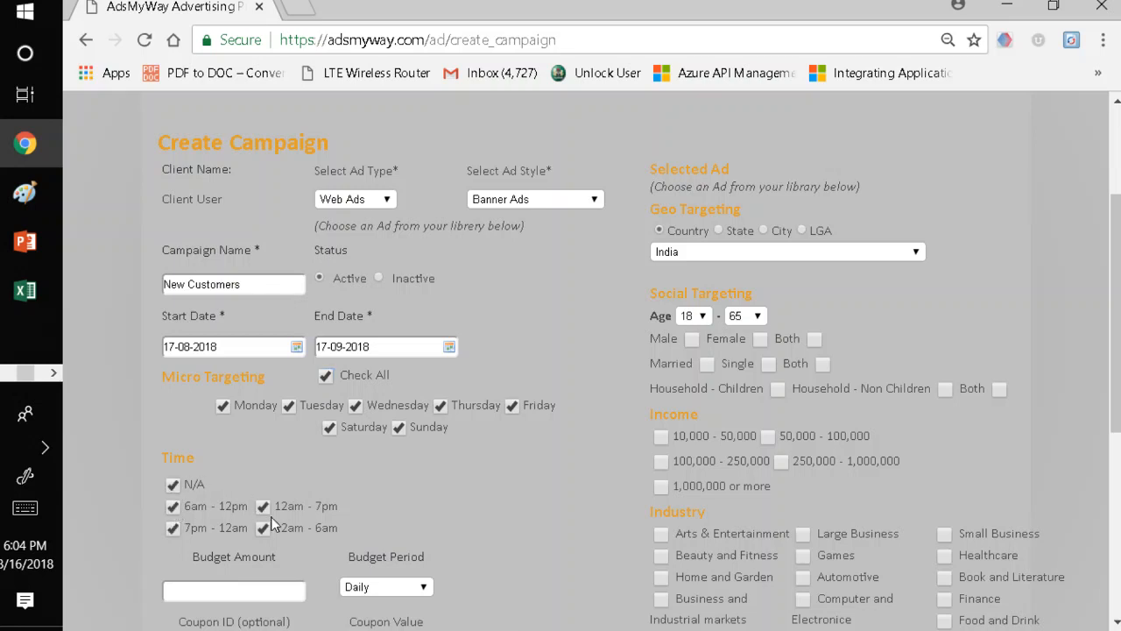
{"action": "left_click", "coordinate": [262, 505]}
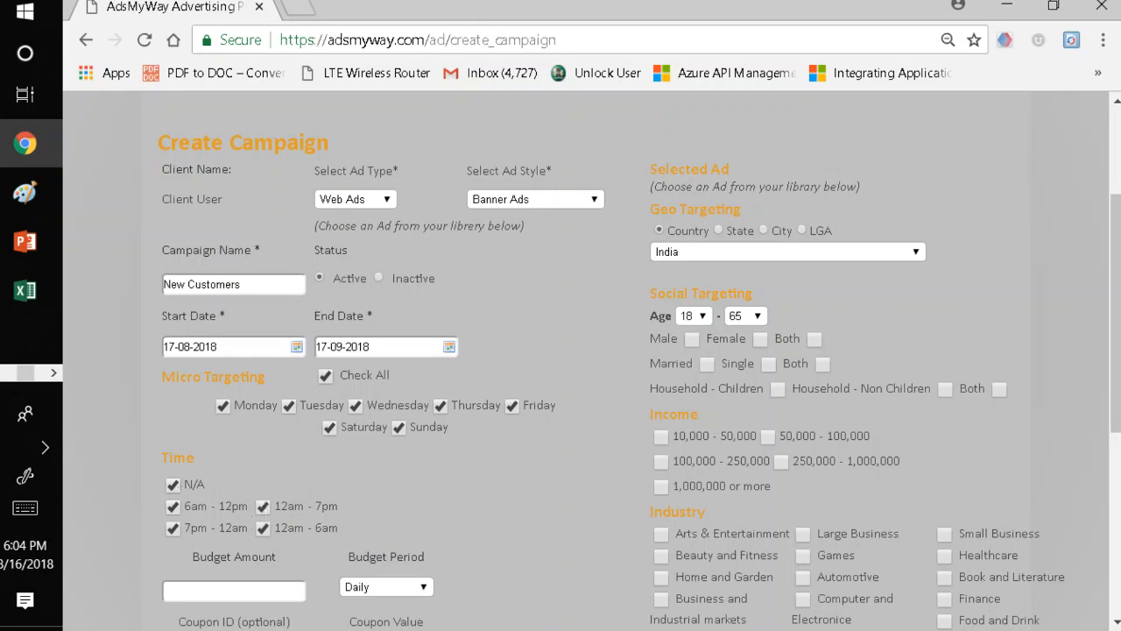
Enter 1000 as the budget amount from autofill, then move to the Coupon ID field
{"action": "scroll", "scroll_direction": "down", "scroll_amount": 3}
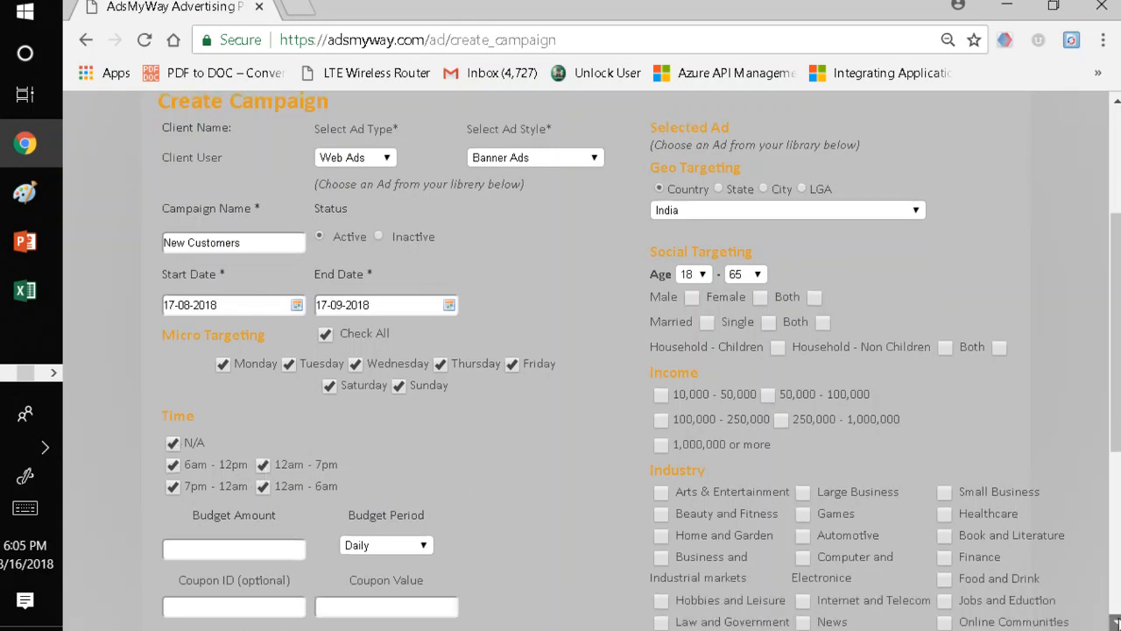
{"action": "scroll", "scroll_direction": "down", "scroll_amount": 3}
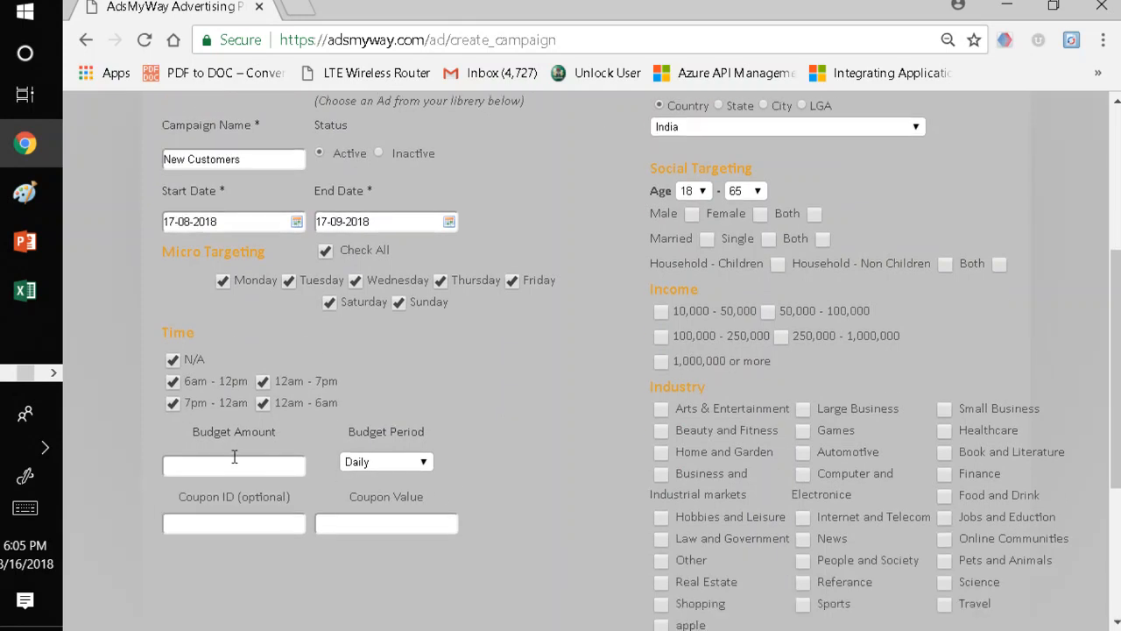
{"action": "left_click", "coordinate": [234, 466]}
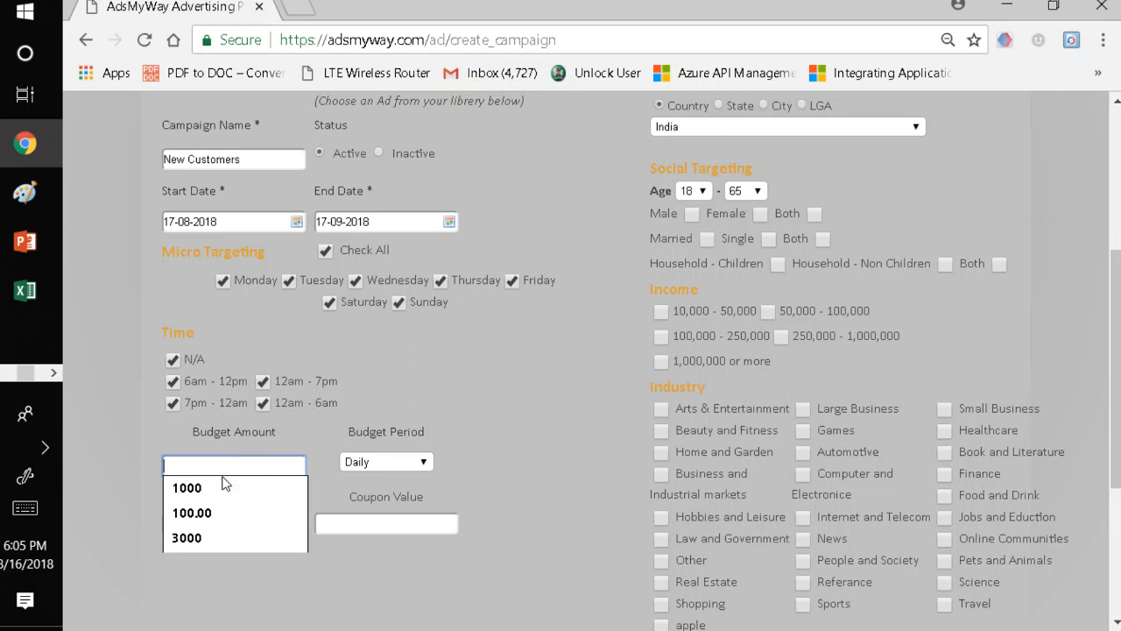
{"action": "left_click", "coordinate": [186, 487]}
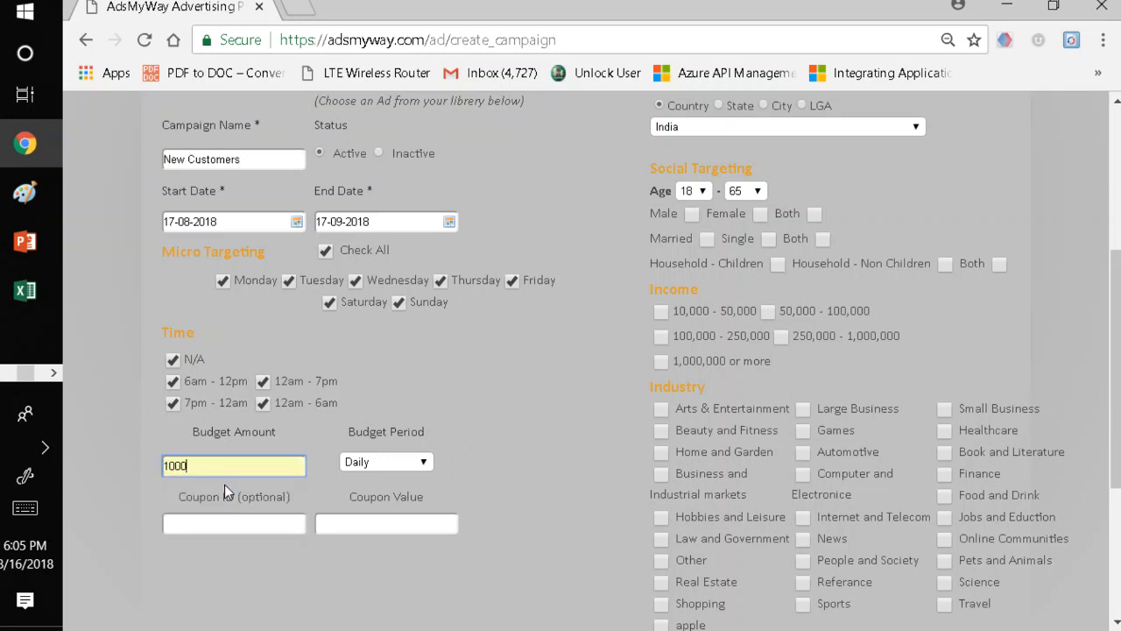
{"action": "left_click", "coordinate": [233, 522]}
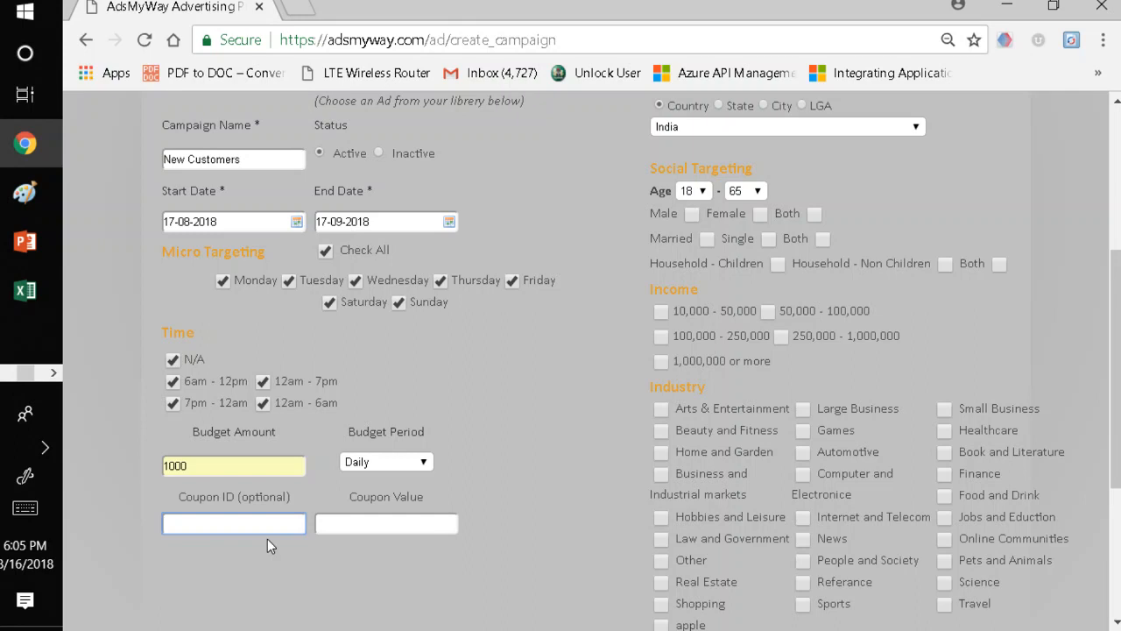
{"action": "left_click", "coordinate": [235, 522]}
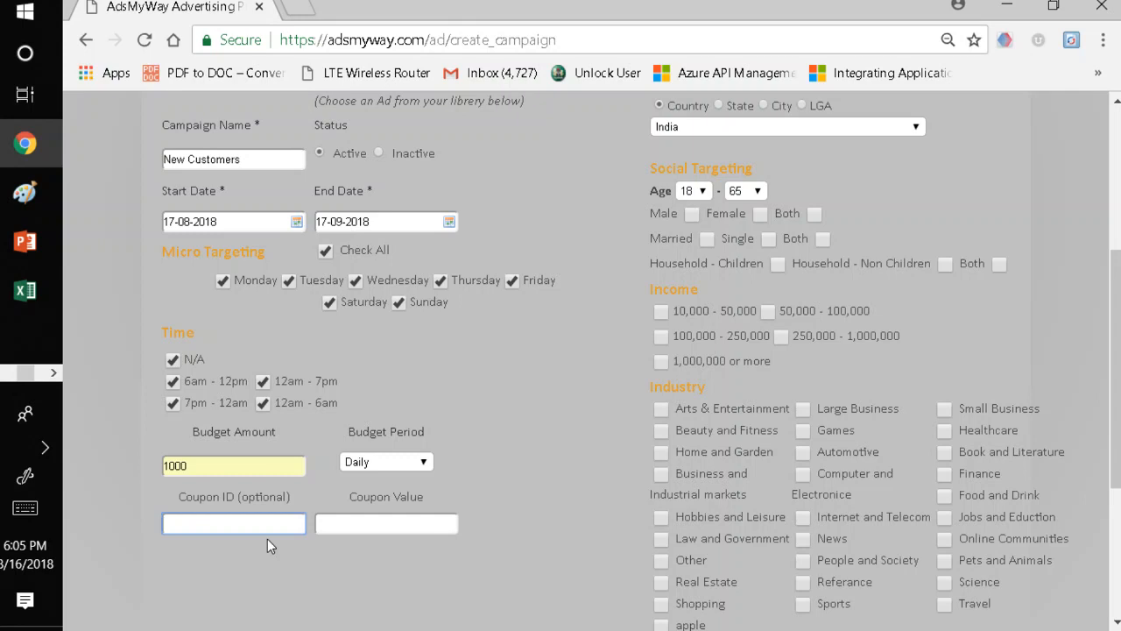
{"action": "left_click", "coordinate": [233, 522]}
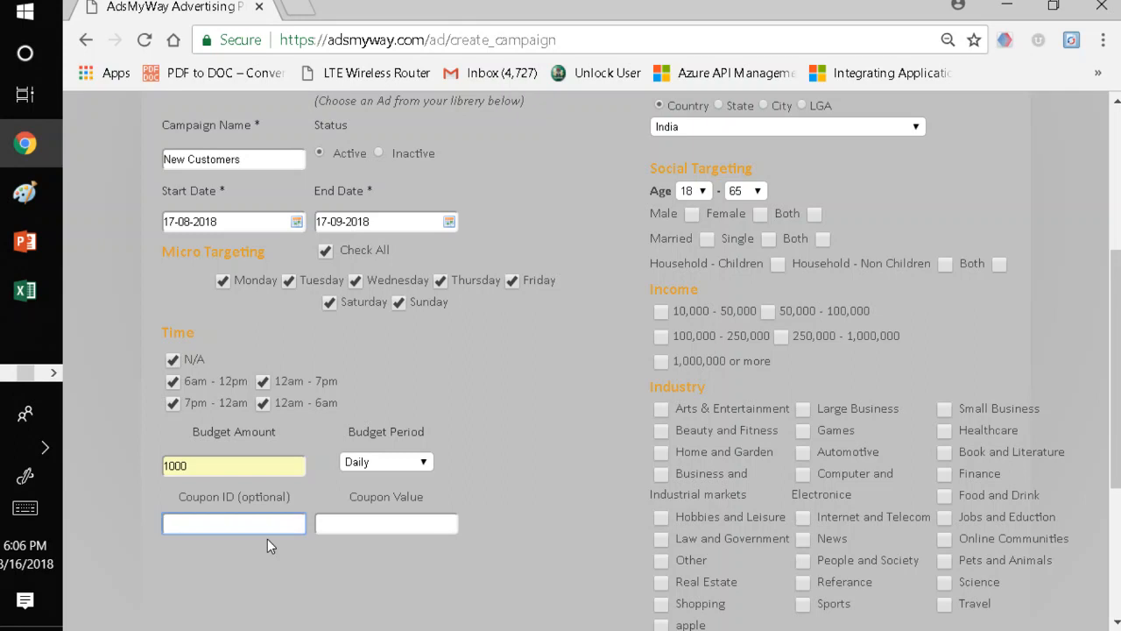
{"action": "left_click", "coordinate": [233, 522]}
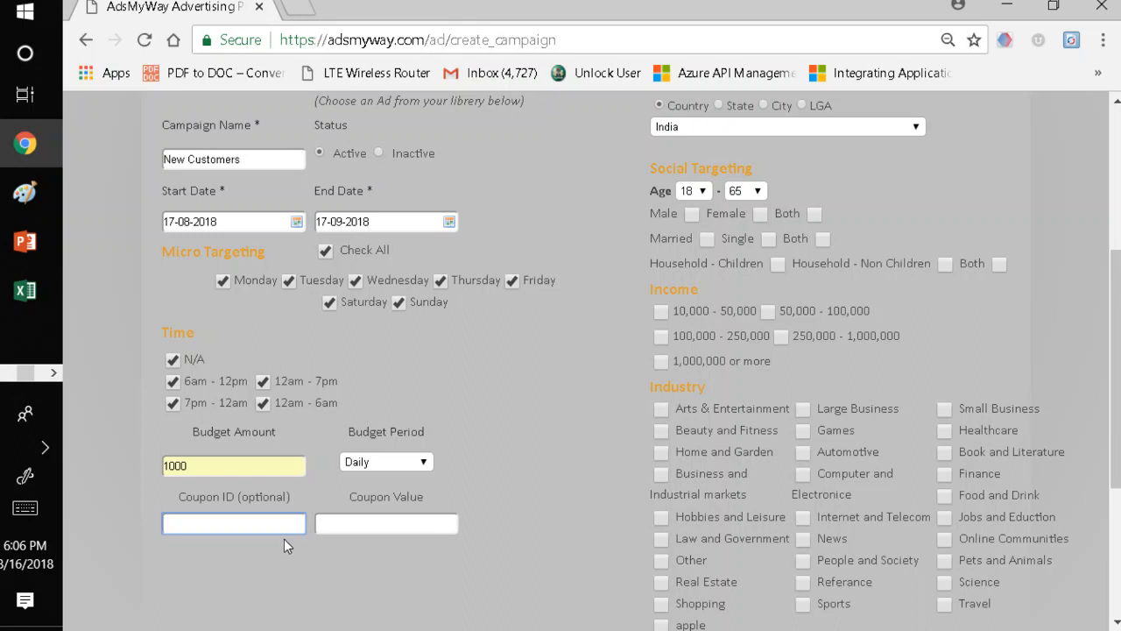
{"action": "mouse_move", "coordinate": [515, 508]}
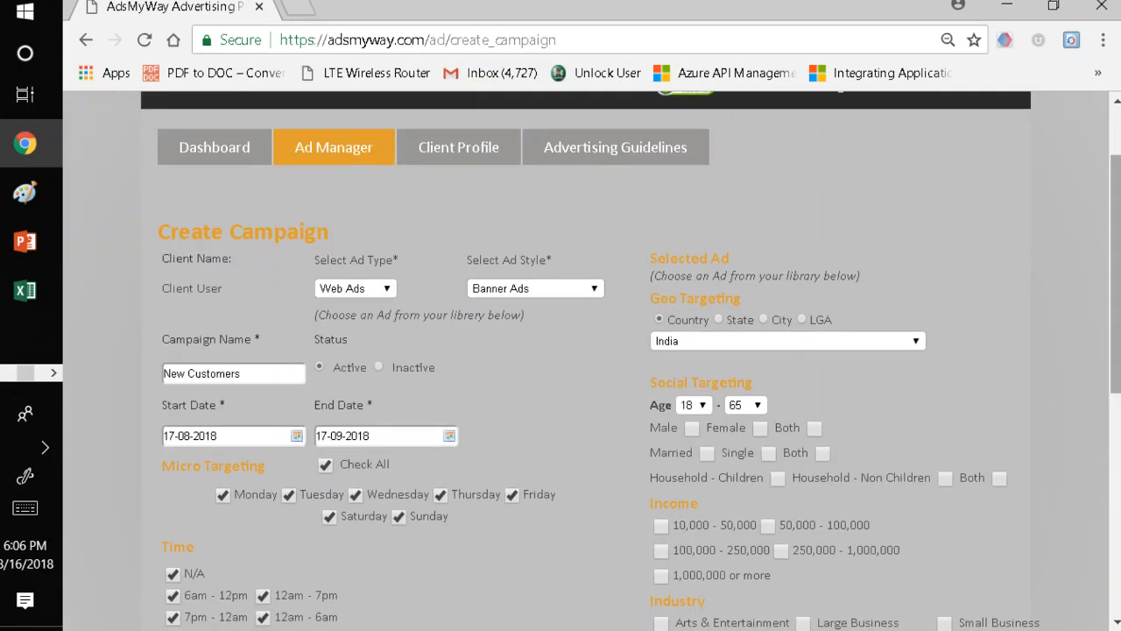
Attach the approved Join for Free library banner as the campaign's selected ad
{"action": "scroll", "scroll_direction": "down", "scroll_amount": 3}
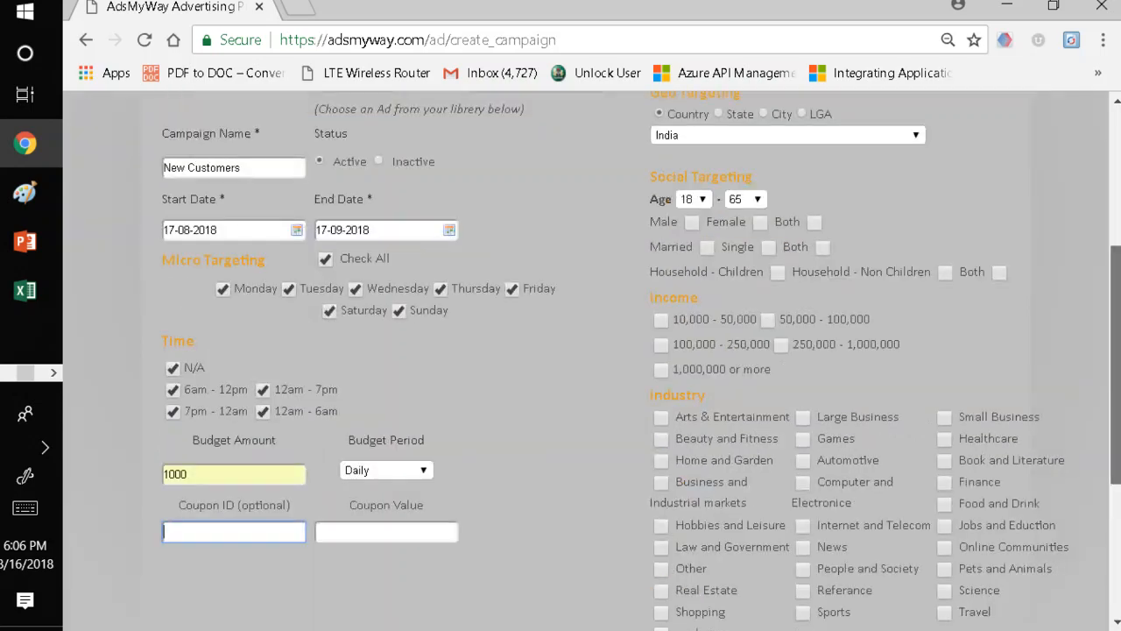
{"action": "scroll", "scroll_direction": "down", "scroll_amount": 3}
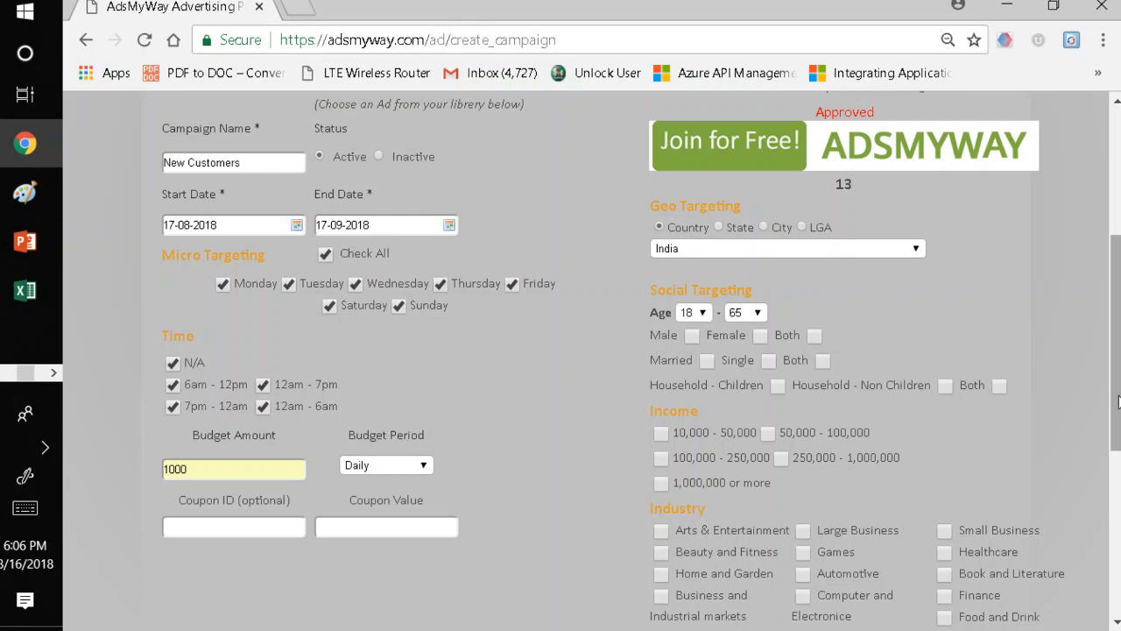
{"action": "mouse_move", "coordinate": [809, 297]}
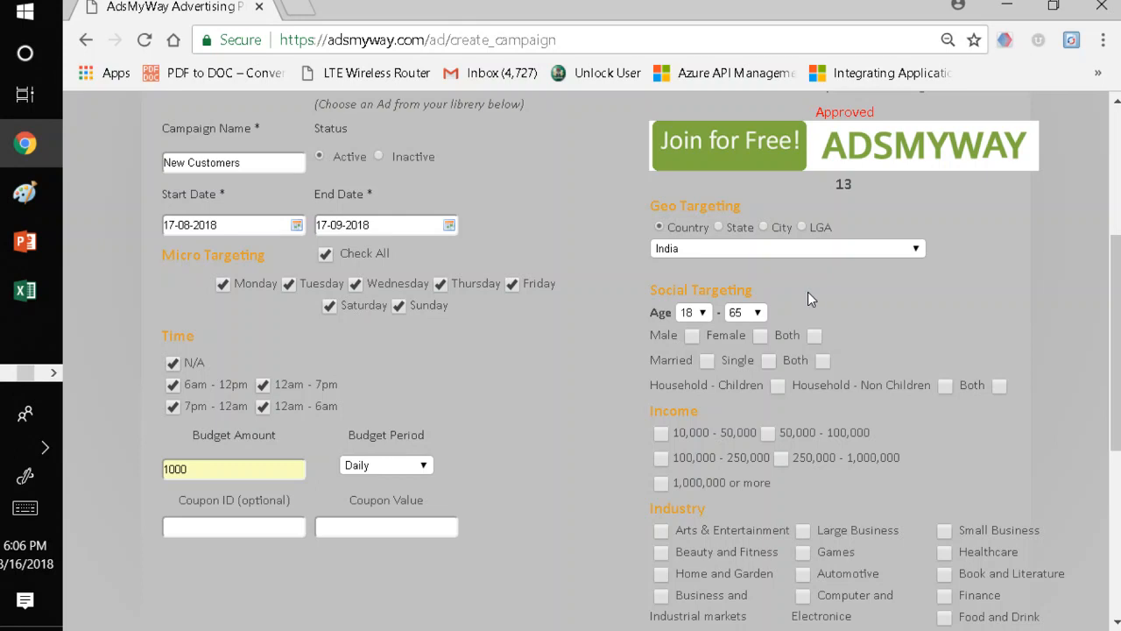
{"action": "mouse_move", "coordinate": [778, 291]}
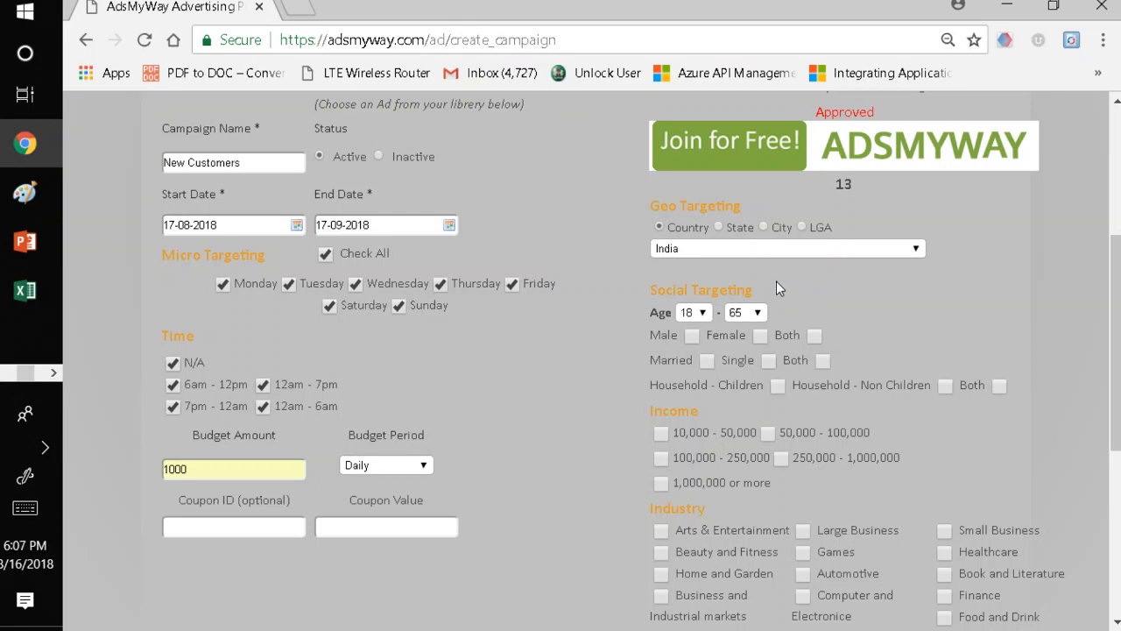
{"action": "mouse_move", "coordinate": [720, 238]}
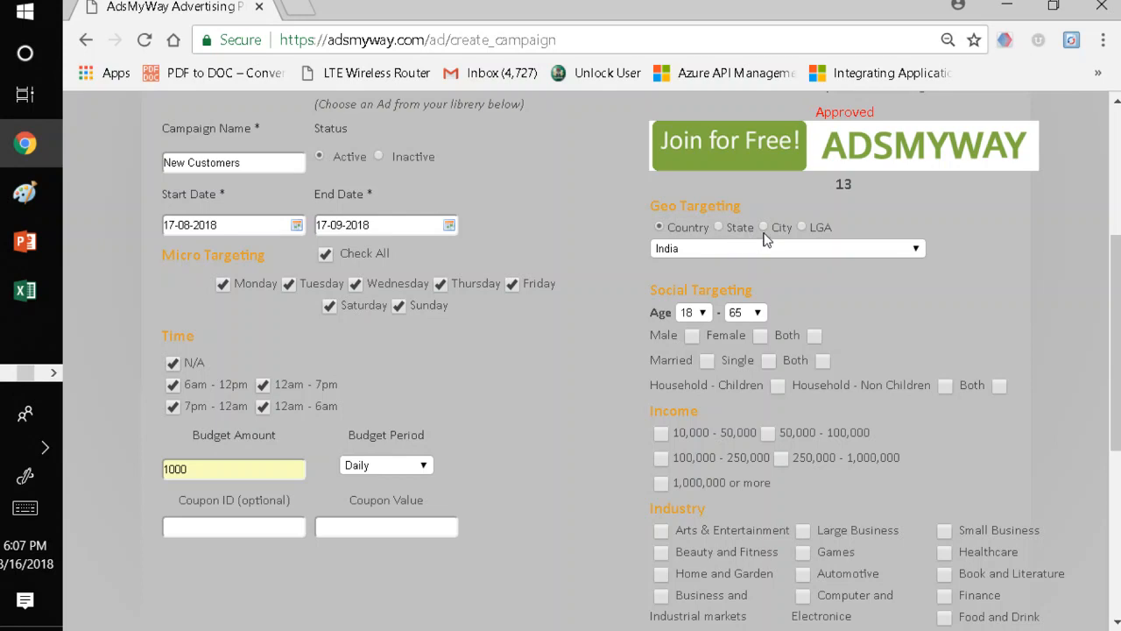
{"action": "mouse_move", "coordinate": [798, 239]}
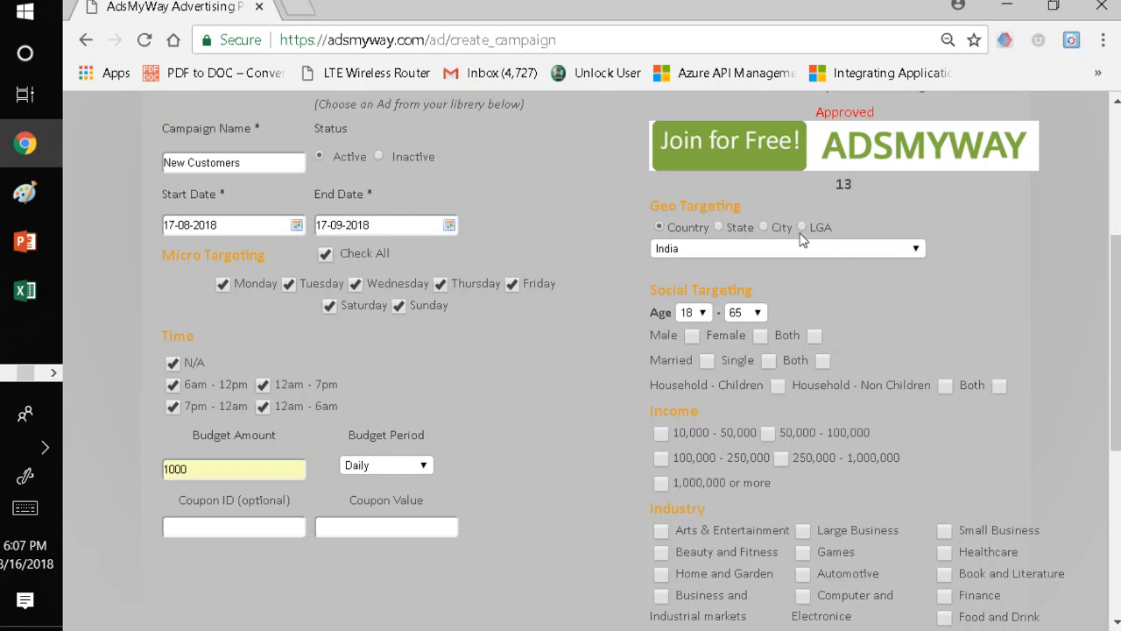
{"action": "mouse_move", "coordinate": [764, 231]}
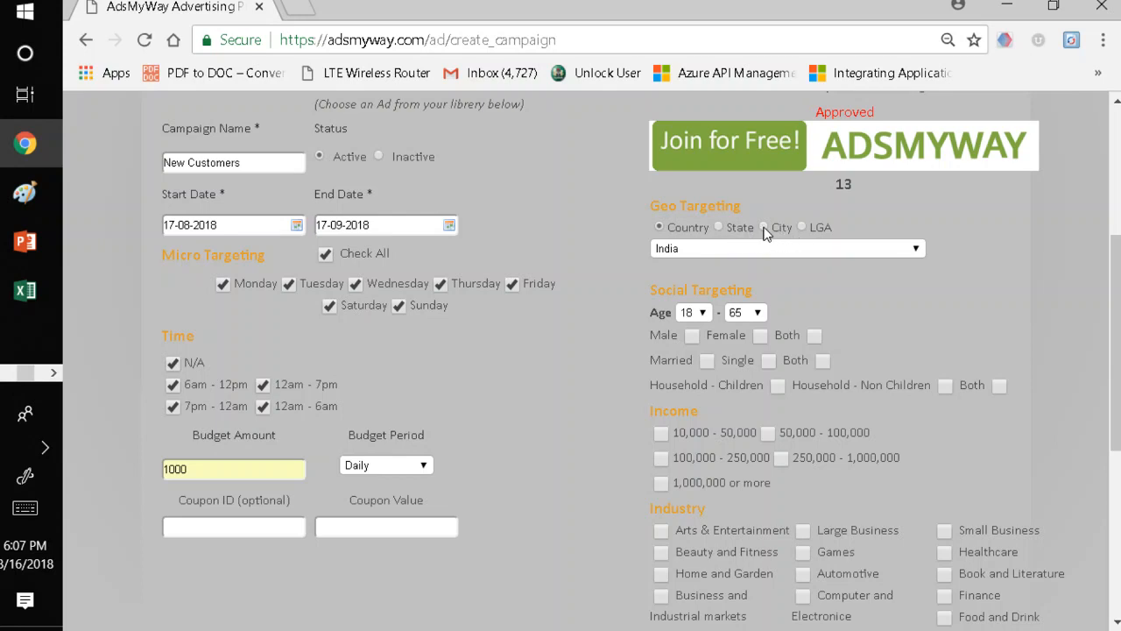
Geo-target Nigeria as the country and add Lagos as a chosen state
{"action": "left_click", "coordinate": [764, 228]}
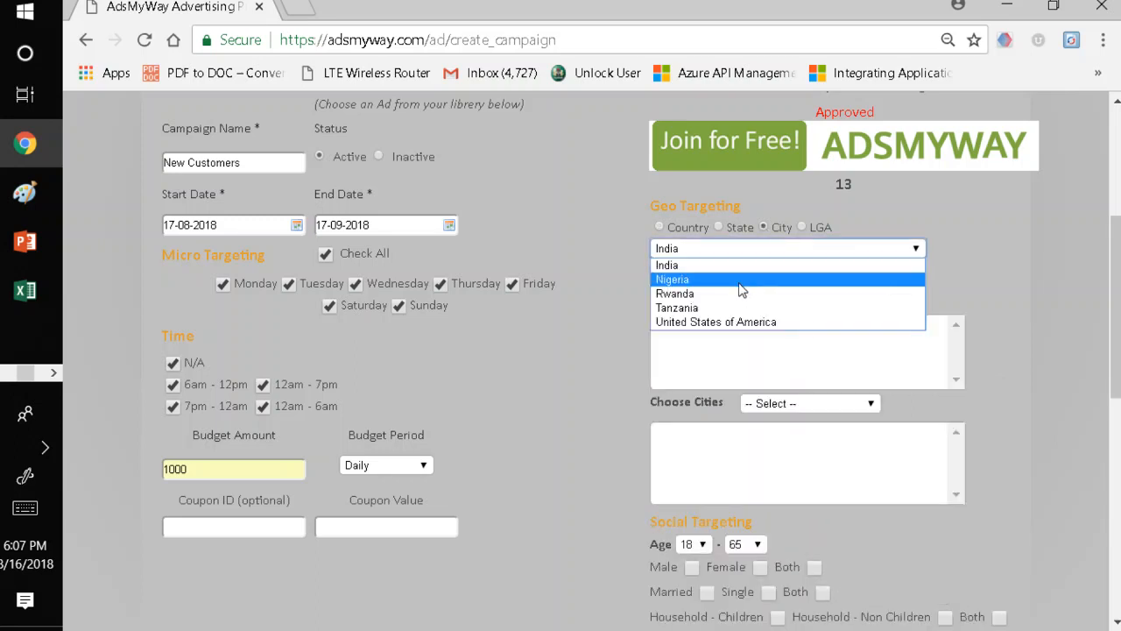
{"action": "left_click", "coordinate": [673, 279]}
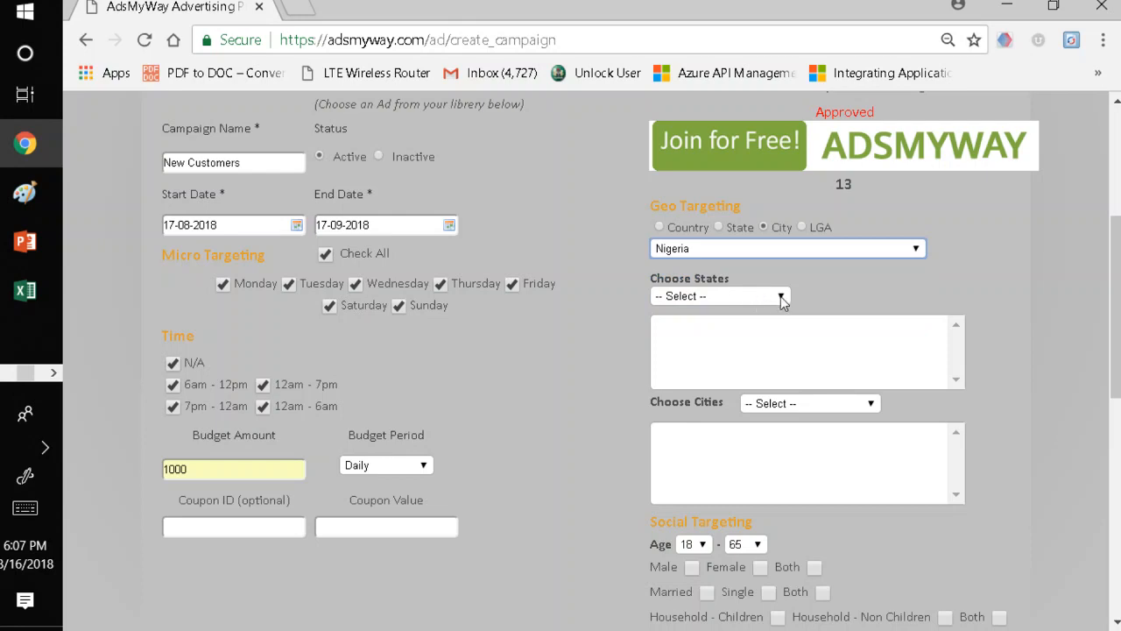
{"action": "left_click", "coordinate": [718, 294]}
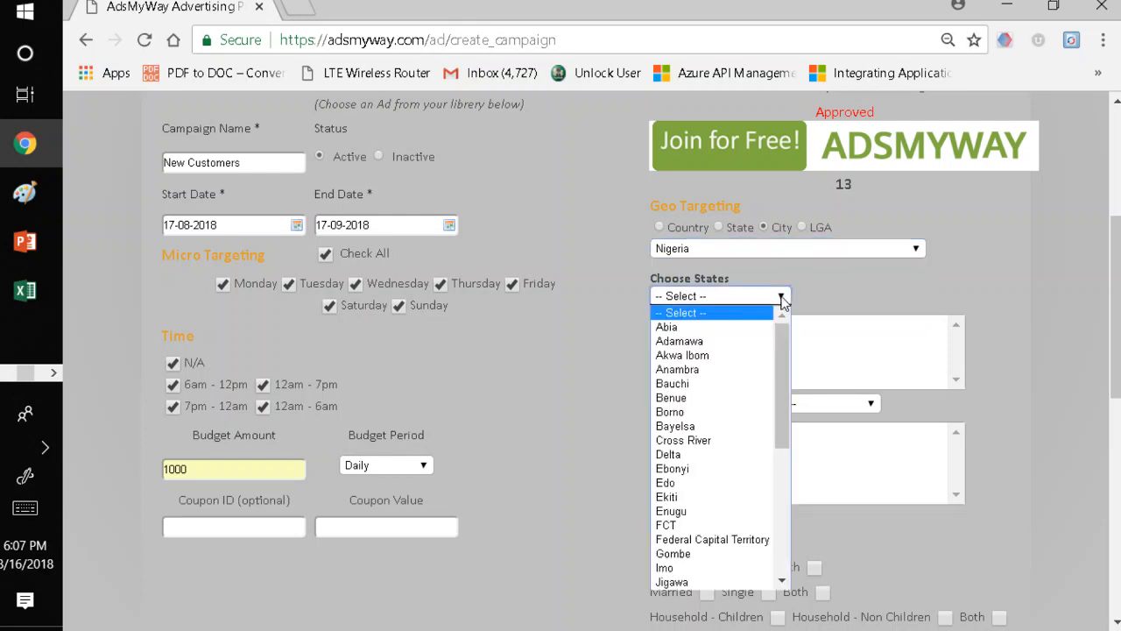
{"action": "scroll", "scroll_direction": "down", "scroll_amount": 3}
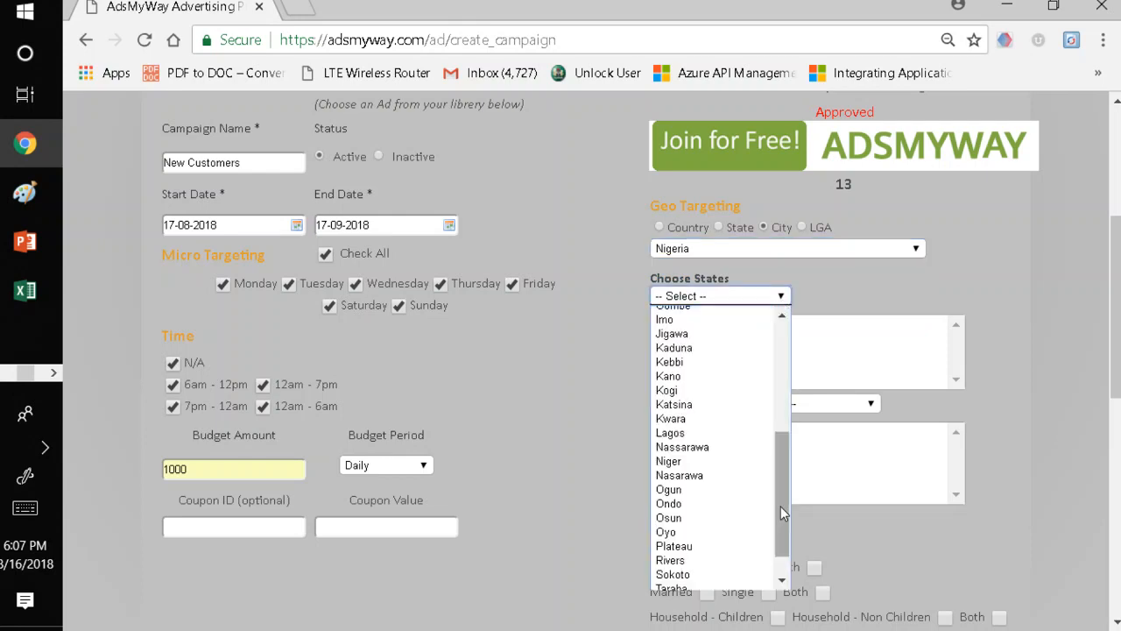
{"action": "left_click", "coordinate": [718, 294]}
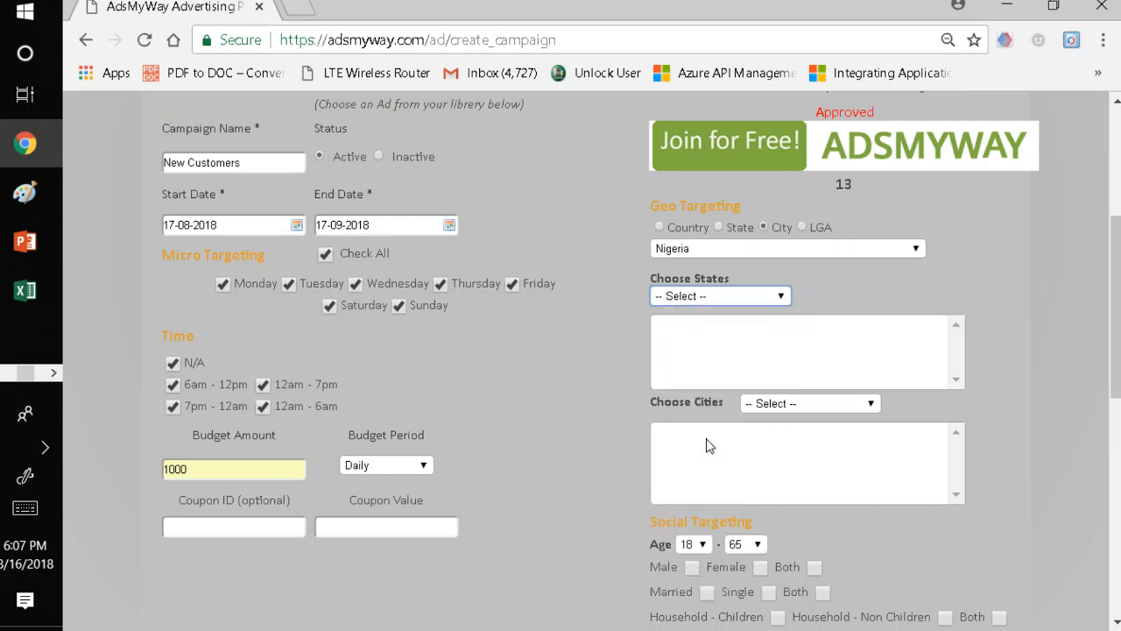
{"action": "left_click", "coordinate": [720, 295]}
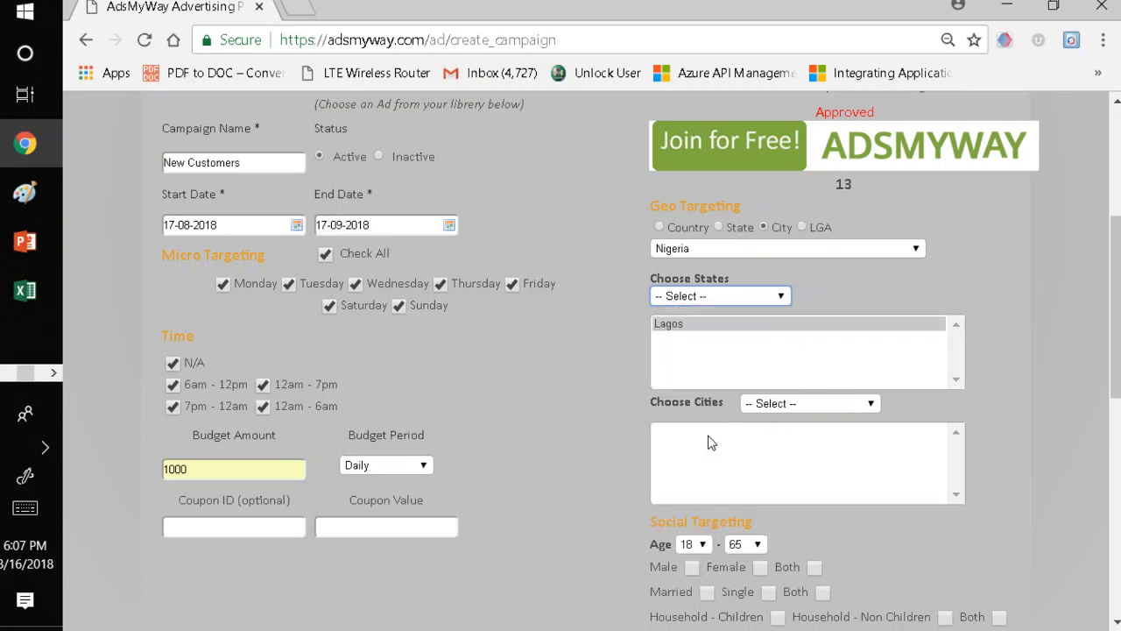
{"action": "mouse_move", "coordinate": [760, 382]}
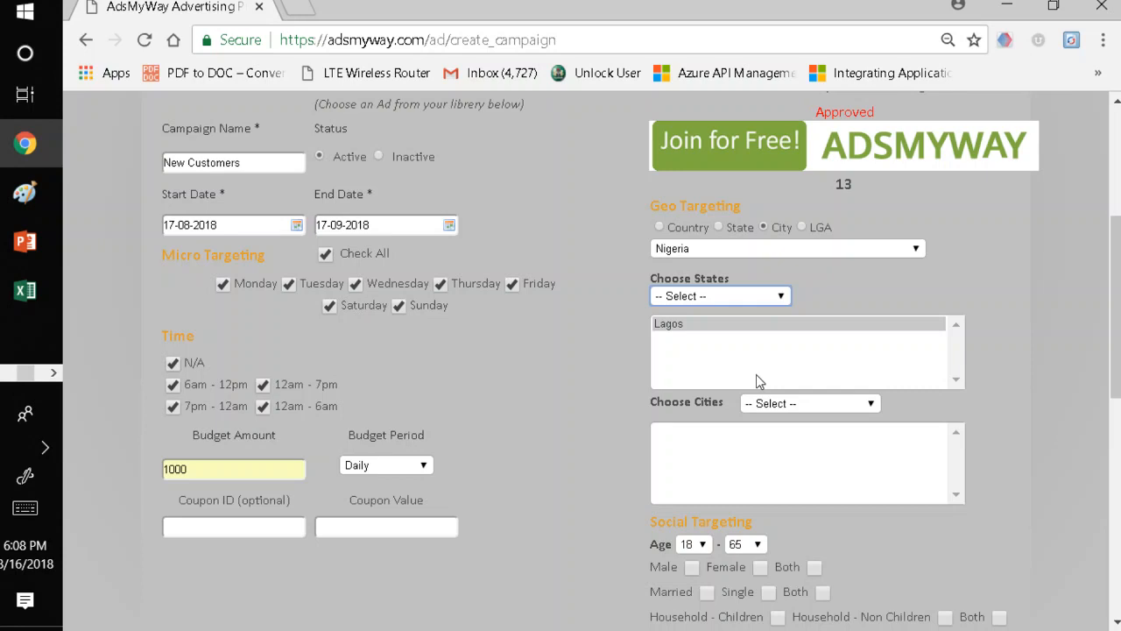
{"action": "mouse_move", "coordinate": [815, 403]}
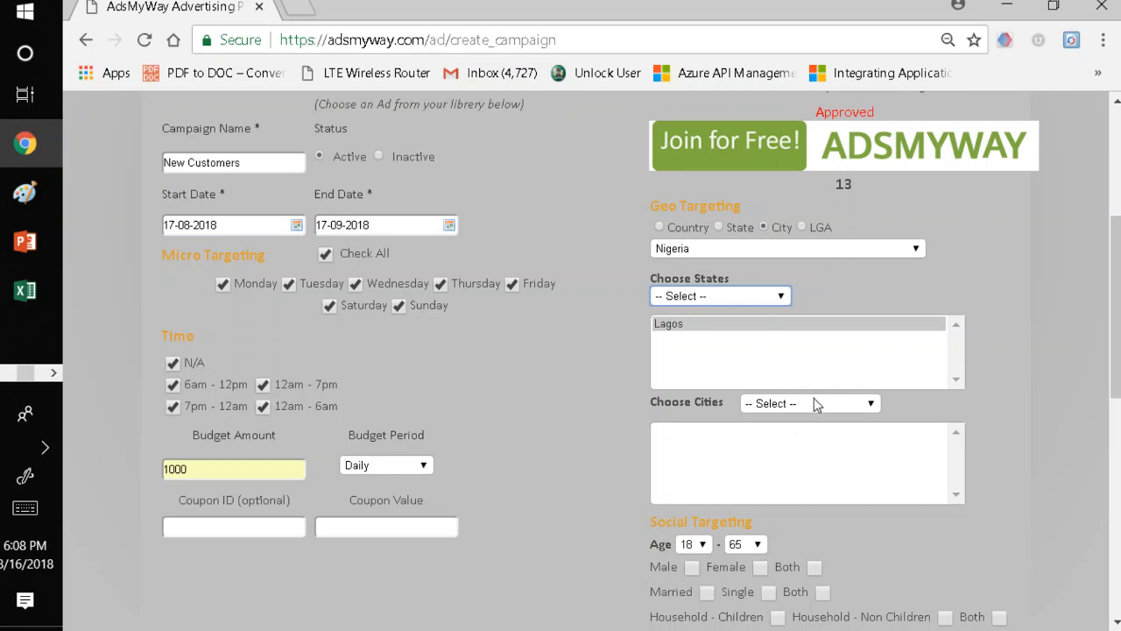
Add Ikeja and Ojota to the targeted cities under Lagos
{"action": "left_click", "coordinate": [807, 403]}
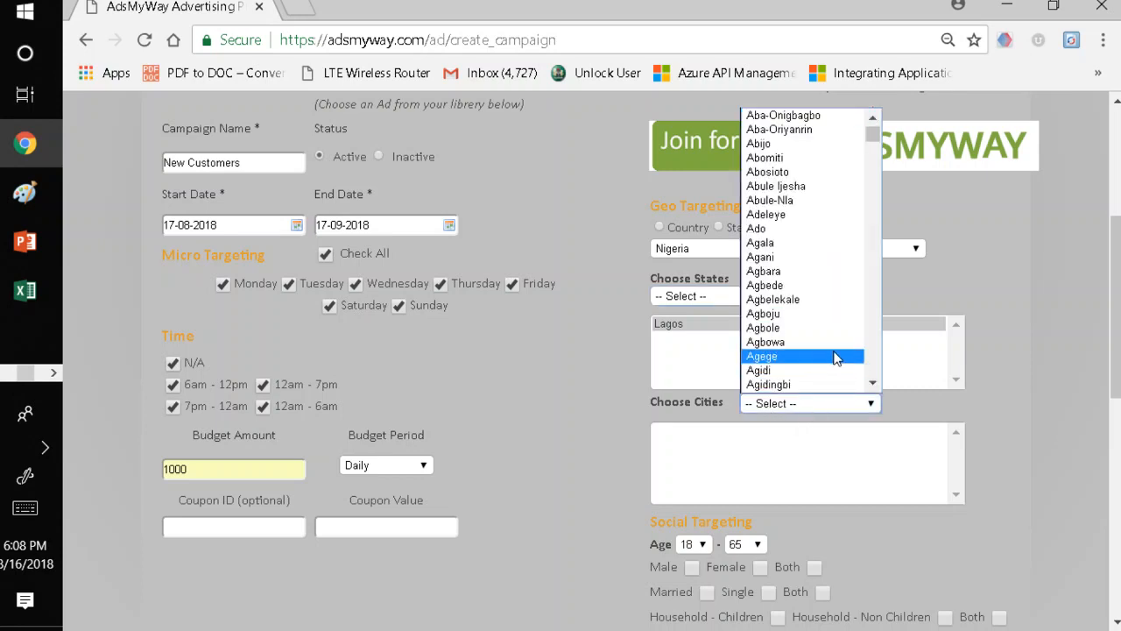
{"action": "mouse_move", "coordinate": [872, 363]}
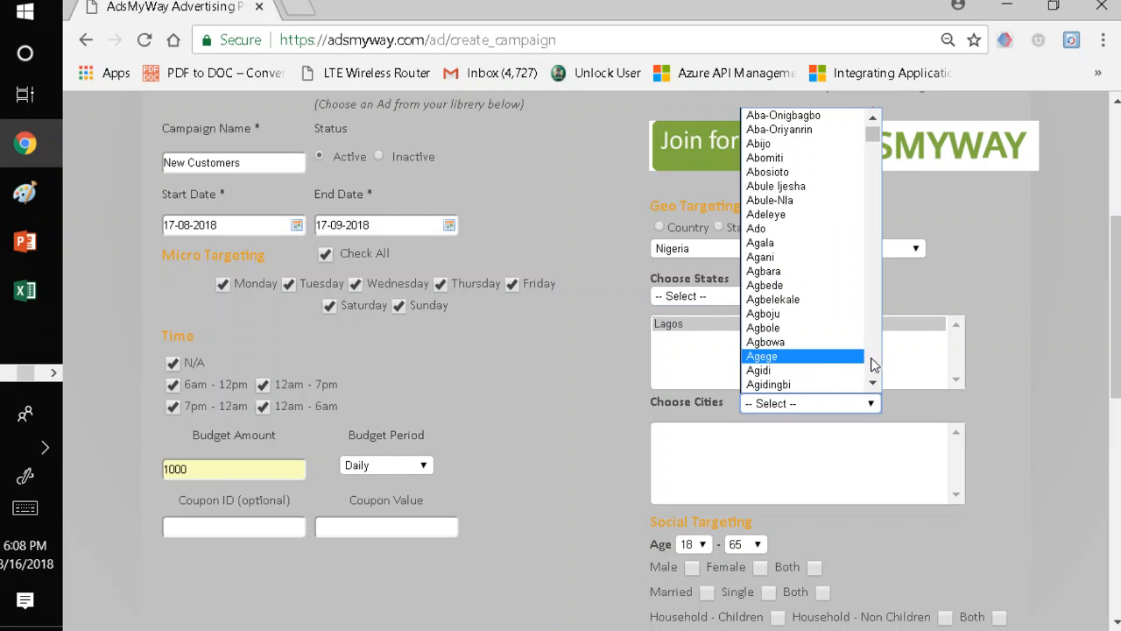
{"action": "scroll", "scroll_direction": "down", "scroll_amount": 3}
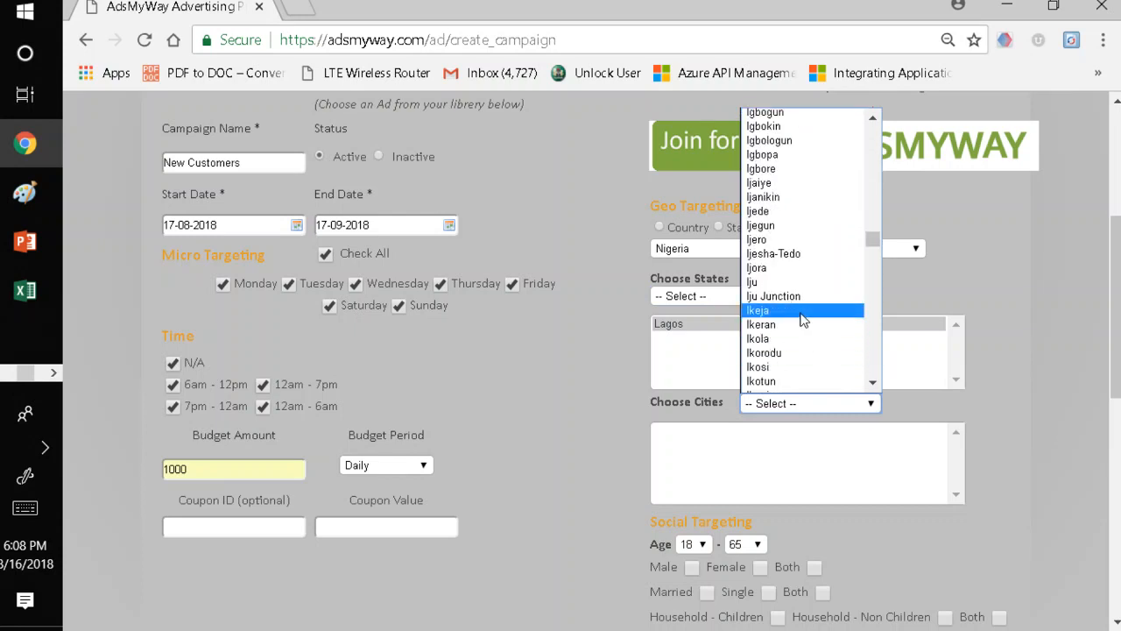
{"action": "left_click", "coordinate": [756, 310]}
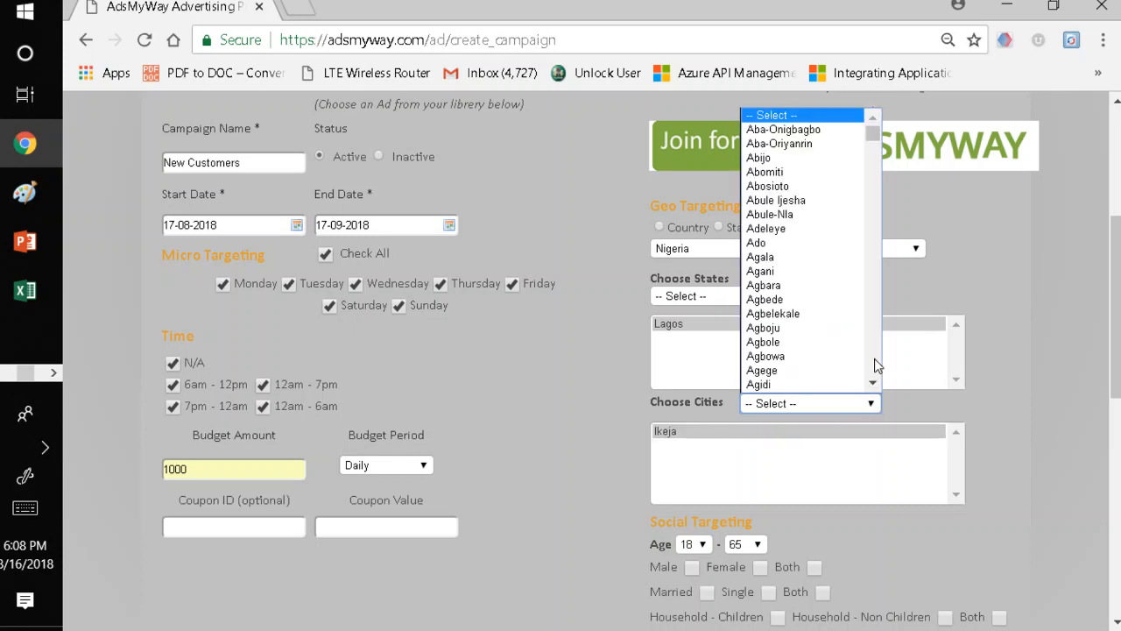
{"action": "scroll", "scroll_direction": "down", "scroll_amount": 3}
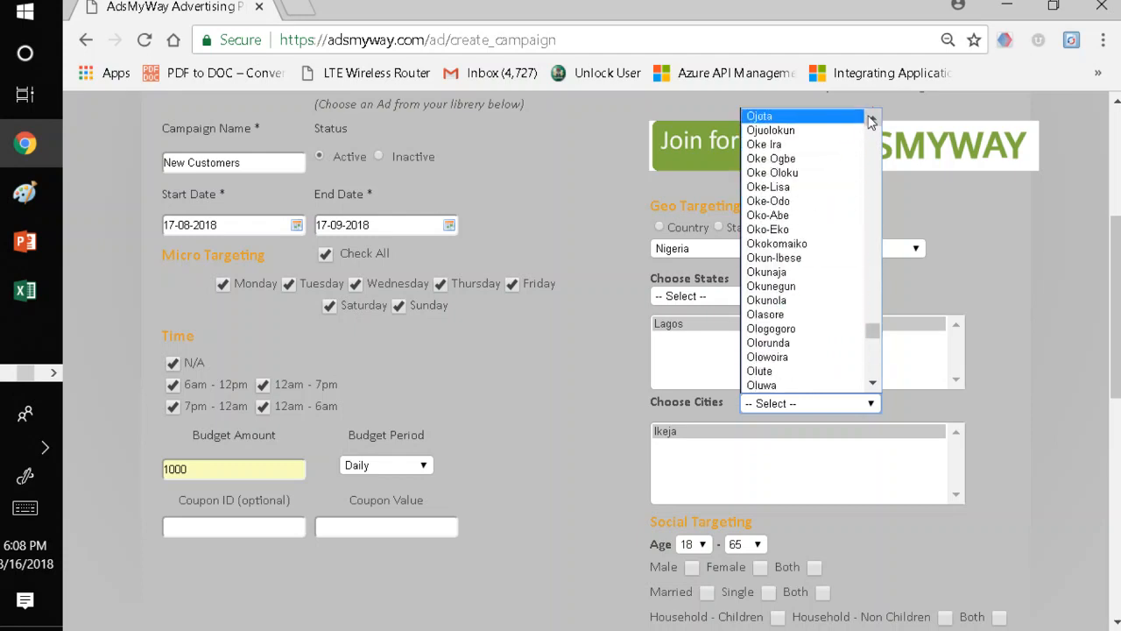
{"action": "left_click", "coordinate": [757, 116]}
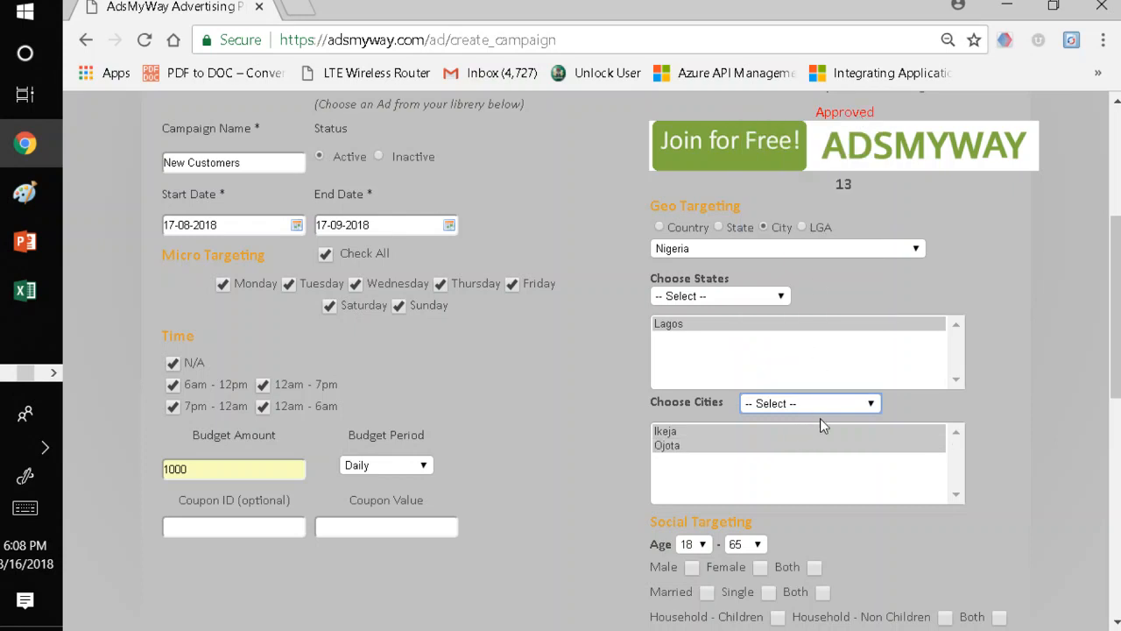
Add Ojodu to the targeted cities as well
{"action": "left_click", "coordinate": [810, 403]}
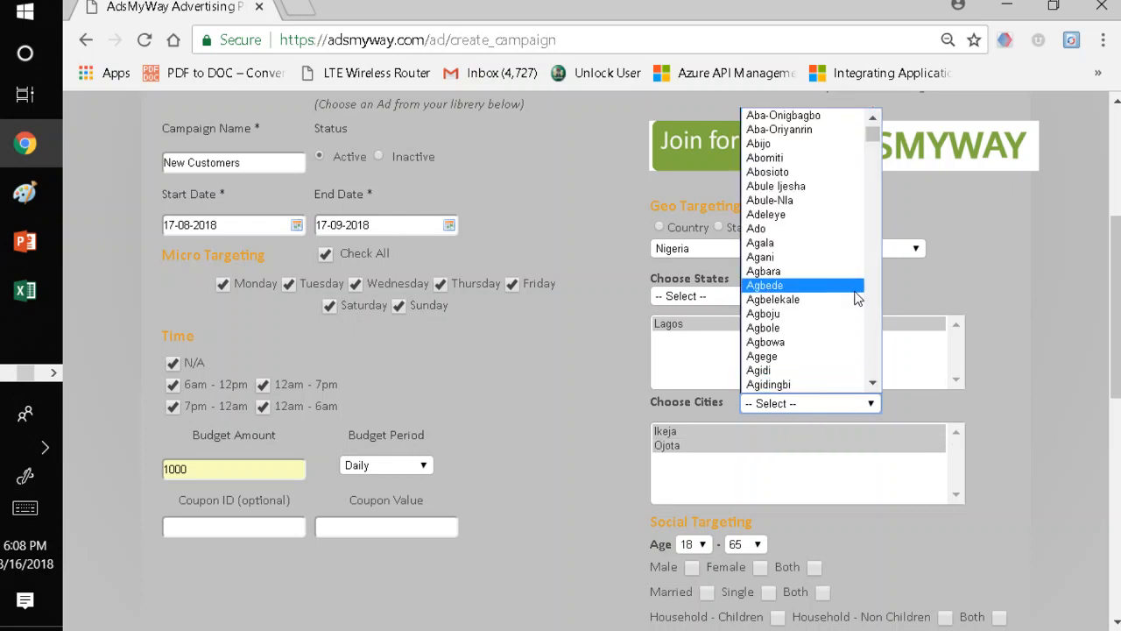
{"action": "scroll", "scroll_direction": "down", "scroll_amount": 3}
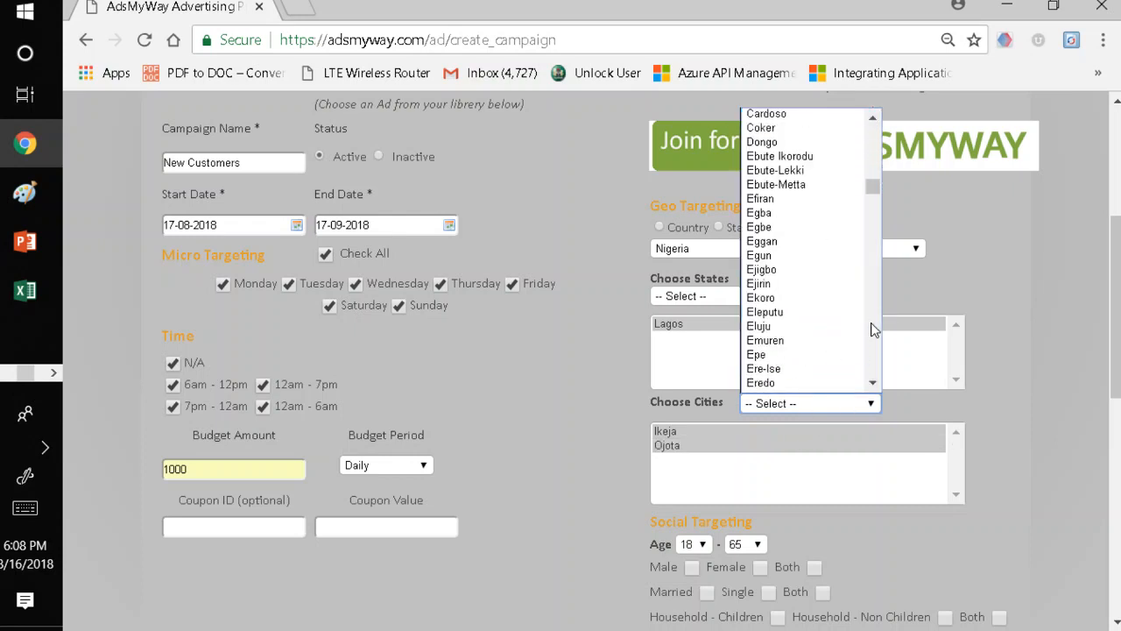
{"action": "scroll", "scroll_direction": "down", "scroll_amount": 3}
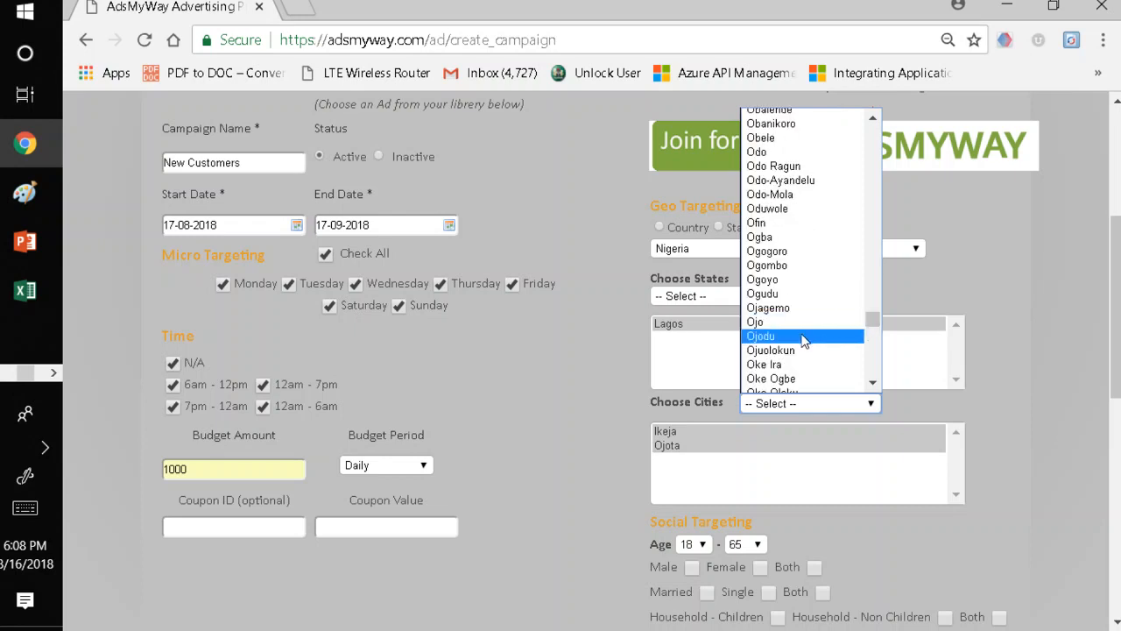
{"action": "left_click", "coordinate": [760, 336]}
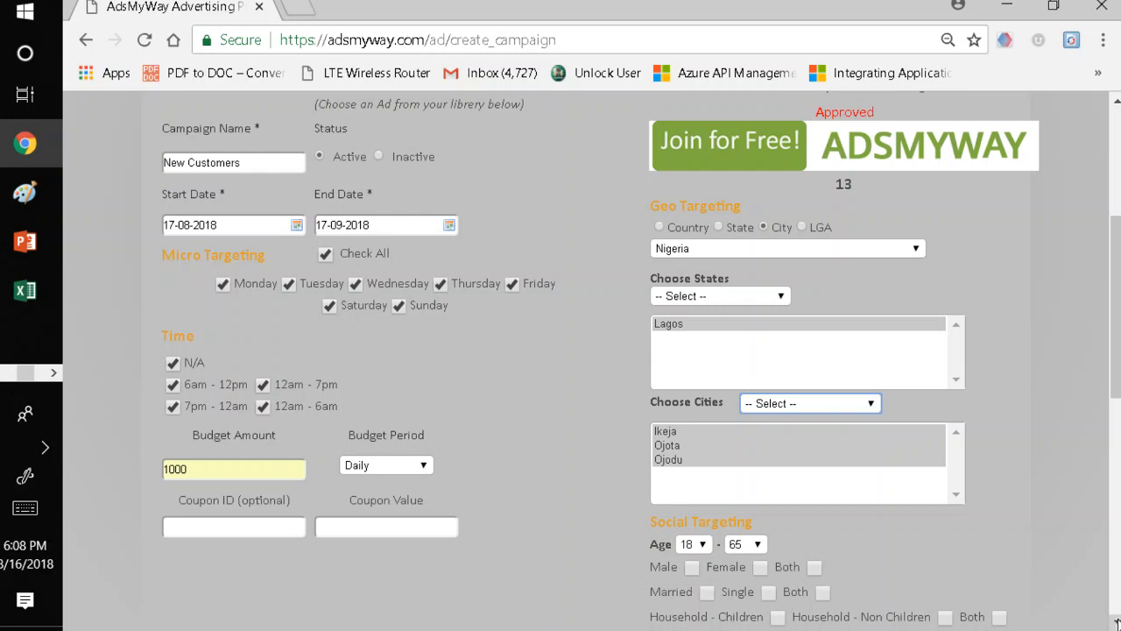
{"action": "scroll", "scroll_direction": "down", "scroll_amount": 3}
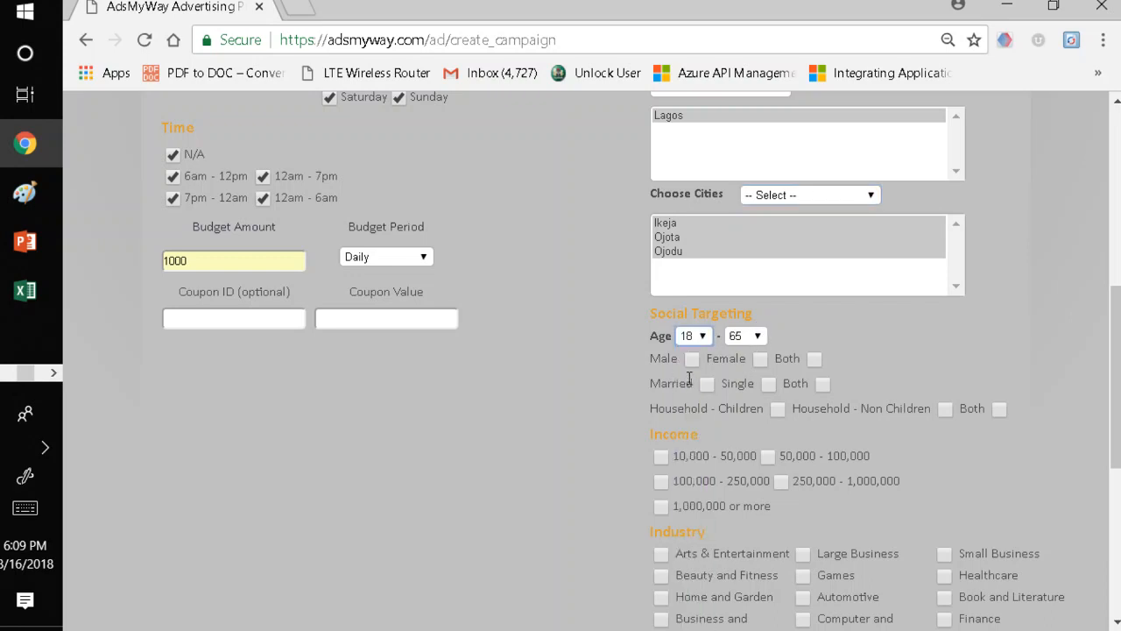
Set maximum age 67, both genders, both marital statuses, households with children, and income 100,000–250,000
{"action": "left_click", "coordinate": [757, 337]}
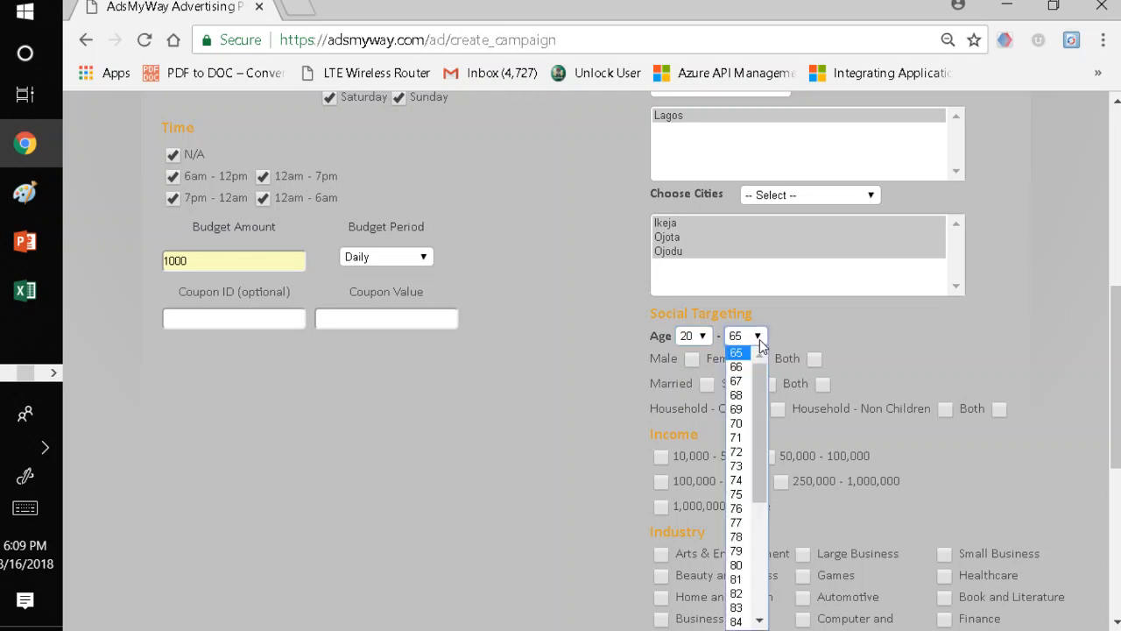
{"action": "left_click", "coordinate": [736, 380]}
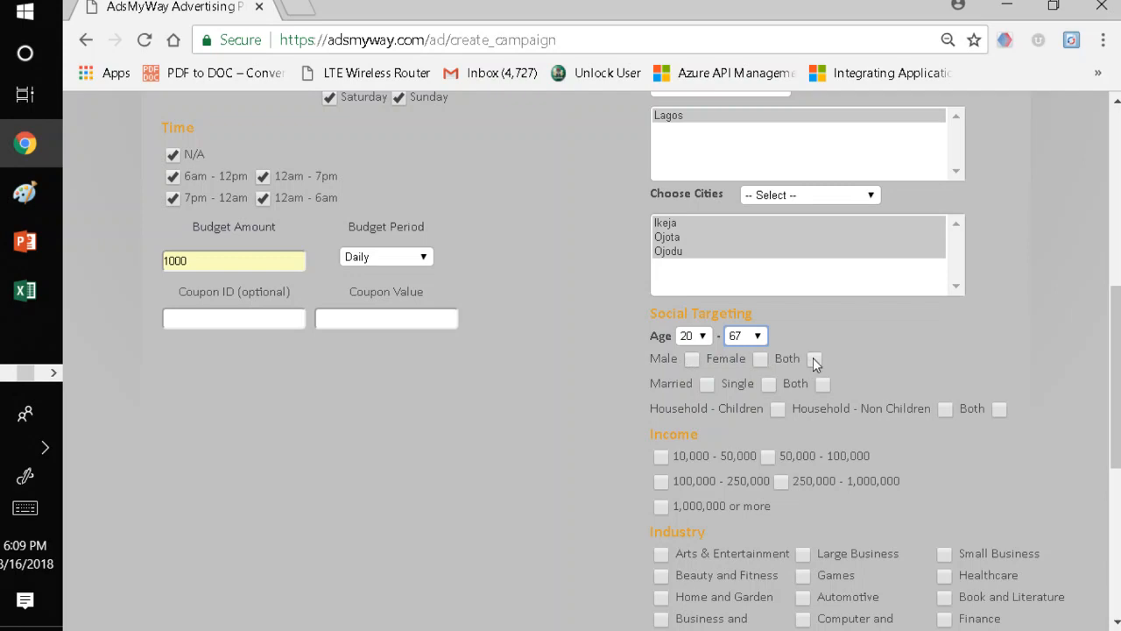
{"action": "left_click", "coordinate": [813, 357]}
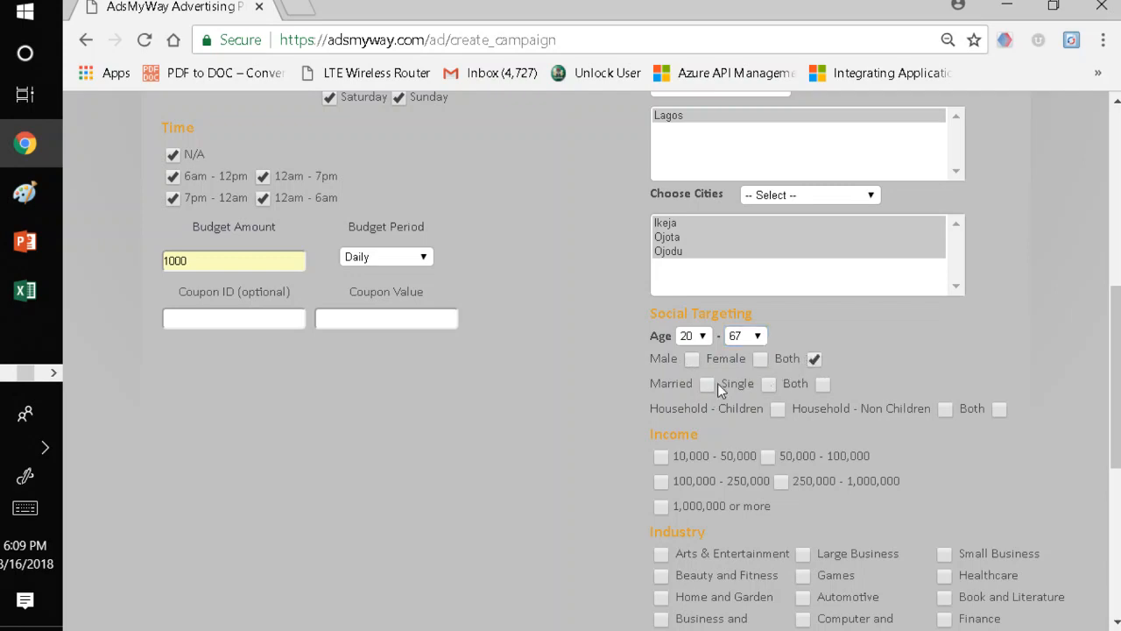
{"action": "left_click", "coordinate": [821, 383]}
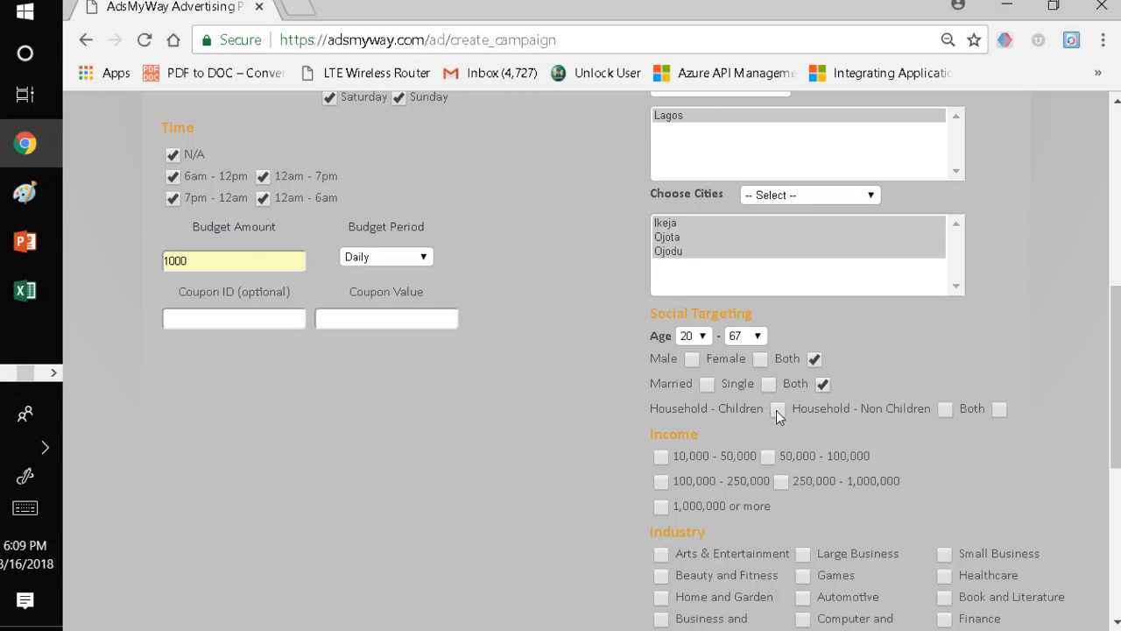
{"action": "left_click", "coordinate": [778, 409]}
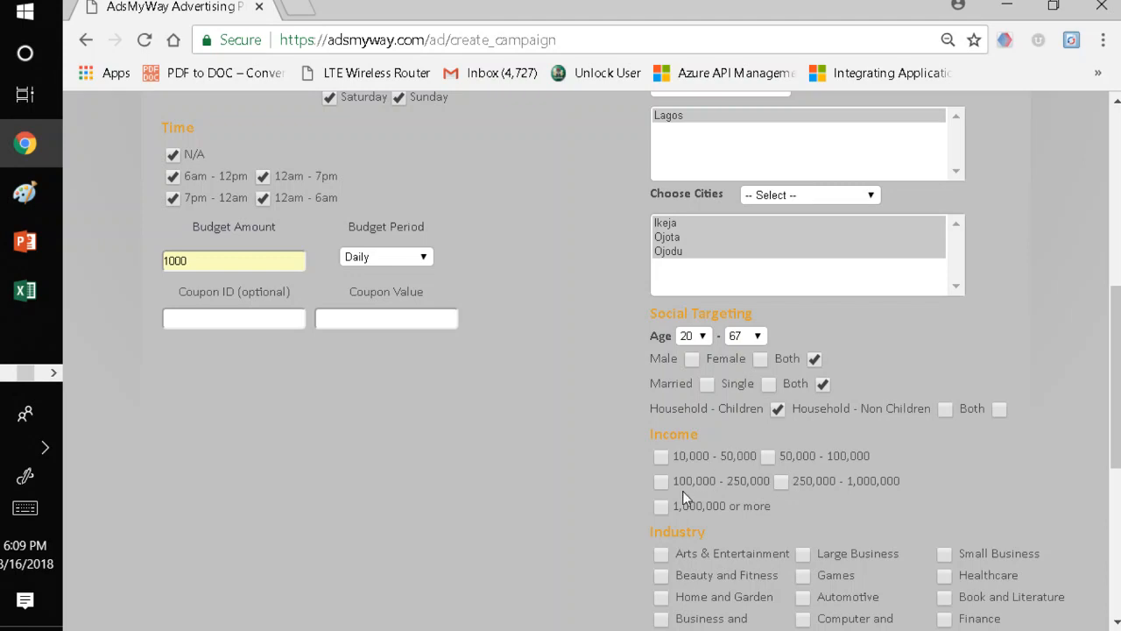
{"action": "left_click", "coordinate": [661, 480]}
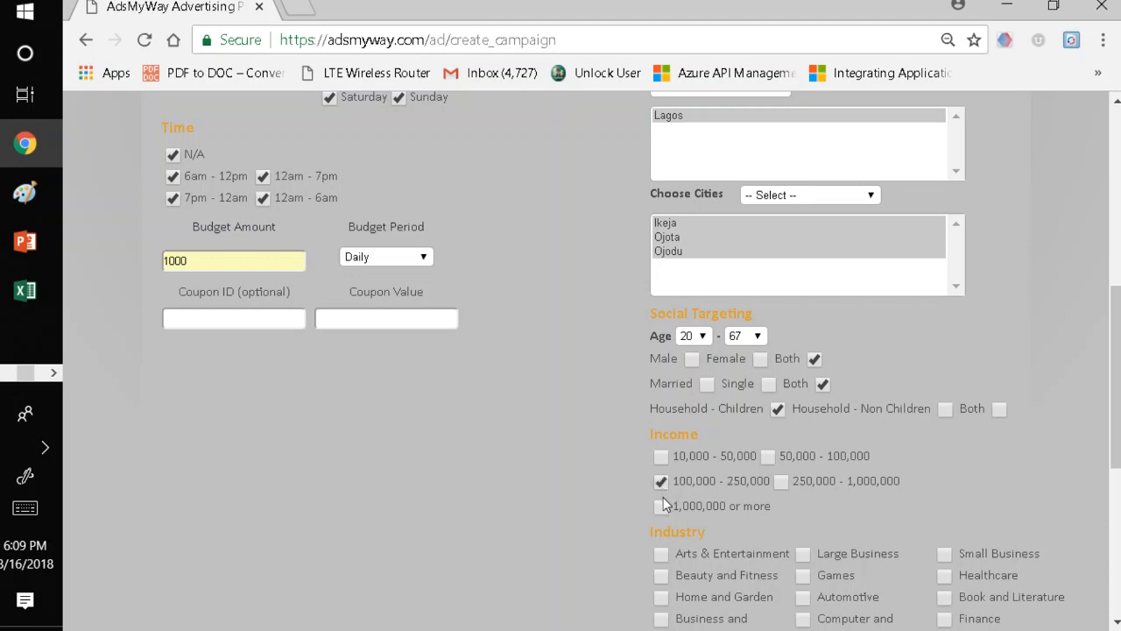
{"action": "mouse_move", "coordinate": [781, 489]}
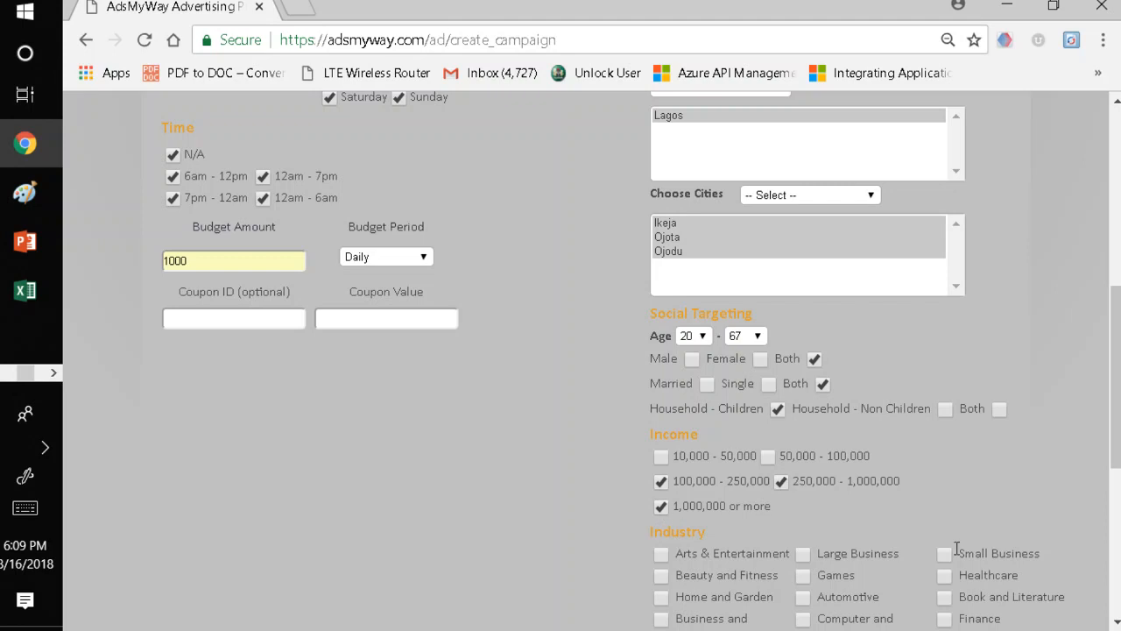
Target Arts & Entertainment, Beauty and Fitness, Travel, Online Communities, Book and Literature, Computer and Electronics industries
{"action": "scroll", "scroll_direction": "down", "scroll_amount": 3}
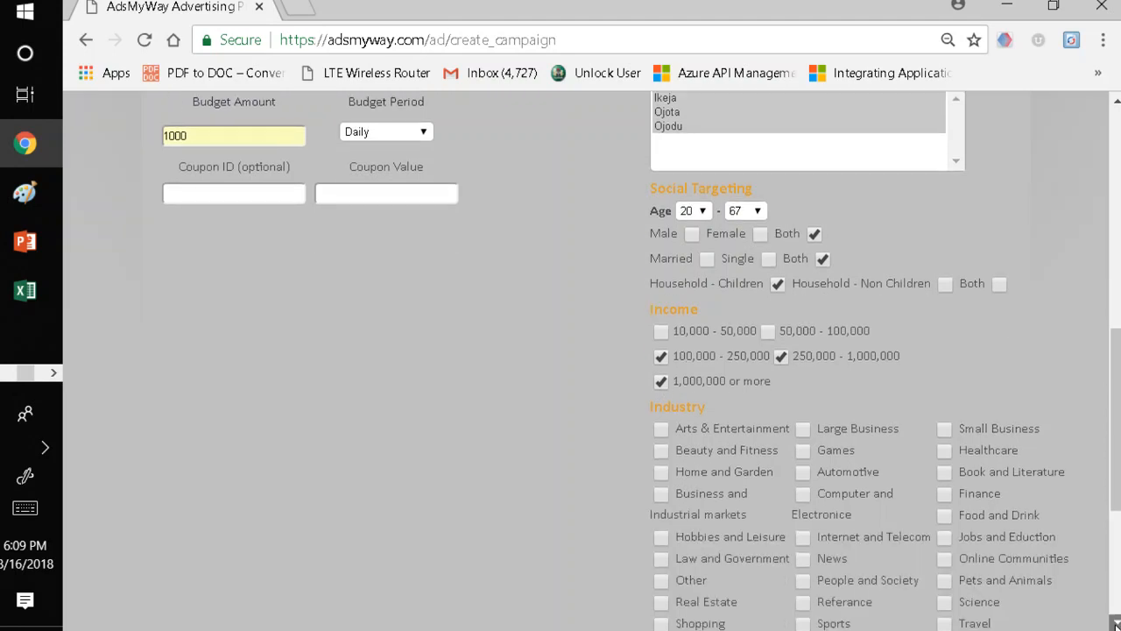
{"action": "scroll", "scroll_direction": "down", "scroll_amount": 3}
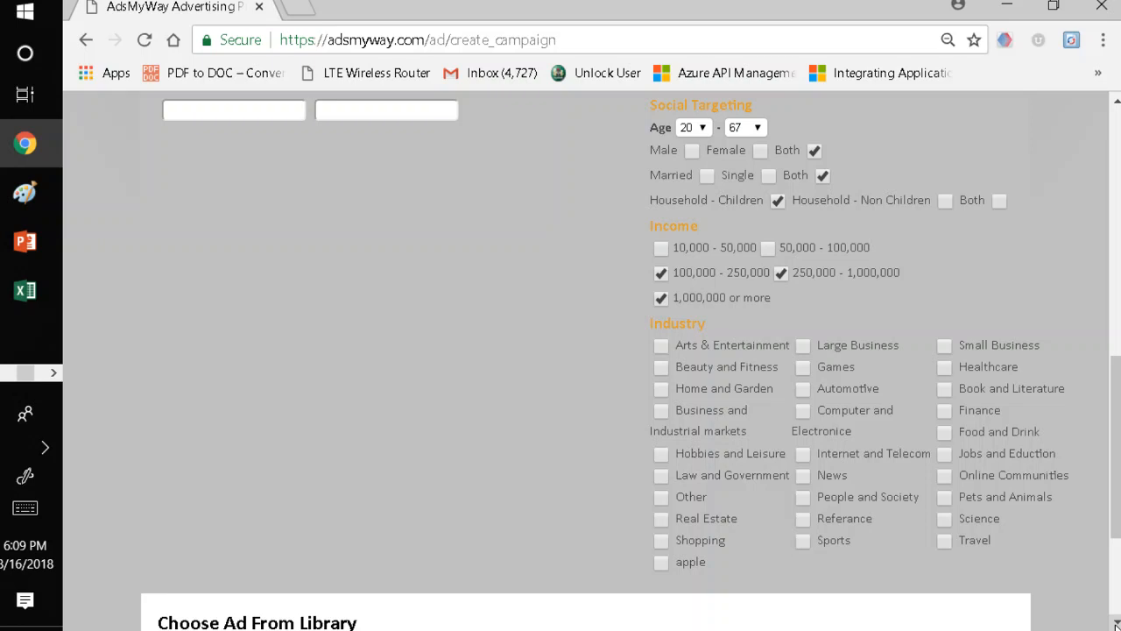
{"action": "mouse_move", "coordinate": [722, 383]}
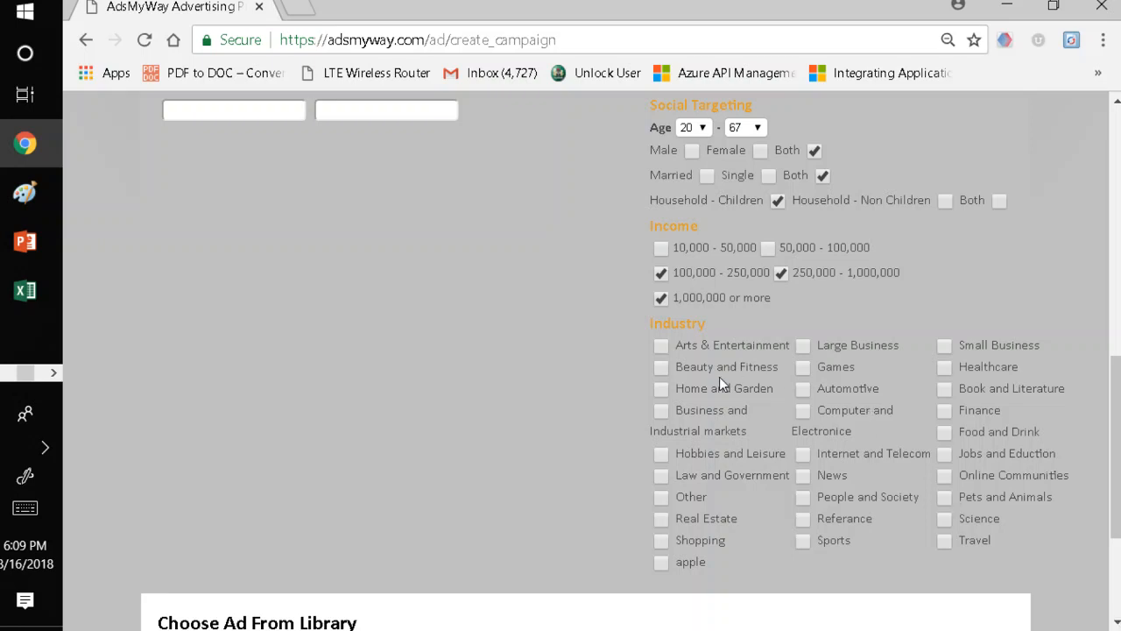
{"action": "left_click", "coordinate": [660, 343]}
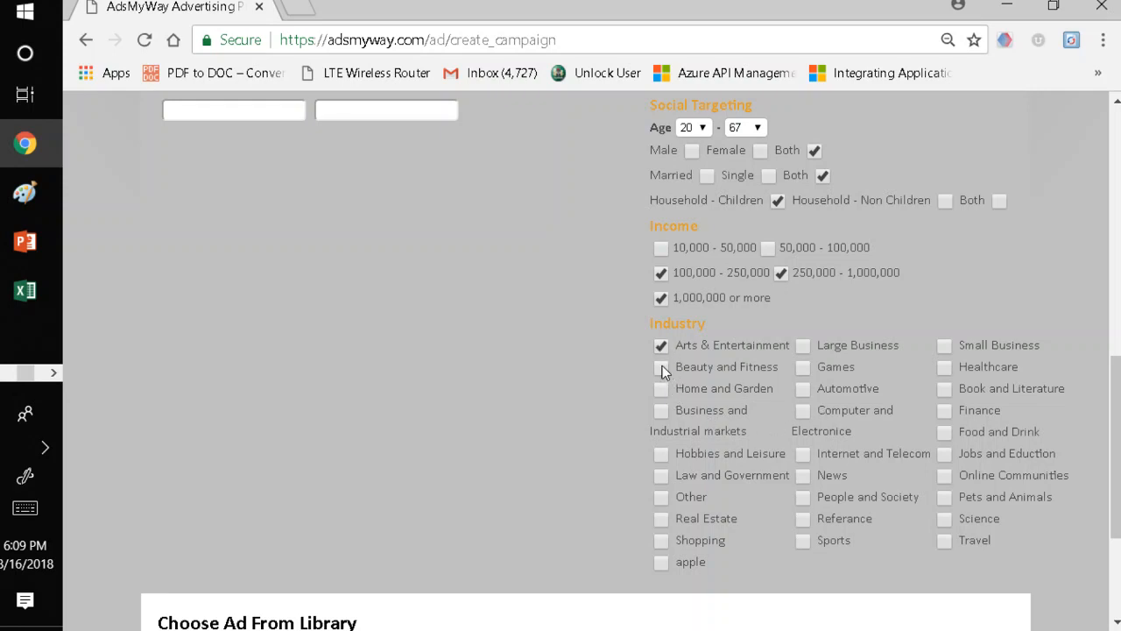
{"action": "left_click", "coordinate": [660, 366]}
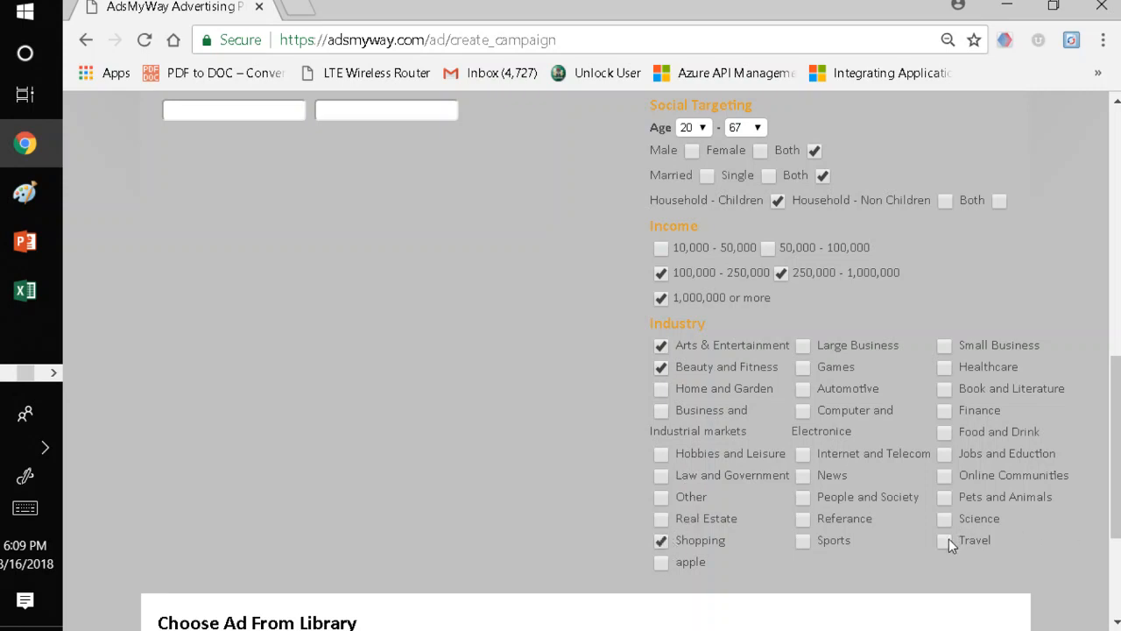
{"action": "left_click", "coordinate": [944, 539]}
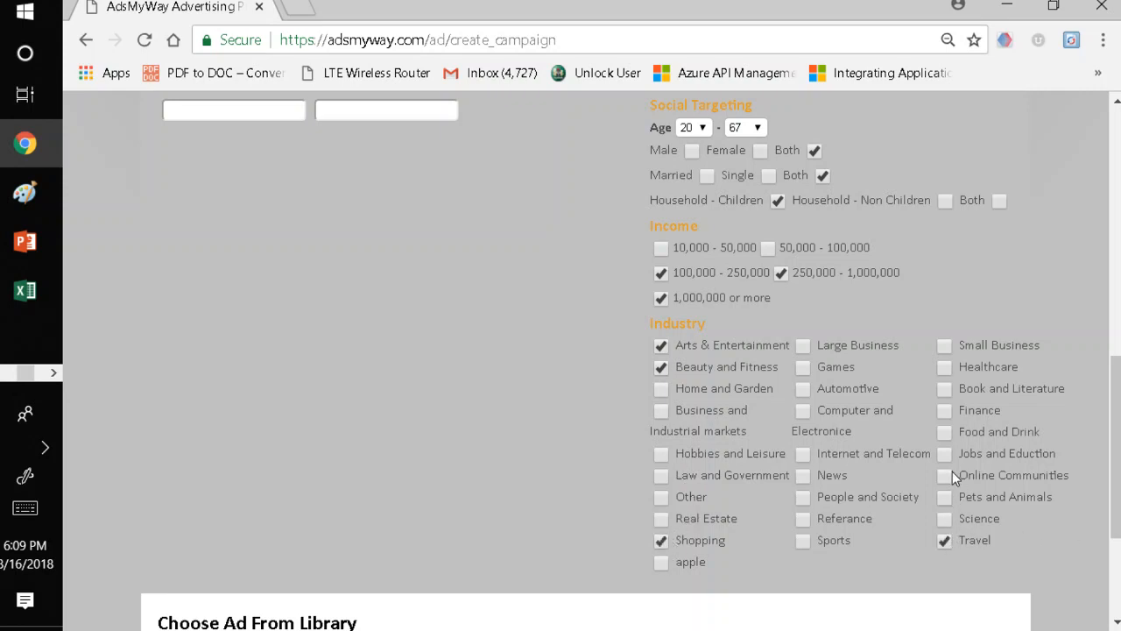
{"action": "left_click", "coordinate": [944, 474]}
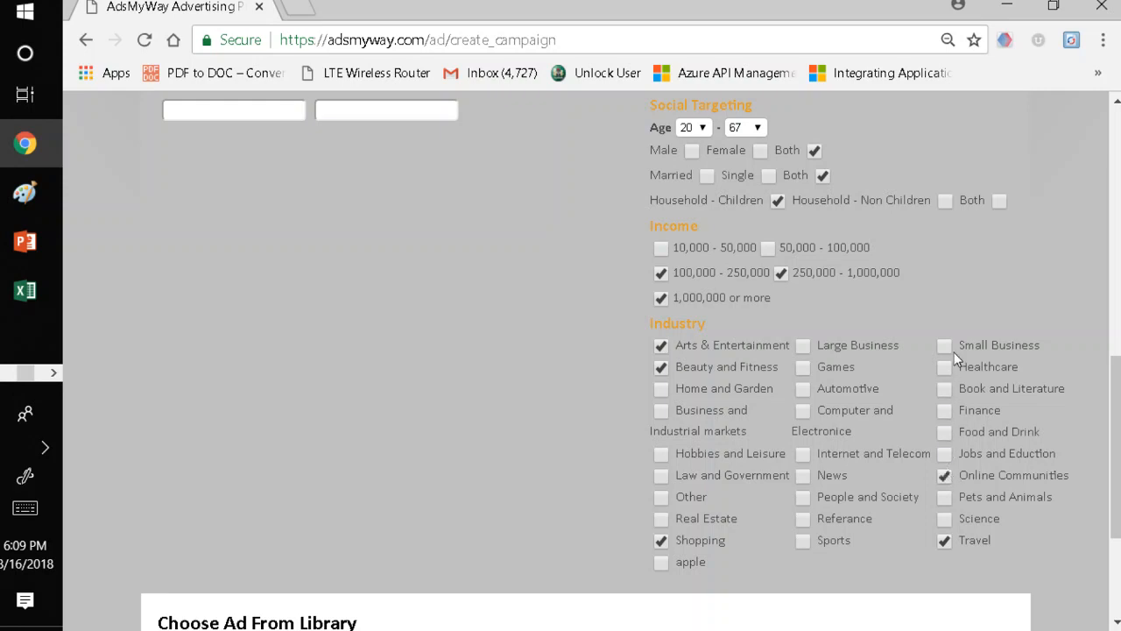
{"action": "left_click", "coordinate": [944, 389]}
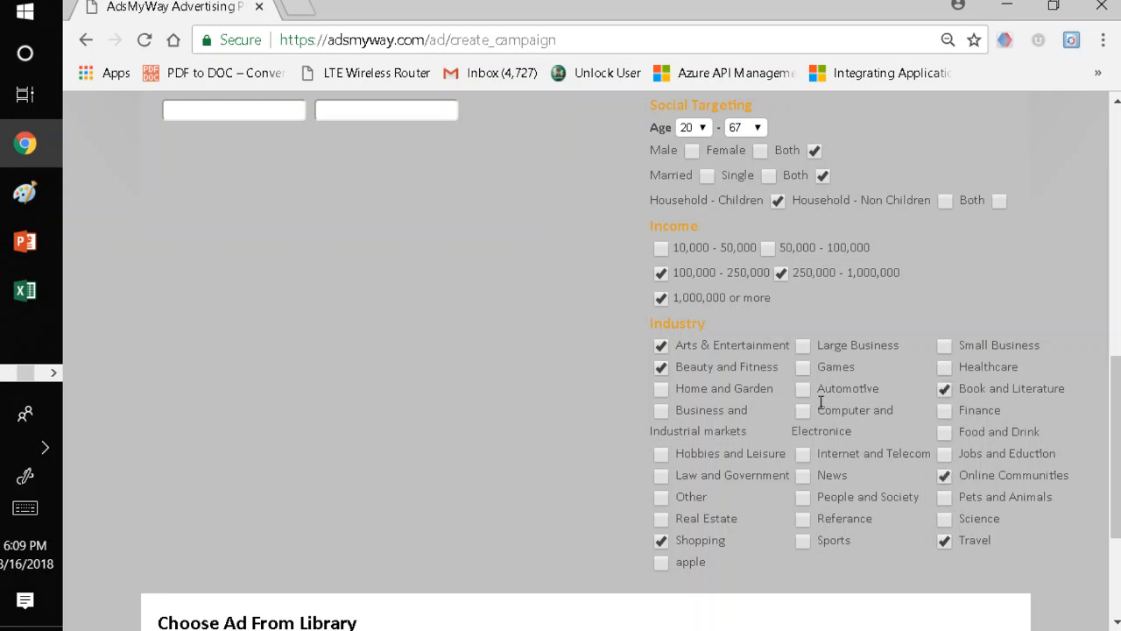
{"action": "left_click", "coordinate": [802, 410]}
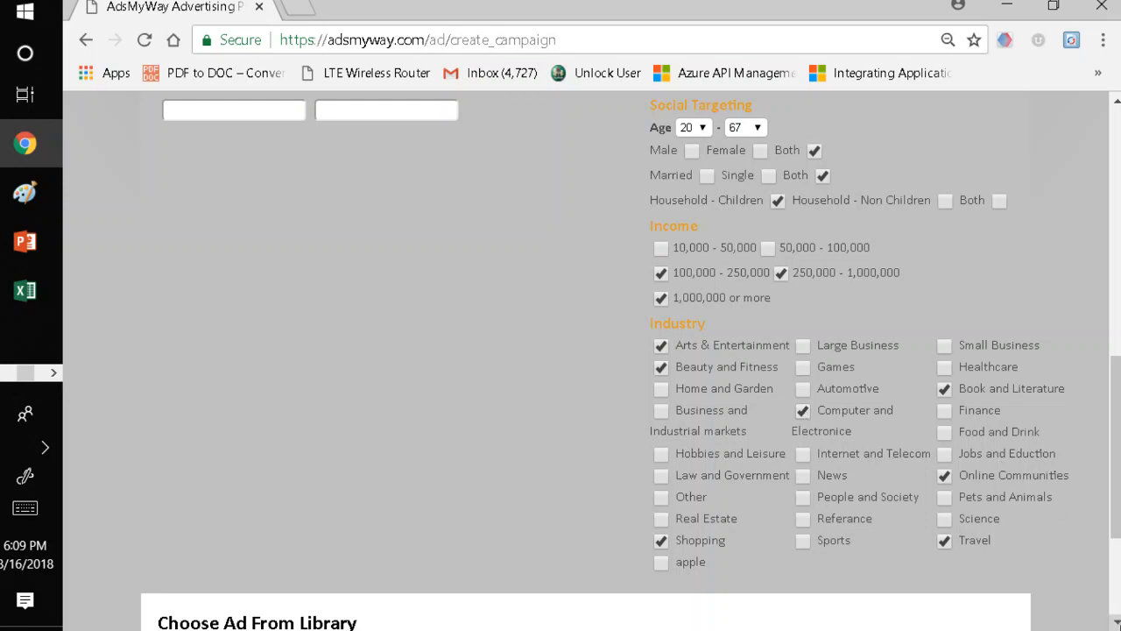
Review the completed form and submit the New Customers campaign with Create Campaign
{"action": "scroll", "scroll_direction": "down", "scroll_amount": 3}
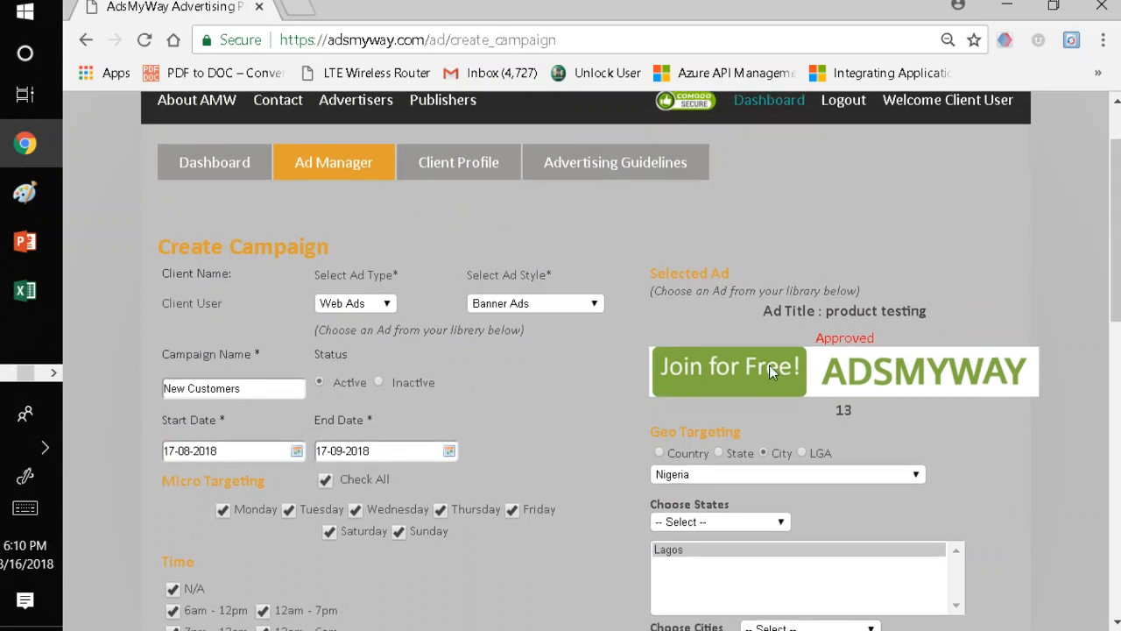
{"action": "mouse_move", "coordinate": [378, 390]}
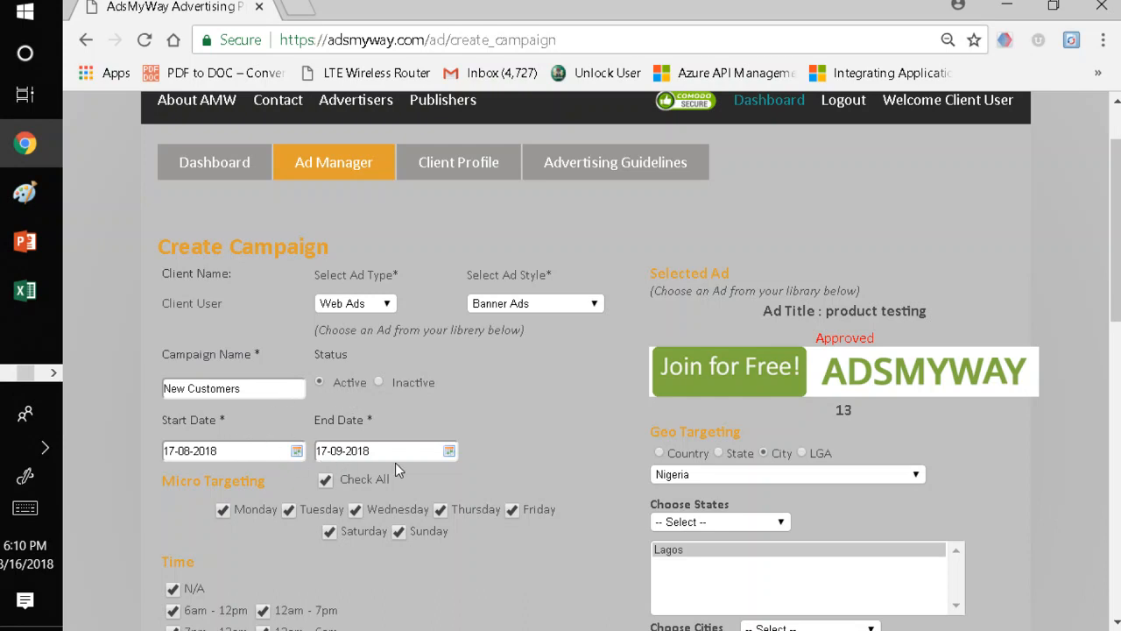
{"action": "mouse_move", "coordinate": [550, 317]}
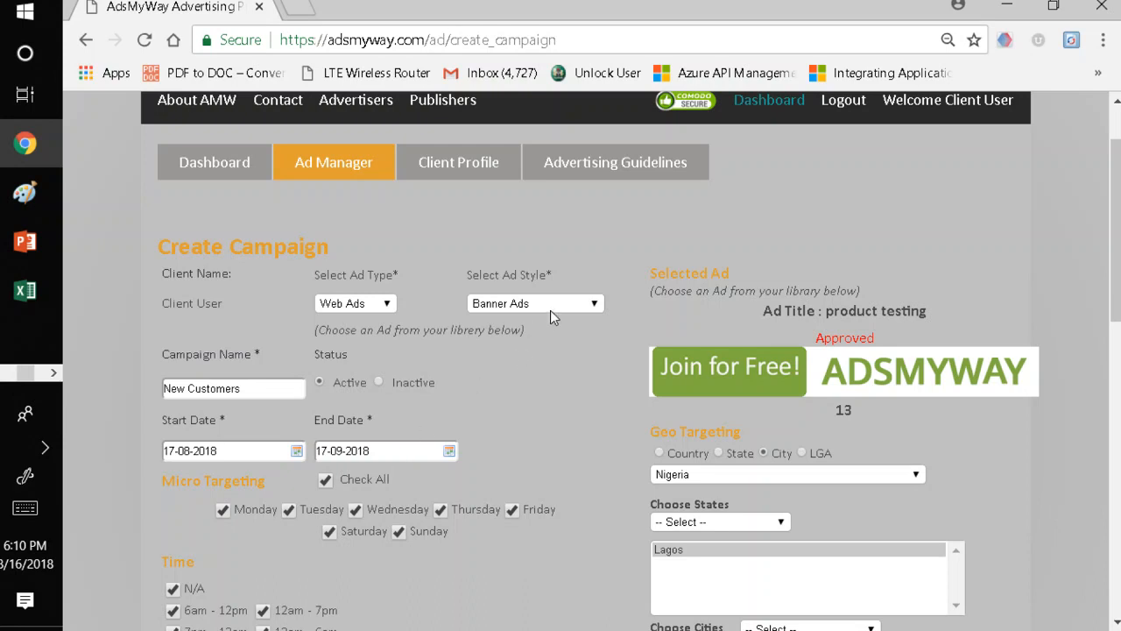
{"action": "mouse_move", "coordinate": [480, 550]}
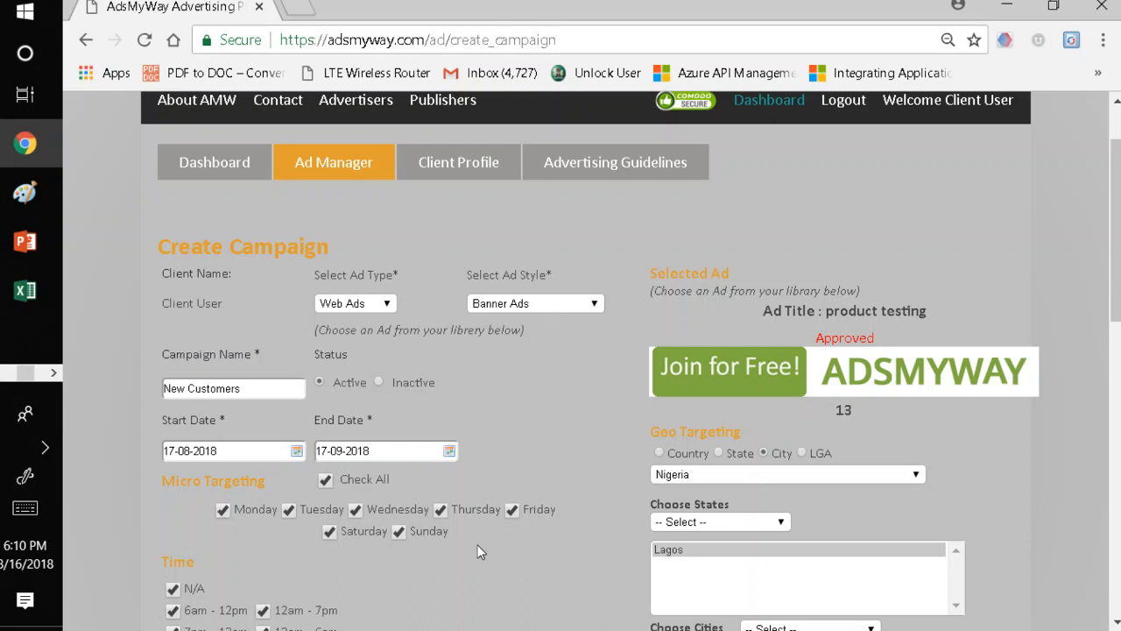
{"action": "mouse_move", "coordinate": [429, 606]}
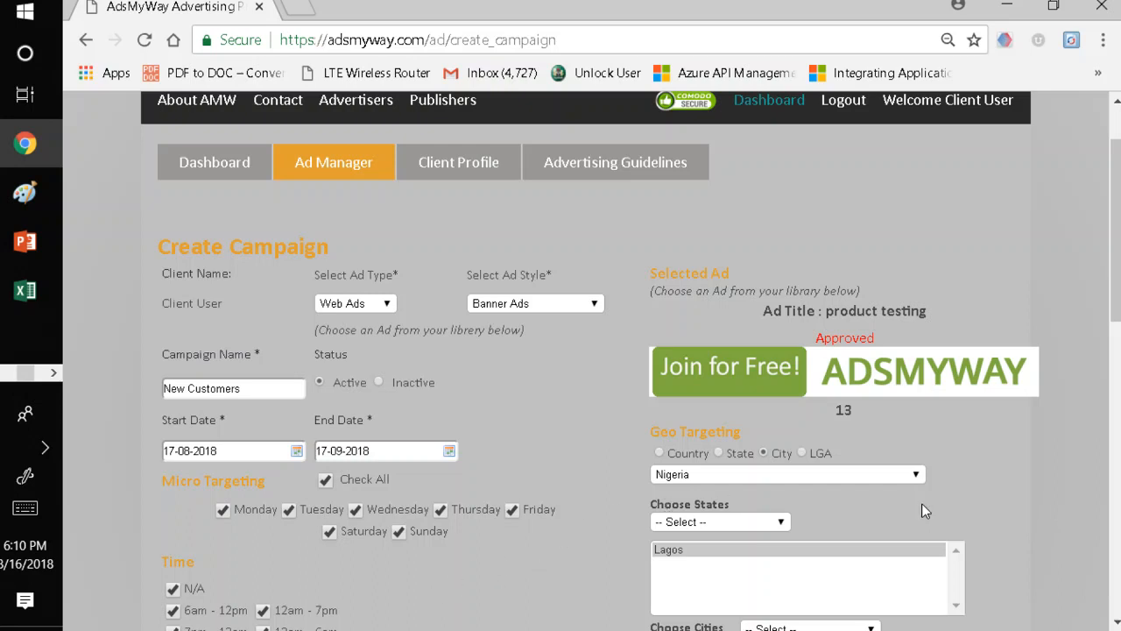
{"action": "mouse_move", "coordinate": [775, 456]}
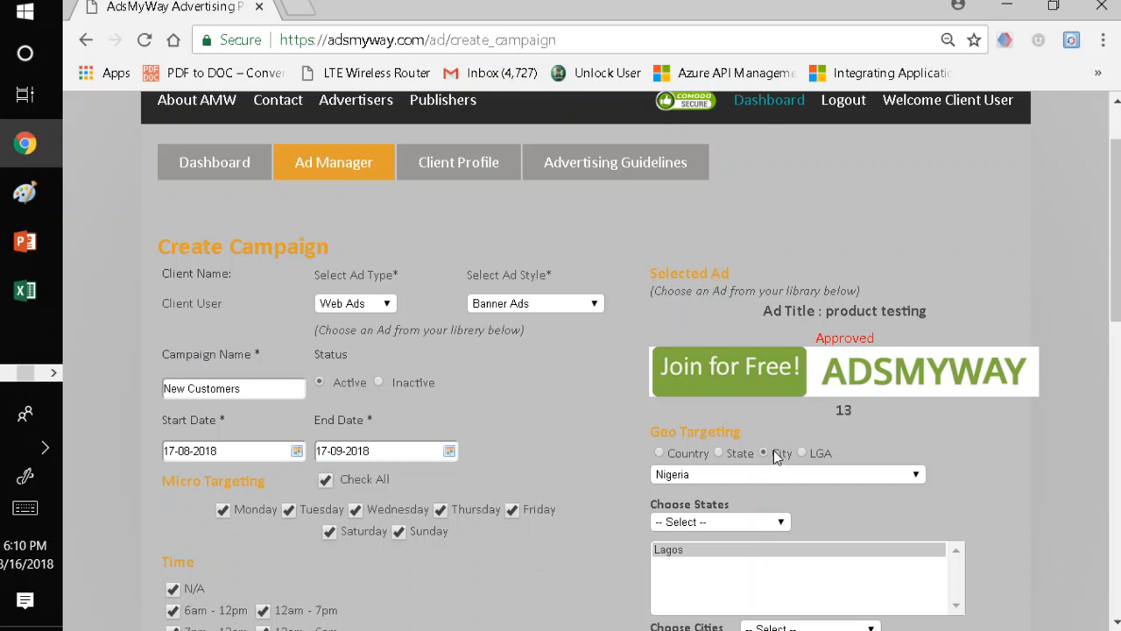
{"action": "left_click", "coordinate": [764, 452]}
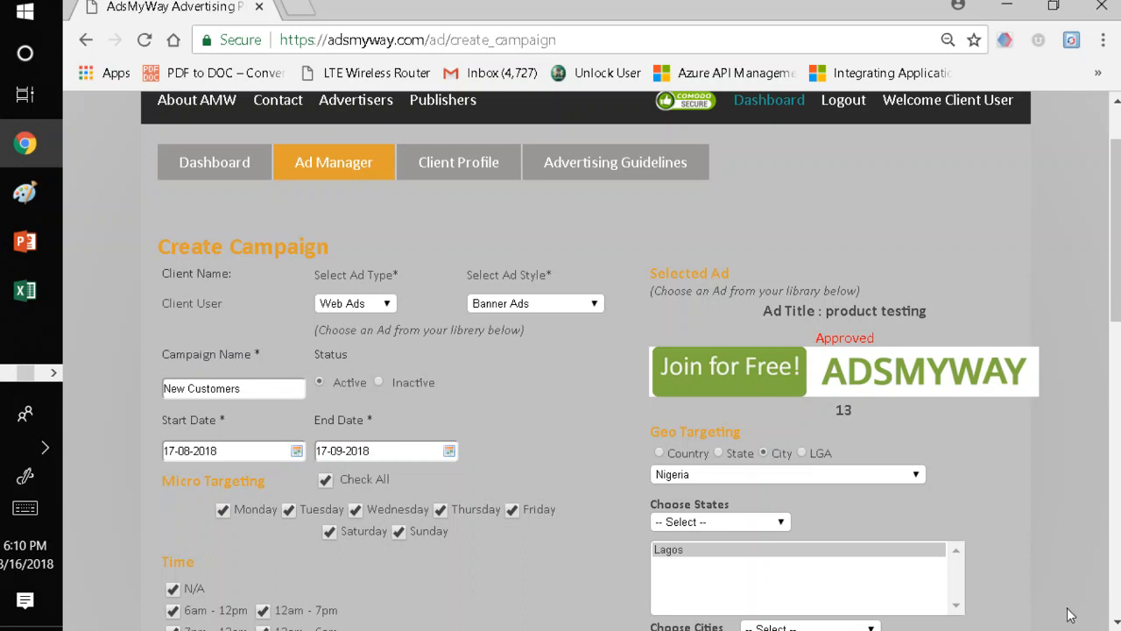
{"action": "scroll", "scroll_direction": "down", "scroll_amount": 3}
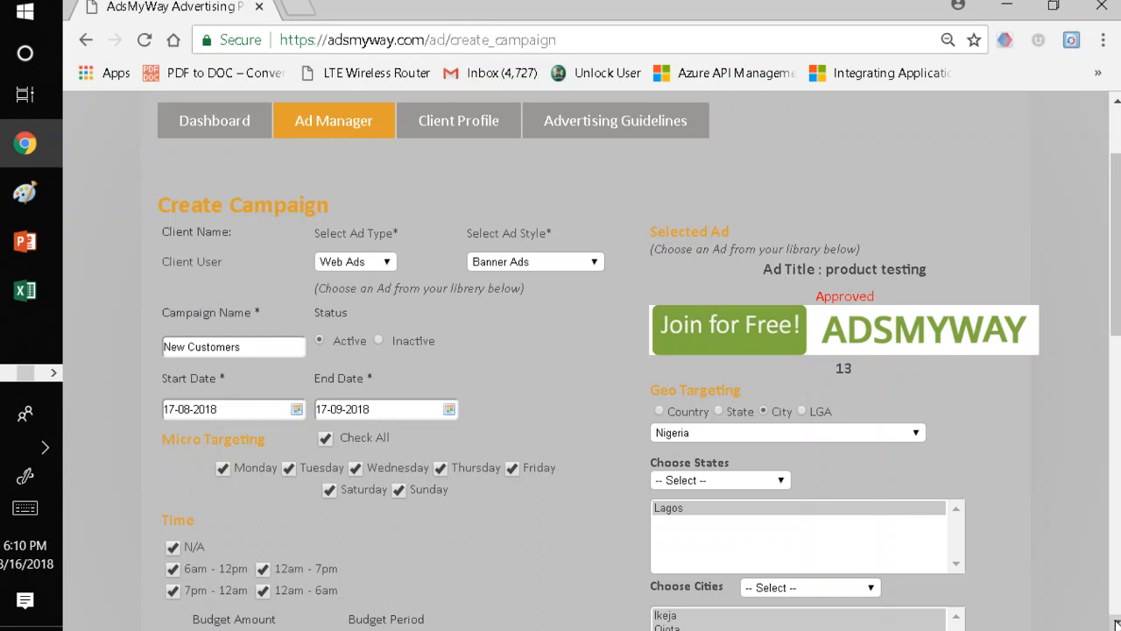
{"action": "scroll", "scroll_direction": "down", "scroll_amount": 3}
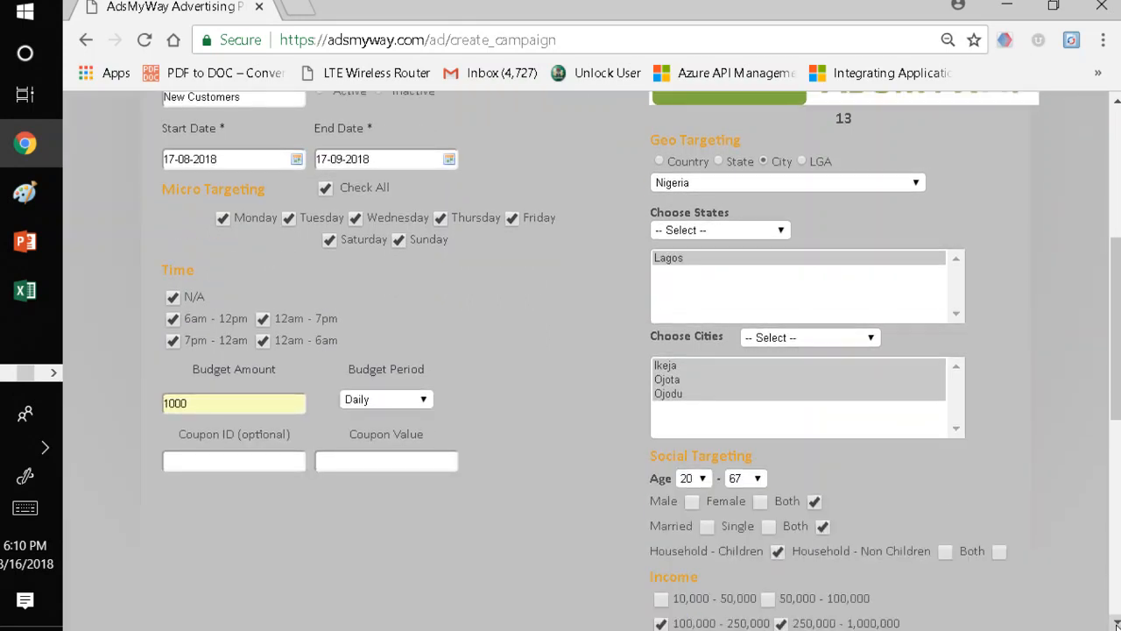
{"action": "mouse_move", "coordinate": [648, 515]}
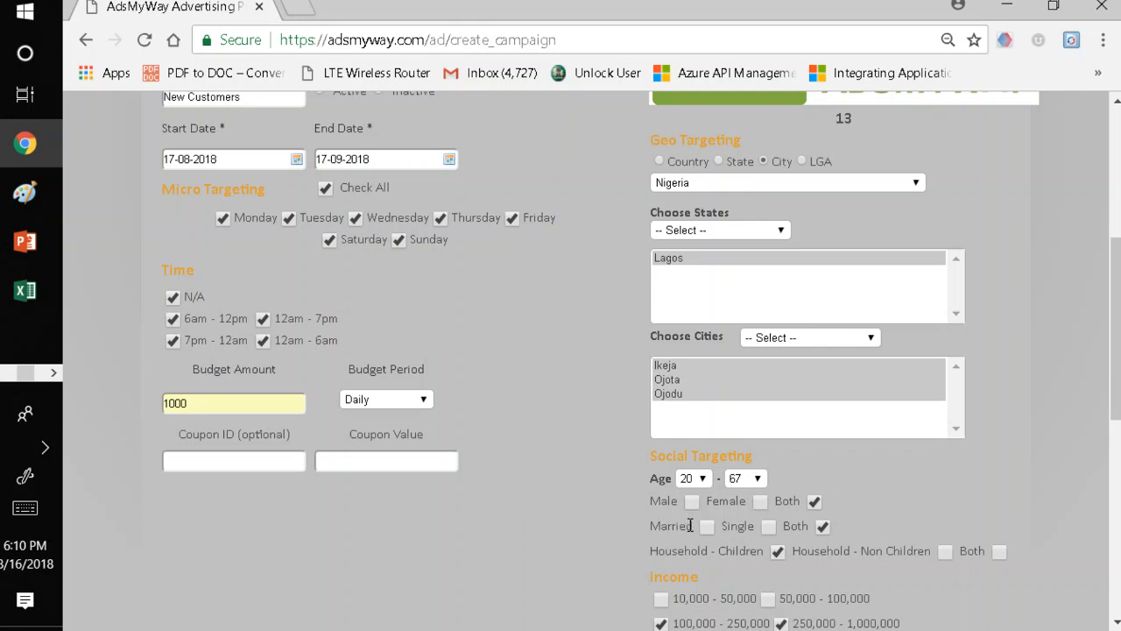
{"action": "mouse_move", "coordinate": [757, 571]}
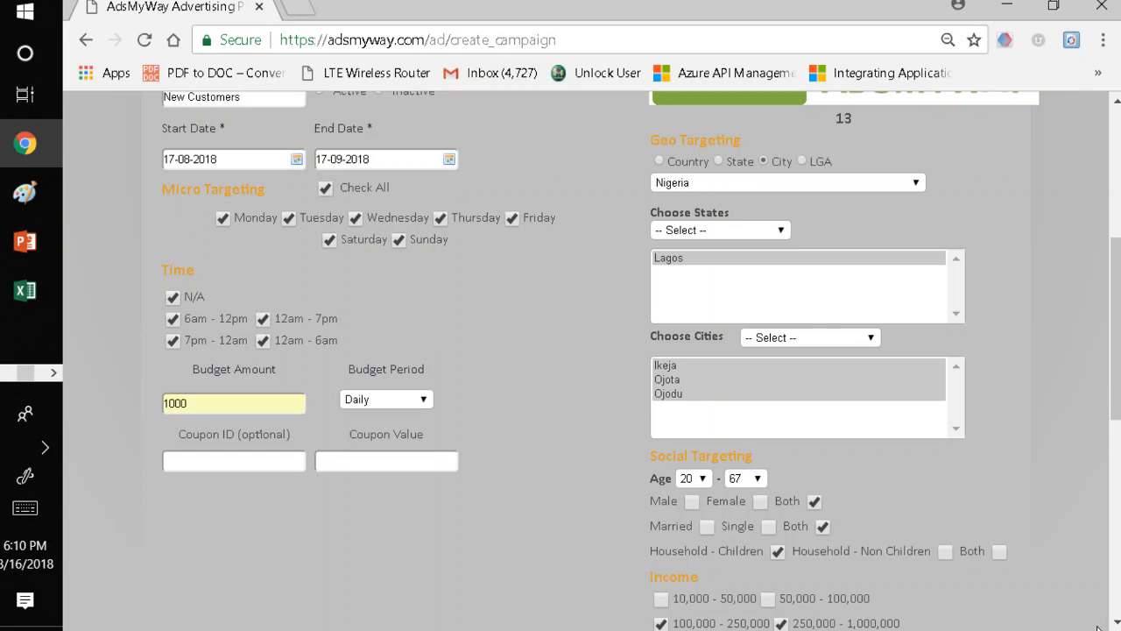
{"action": "scroll", "scroll_direction": "down", "scroll_amount": 3}
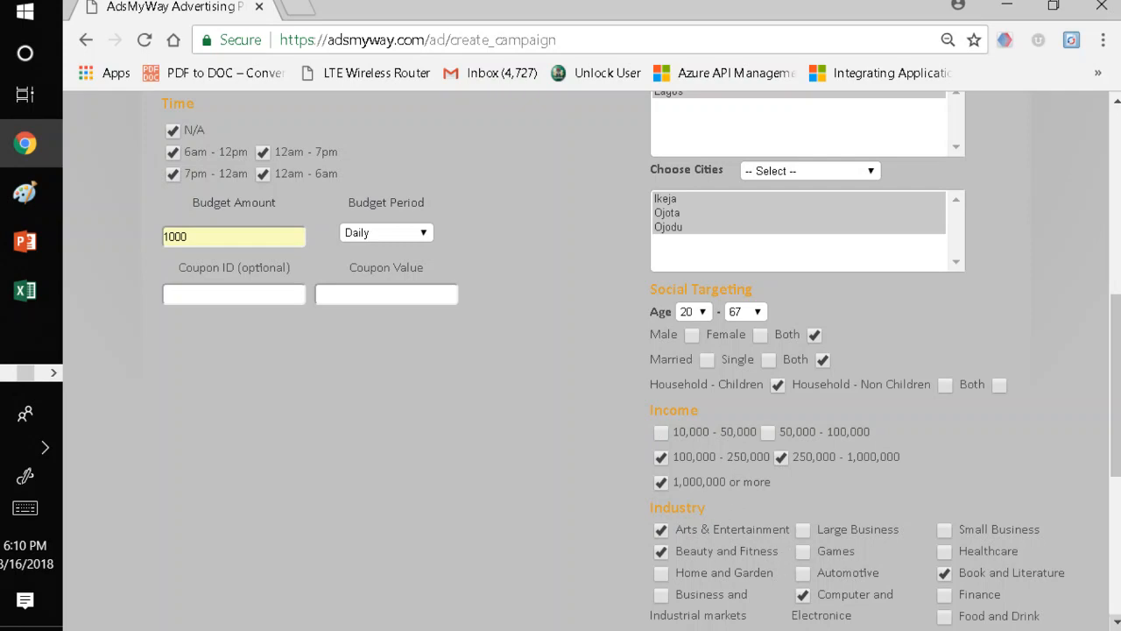
{"action": "scroll", "scroll_direction": "down", "scroll_amount": 3}
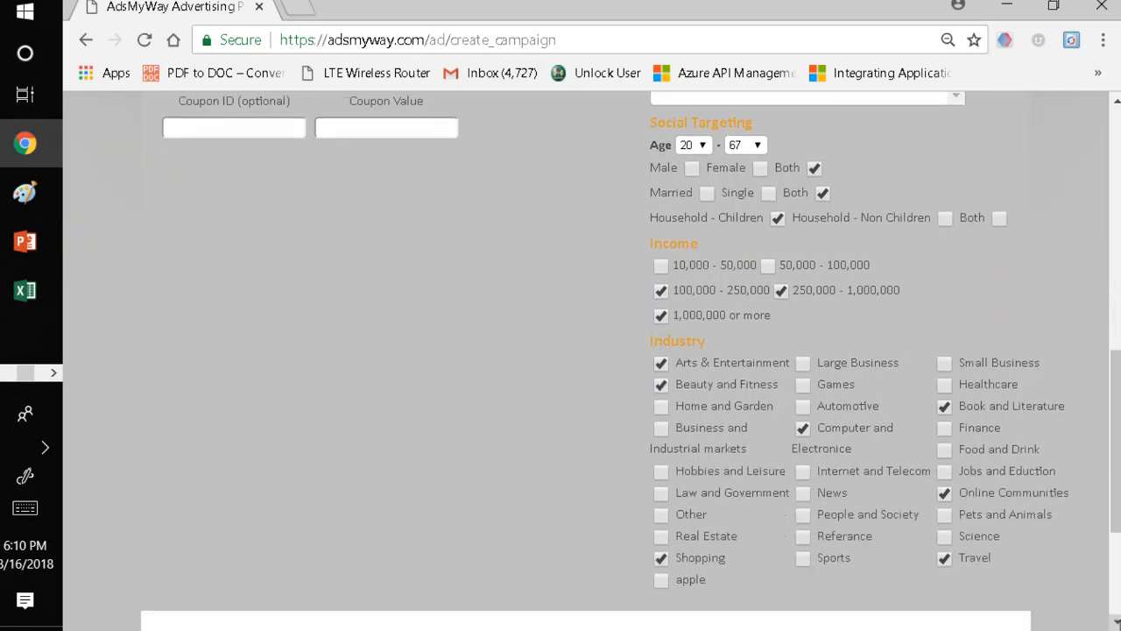
{"action": "scroll", "scroll_direction": "down", "scroll_amount": 3}
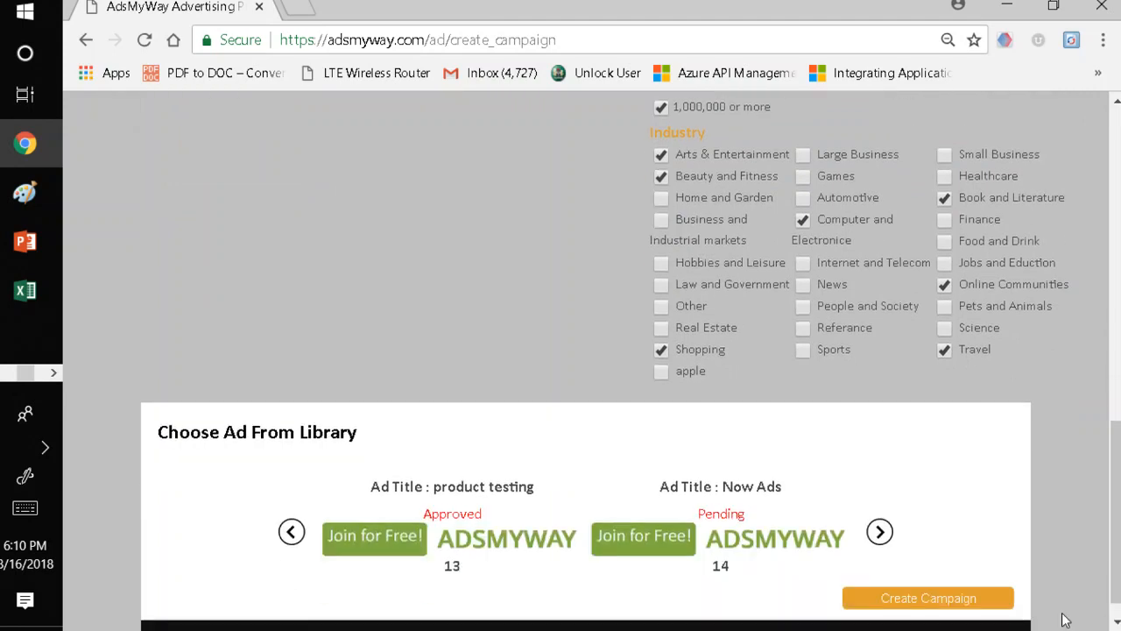
{"action": "left_click", "coordinate": [929, 597]}
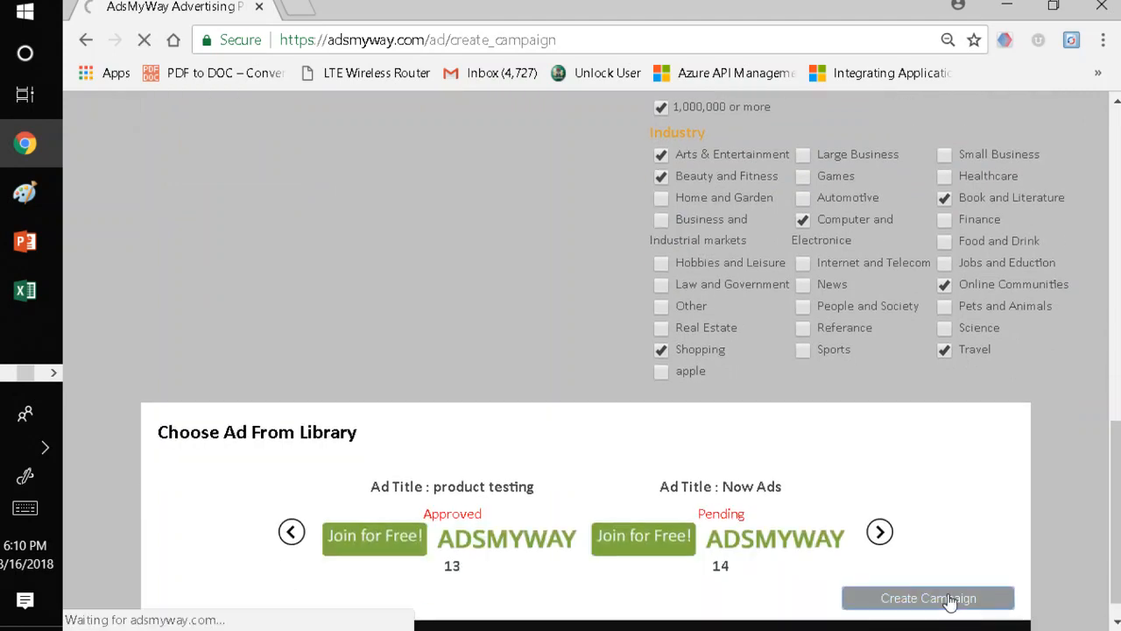
On Payment Options choose MasterCard as card type and Fund Campaign as the payment route
{"action": "left_click", "coordinate": [928, 597]}
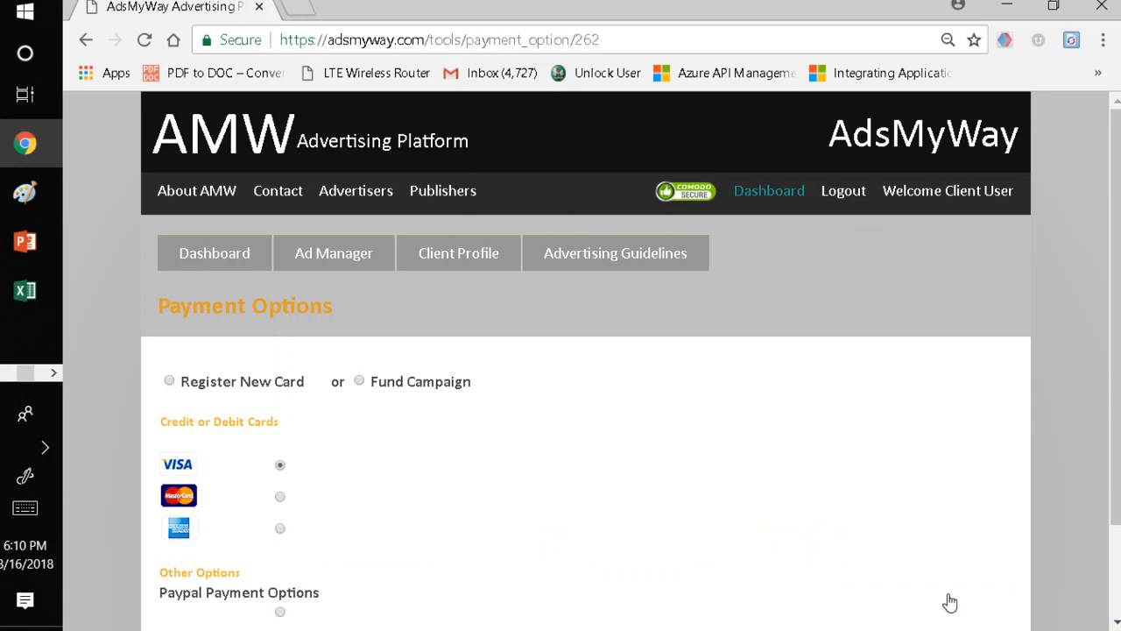
{"action": "mouse_move", "coordinate": [981, 554]}
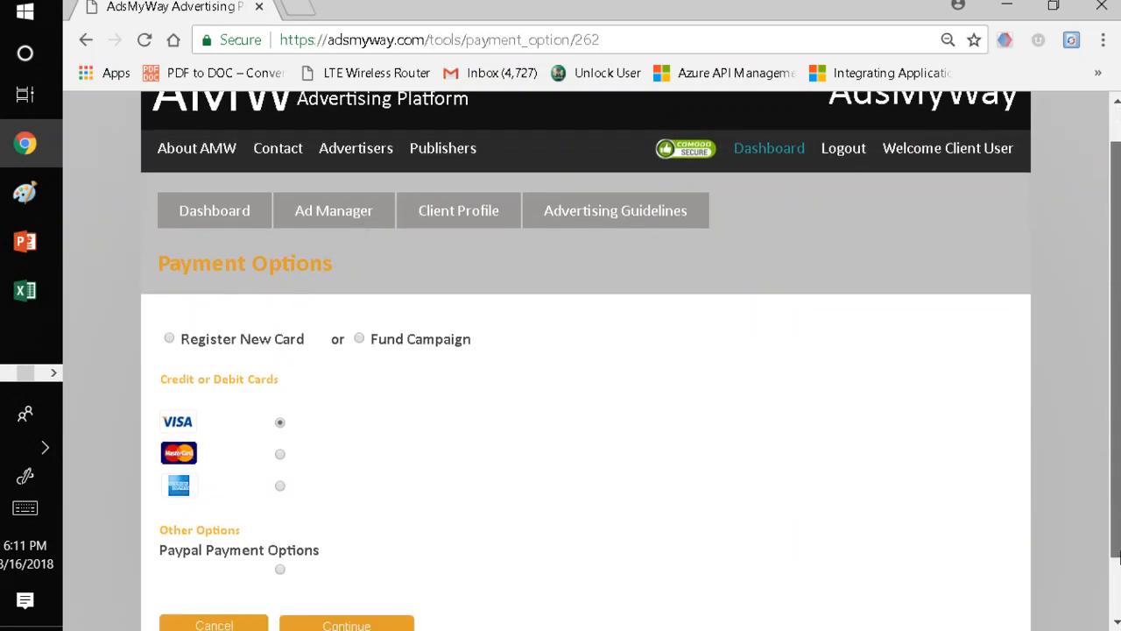
{"action": "scroll", "scroll_direction": "down", "scroll_amount": 3}
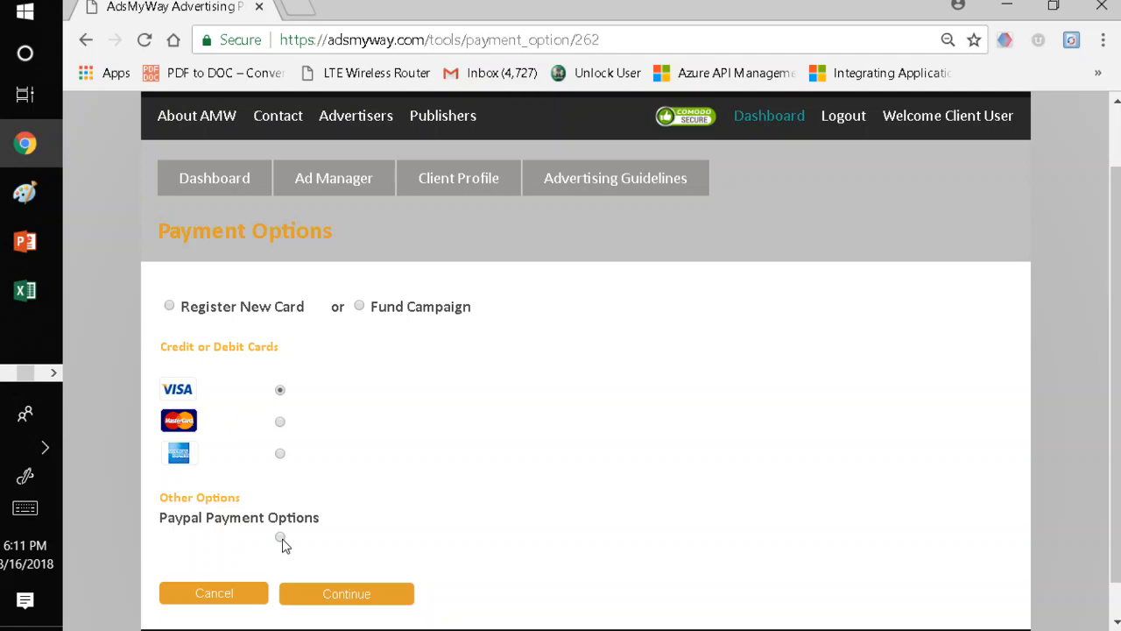
{"action": "mouse_move", "coordinate": [168, 308]}
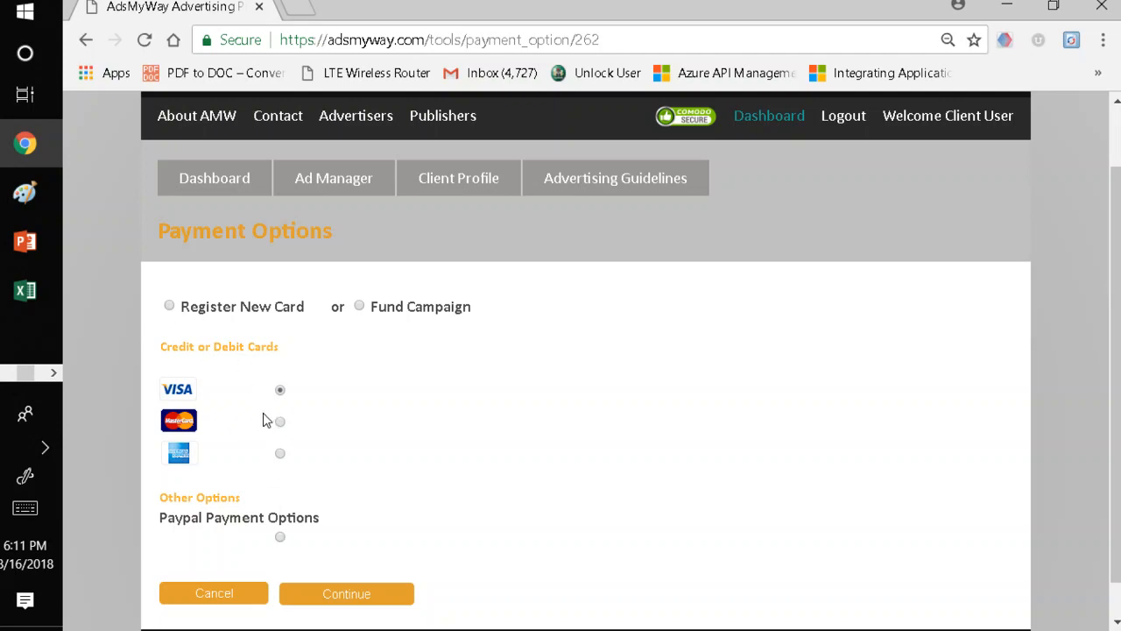
{"action": "left_click", "coordinate": [280, 421]}
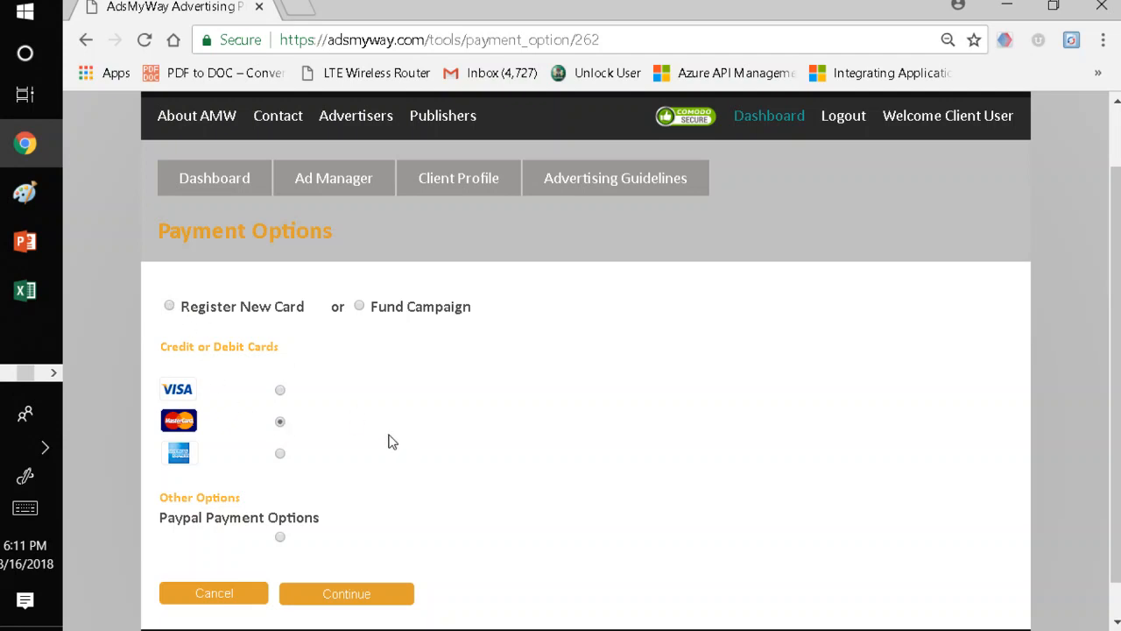
{"action": "mouse_move", "coordinate": [336, 438]}
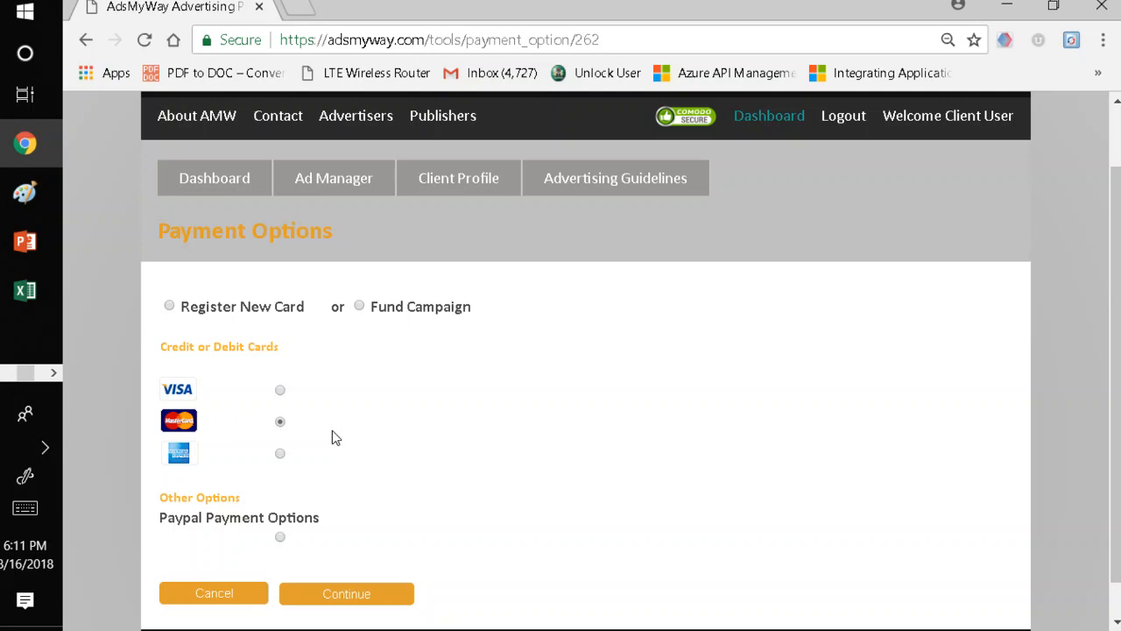
{"action": "mouse_move", "coordinate": [333, 375]}
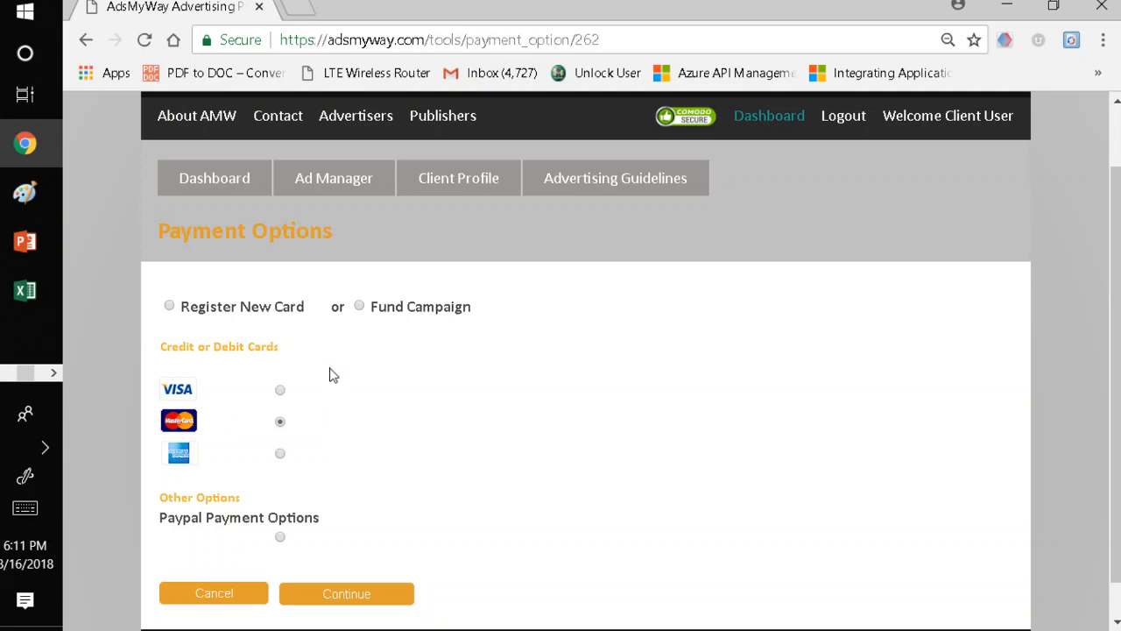
{"action": "mouse_move", "coordinate": [359, 315]}
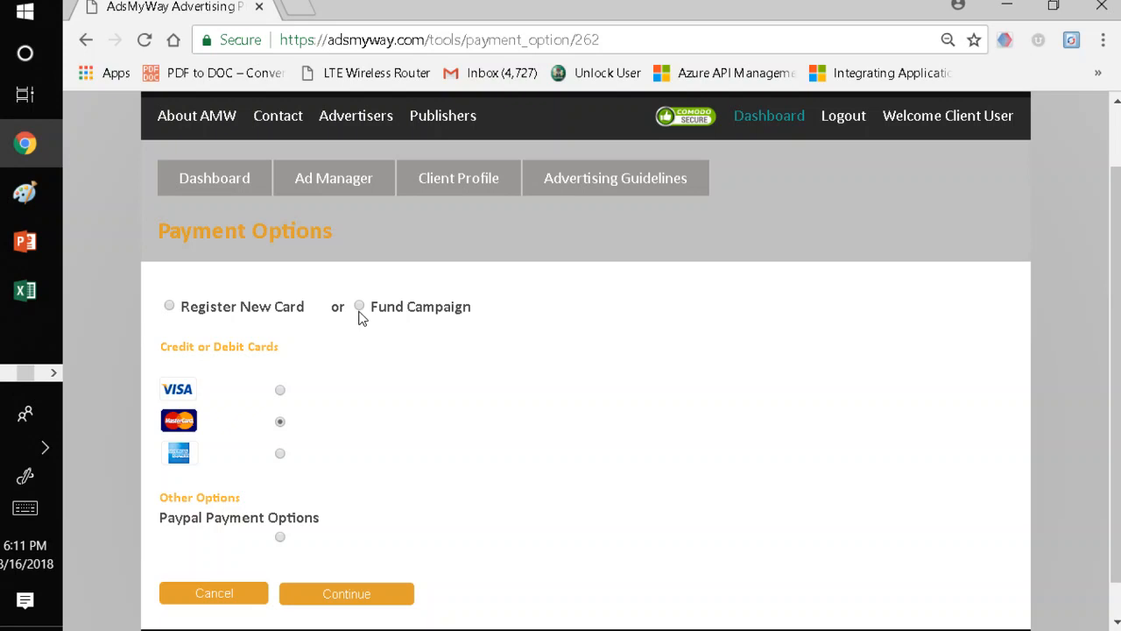
{"action": "mouse_move", "coordinate": [361, 312]}
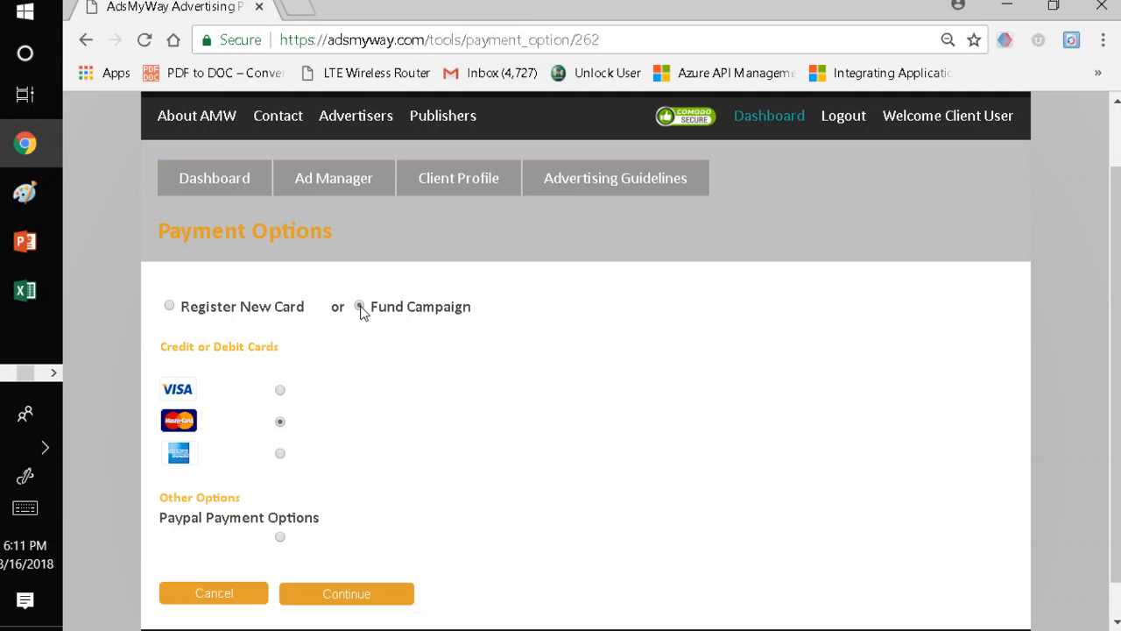
{"action": "left_click", "coordinate": [359, 305]}
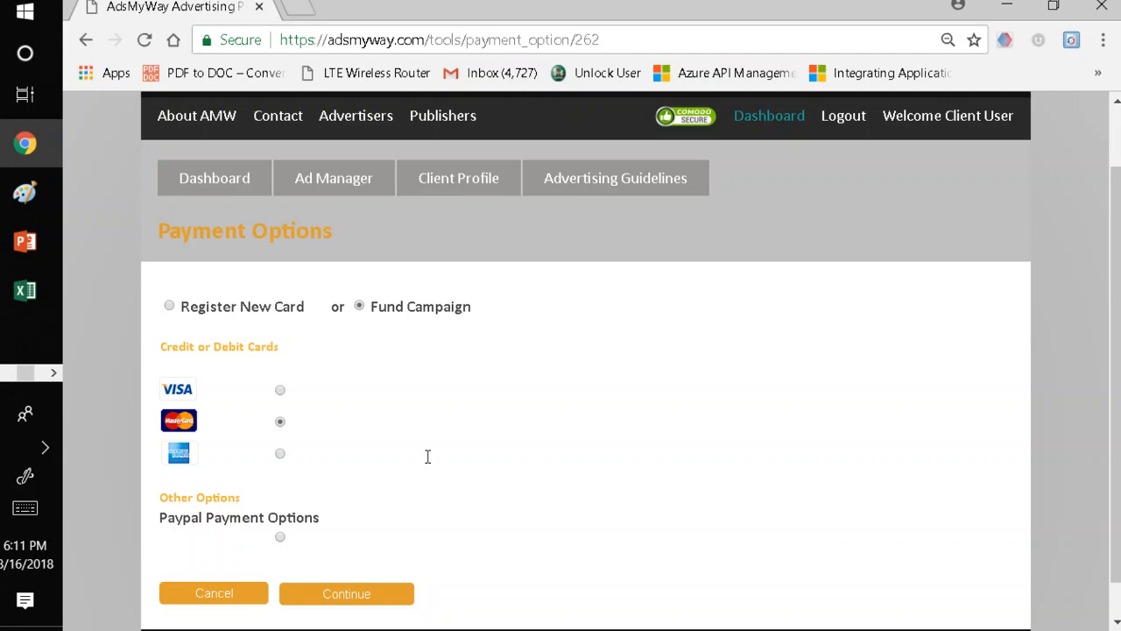
{"action": "mouse_move", "coordinate": [273, 294]}
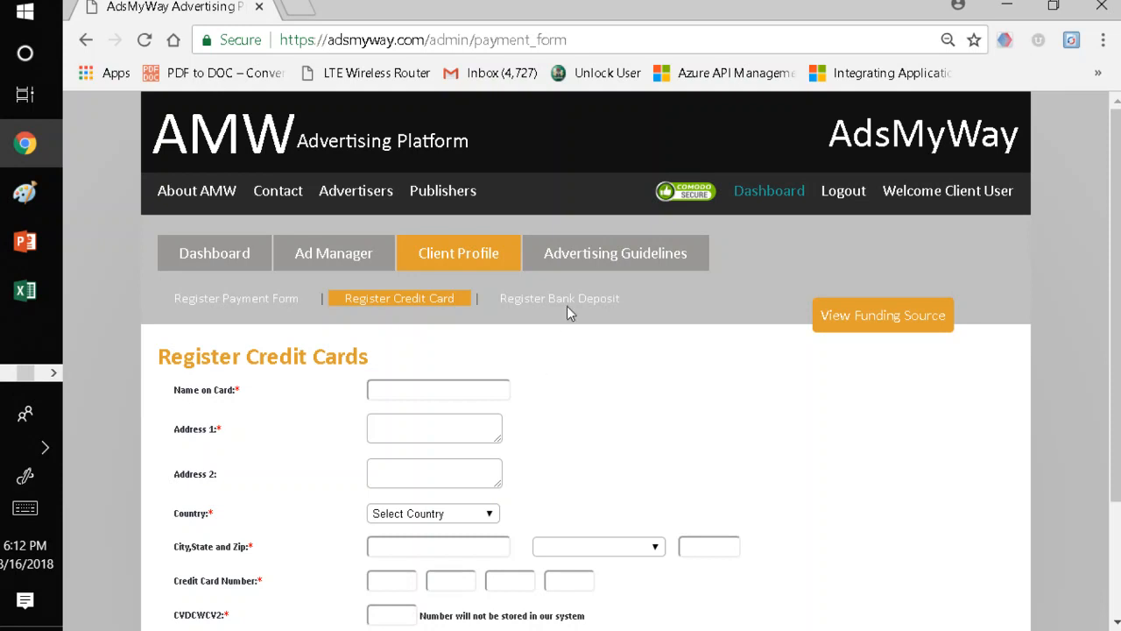
Show the Register Bank Deposit form with its account ID and deposit amount field, then return to card registration
{"action": "left_click", "coordinate": [559, 298]}
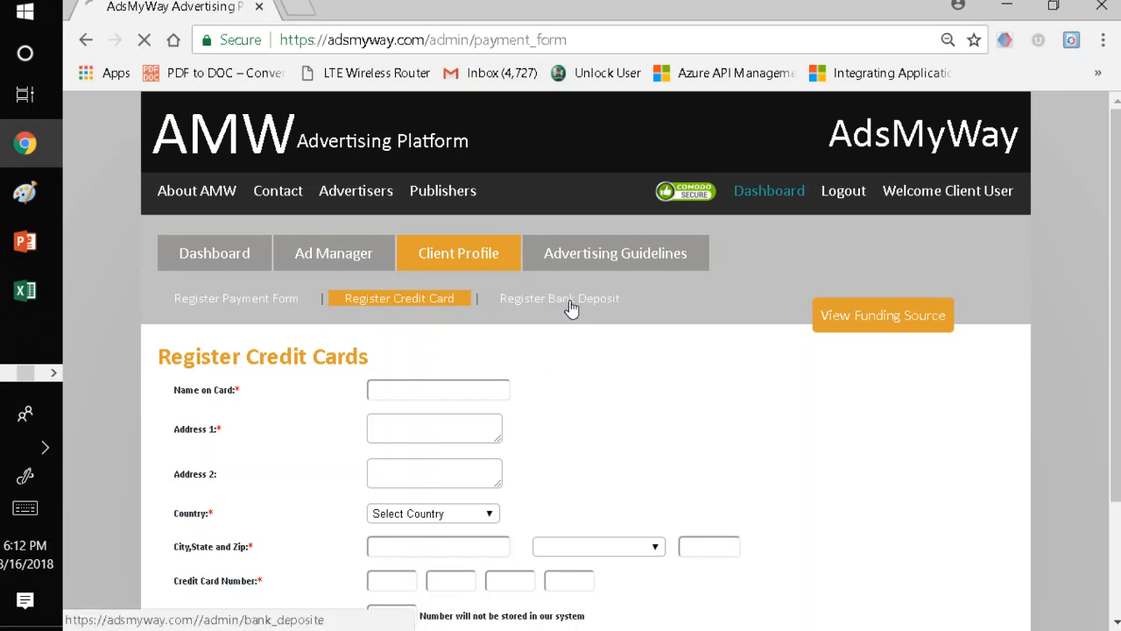
{"action": "left_click", "coordinate": [561, 298]}
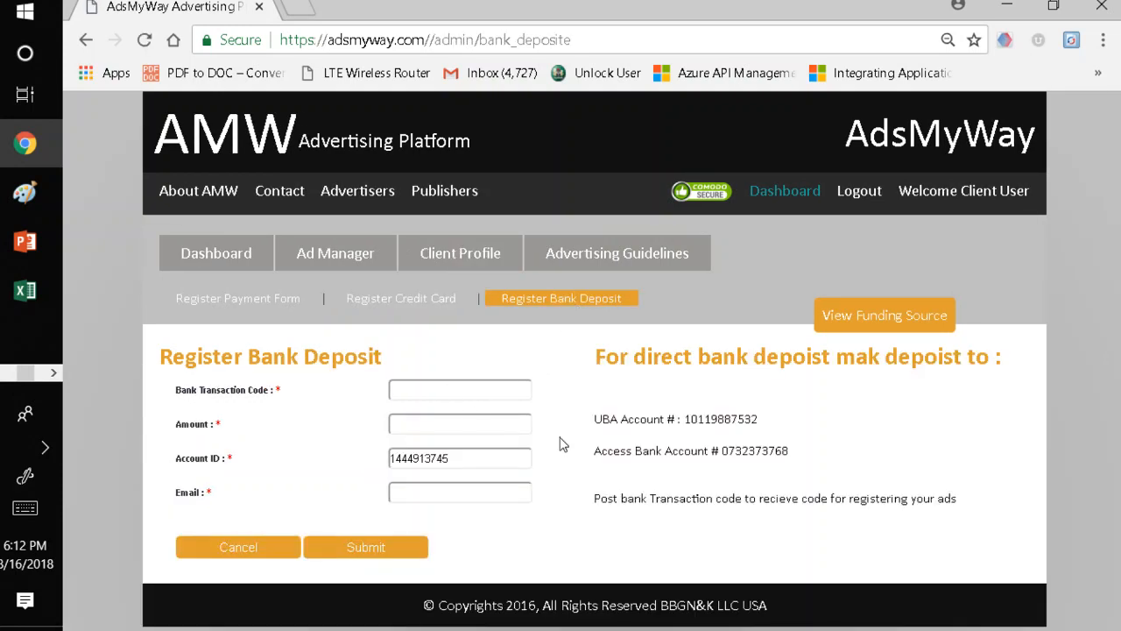
{"action": "mouse_move", "coordinate": [849, 464]}
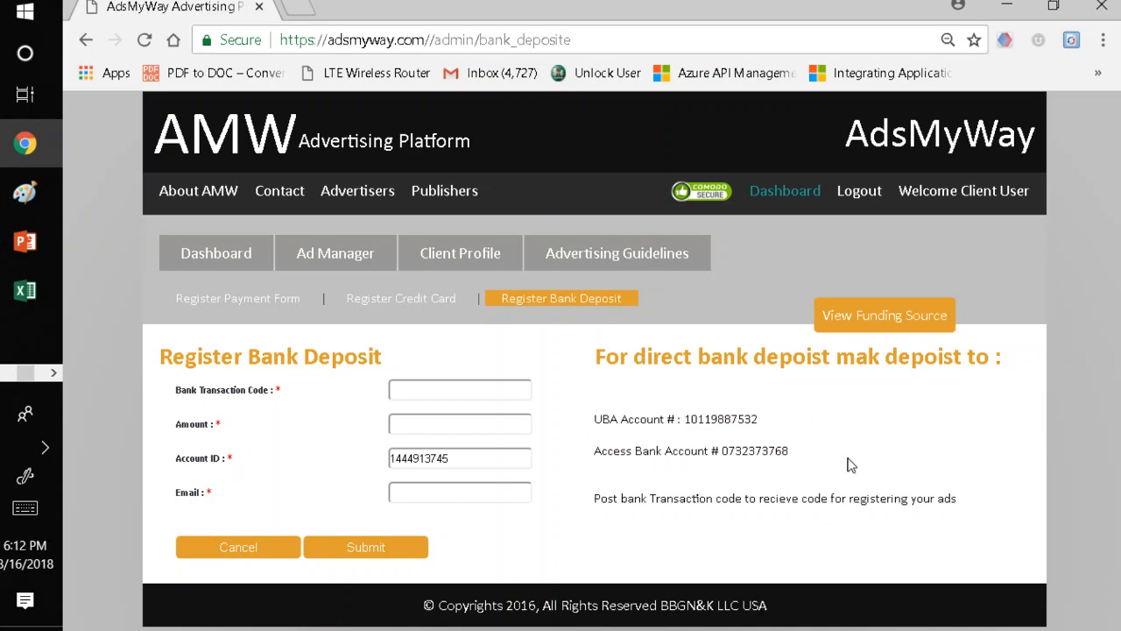
{"action": "mouse_move", "coordinate": [518, 413]}
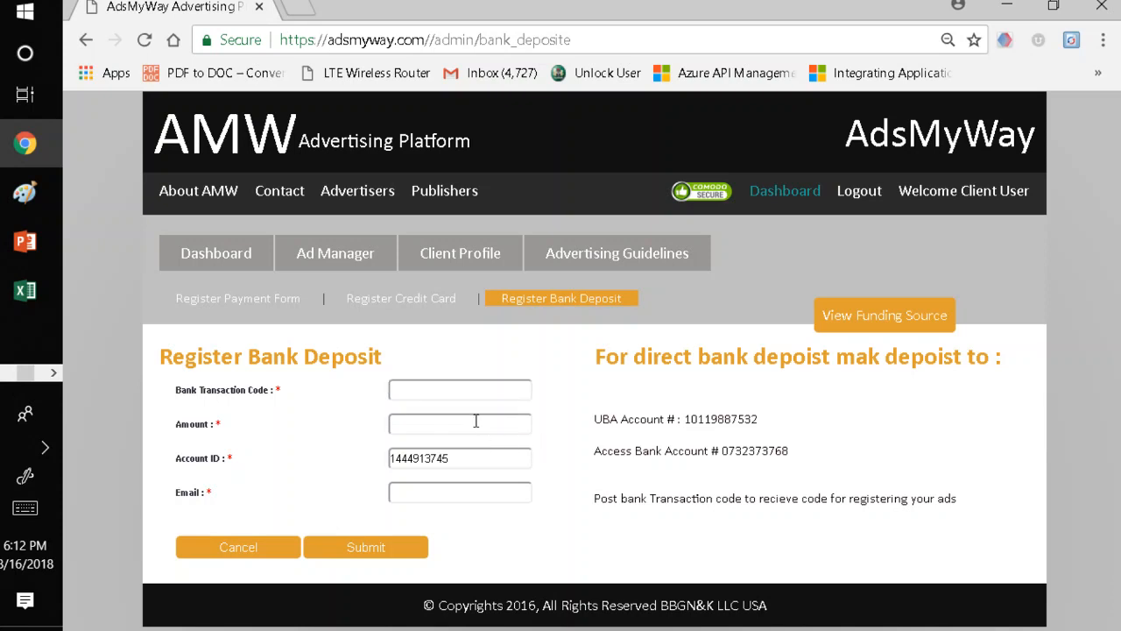
{"action": "left_click", "coordinate": [459, 422]}
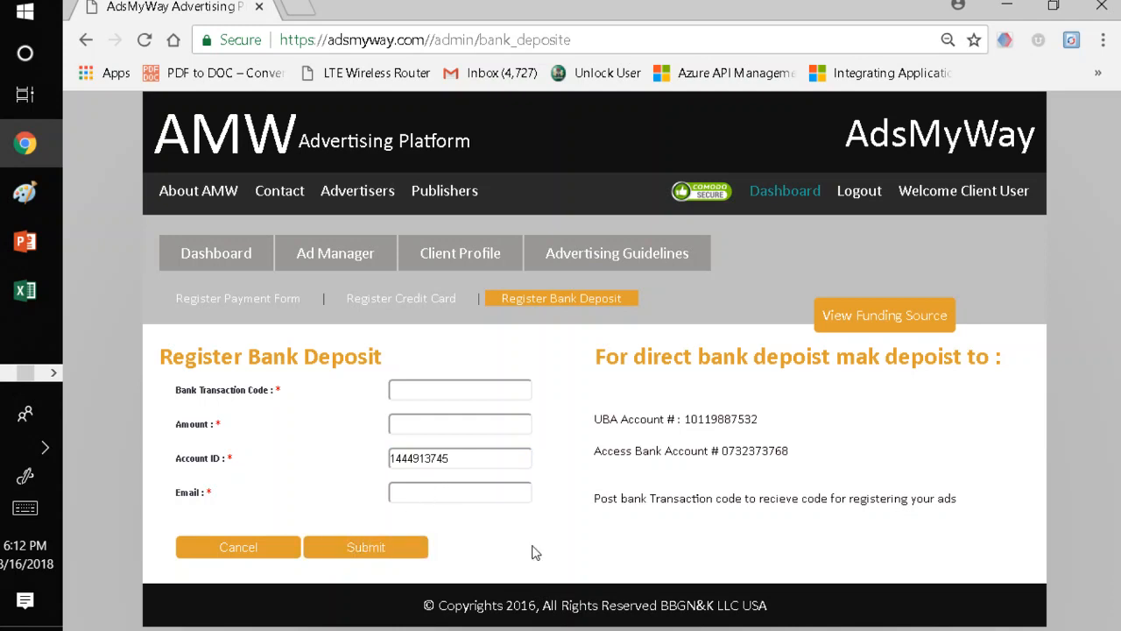
{"action": "mouse_move", "coordinate": [561, 550]}
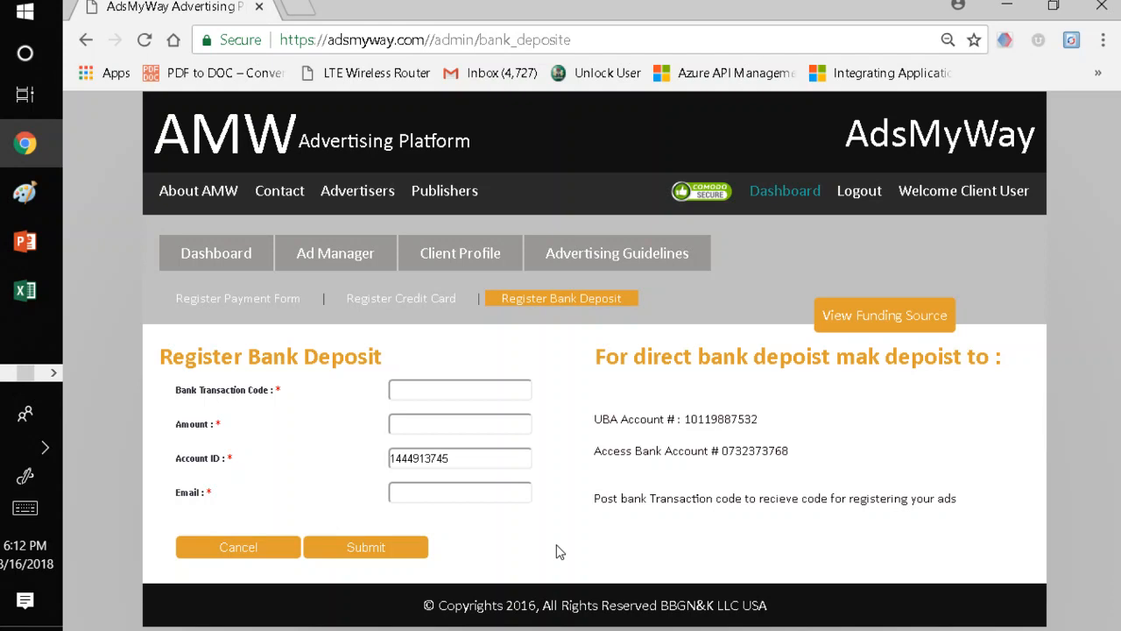
{"action": "mouse_move", "coordinate": [473, 419]}
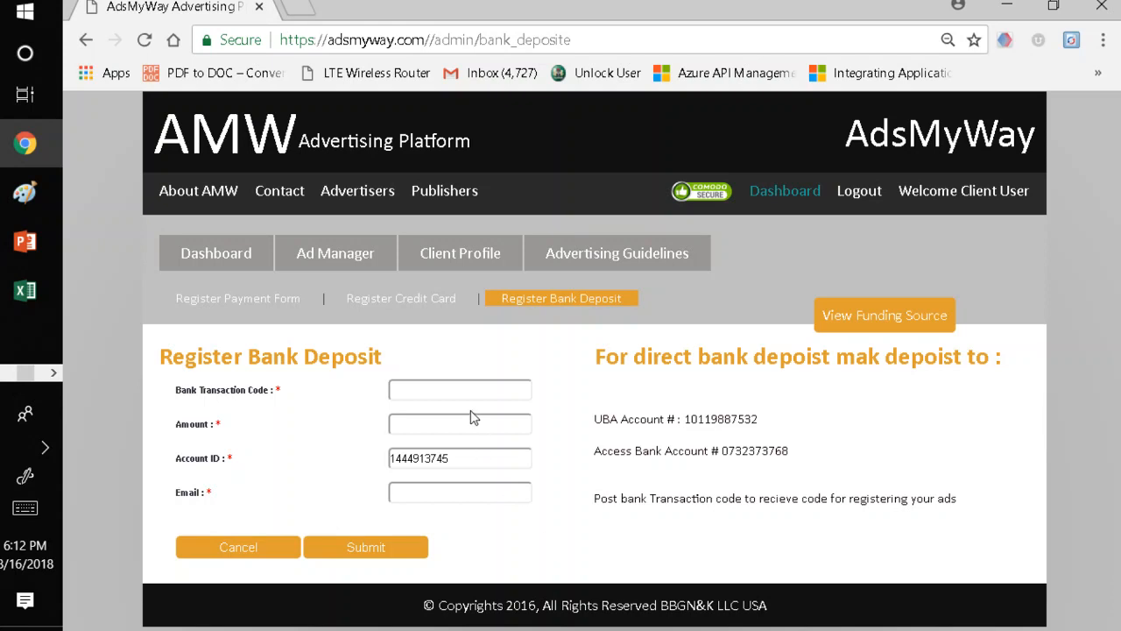
{"action": "left_click", "coordinate": [402, 298]}
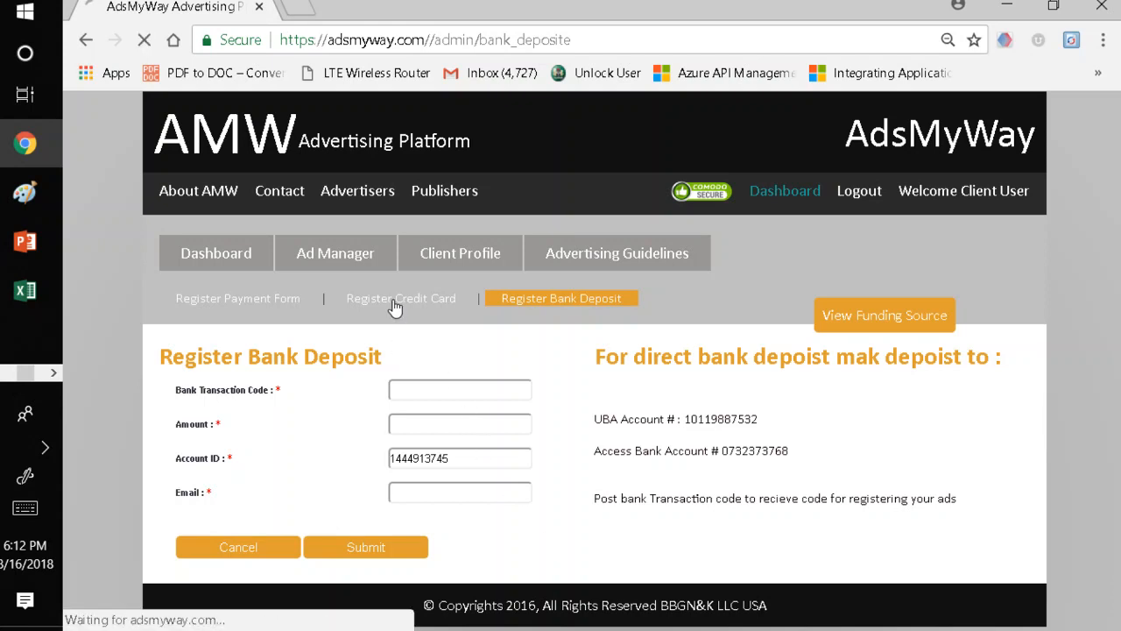
From Register Credit Cards, view the funding sources, an empty table of registered cards
{"action": "left_click", "coordinate": [400, 298]}
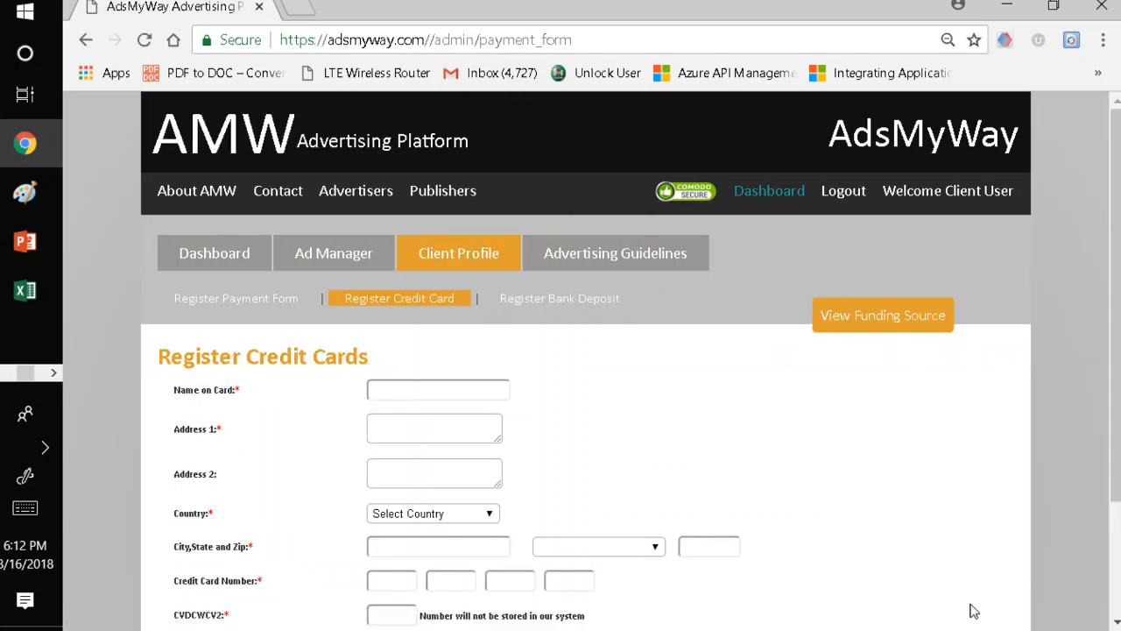
{"action": "scroll", "scroll_direction": "down", "scroll_amount": 3}
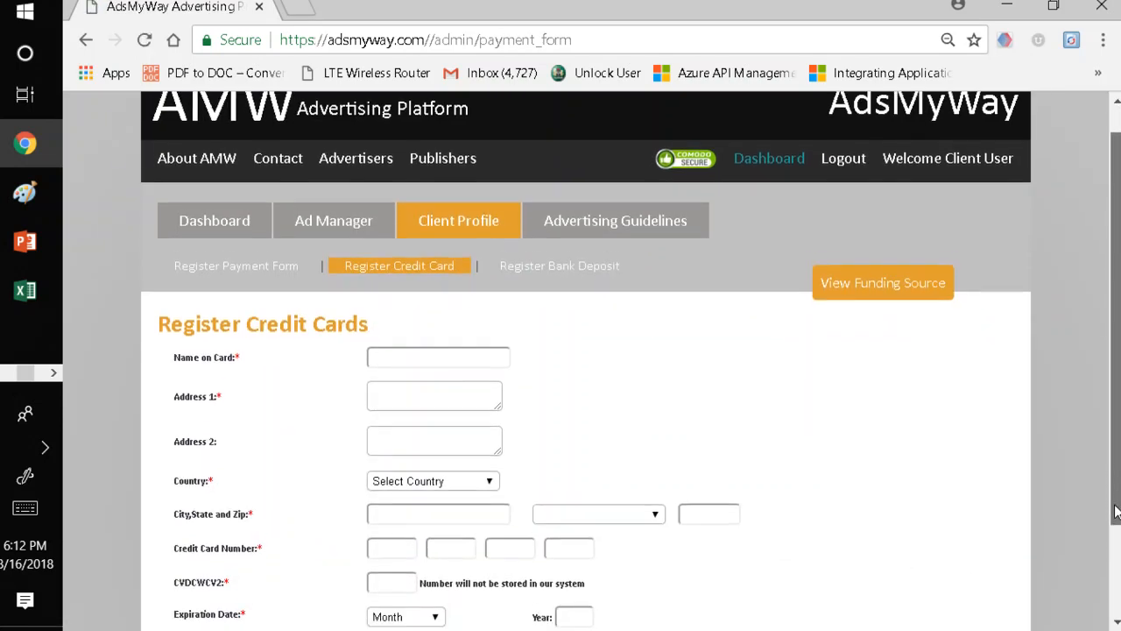
{"action": "scroll", "scroll_direction": "down", "scroll_amount": 3}
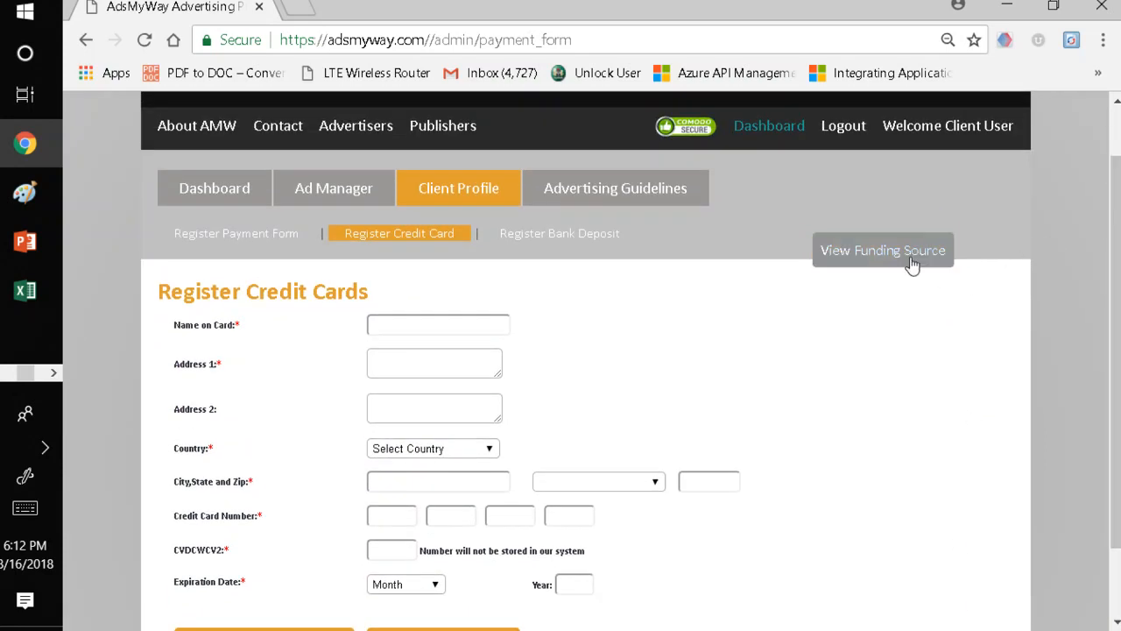
{"action": "mouse_move", "coordinate": [883, 254]}
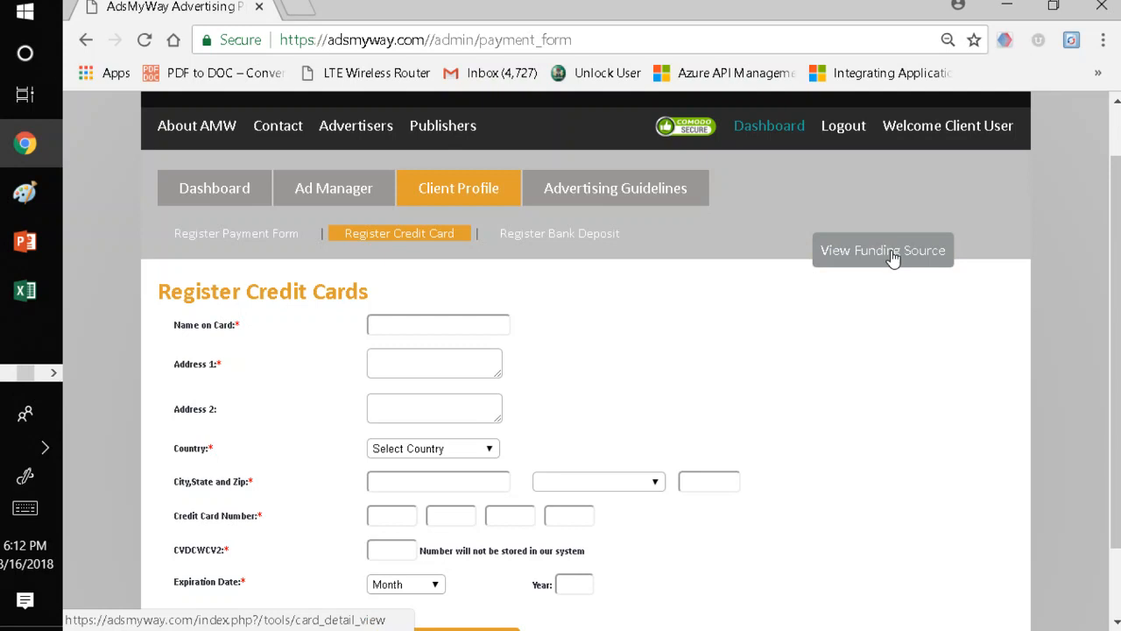
{"action": "left_click", "coordinate": [883, 249]}
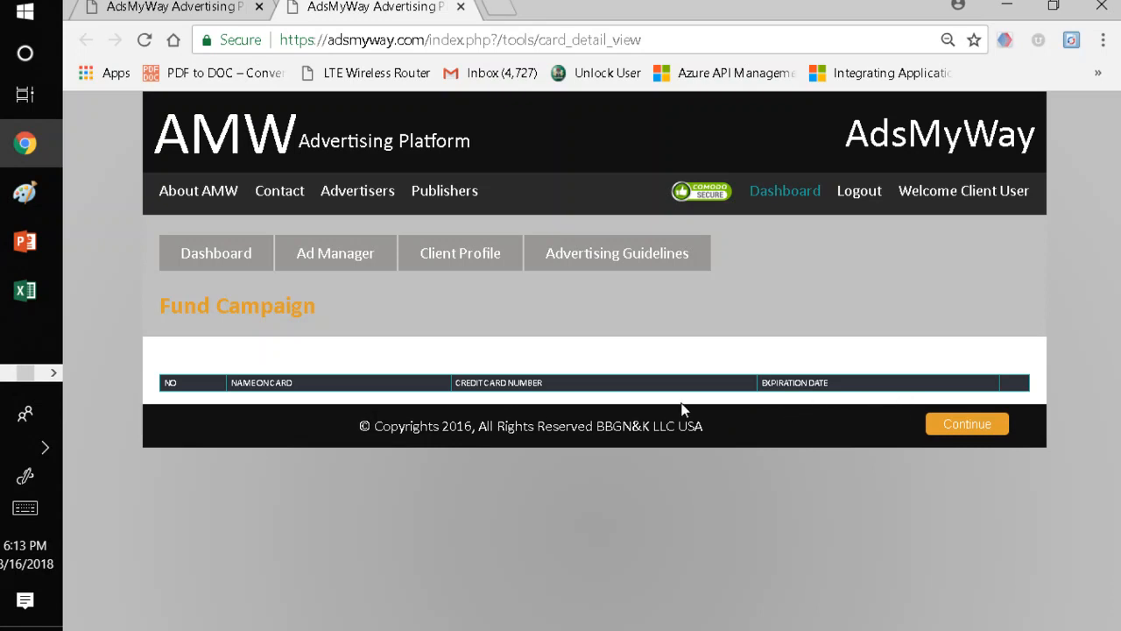
{"action": "mouse_move", "coordinate": [816, 415]}
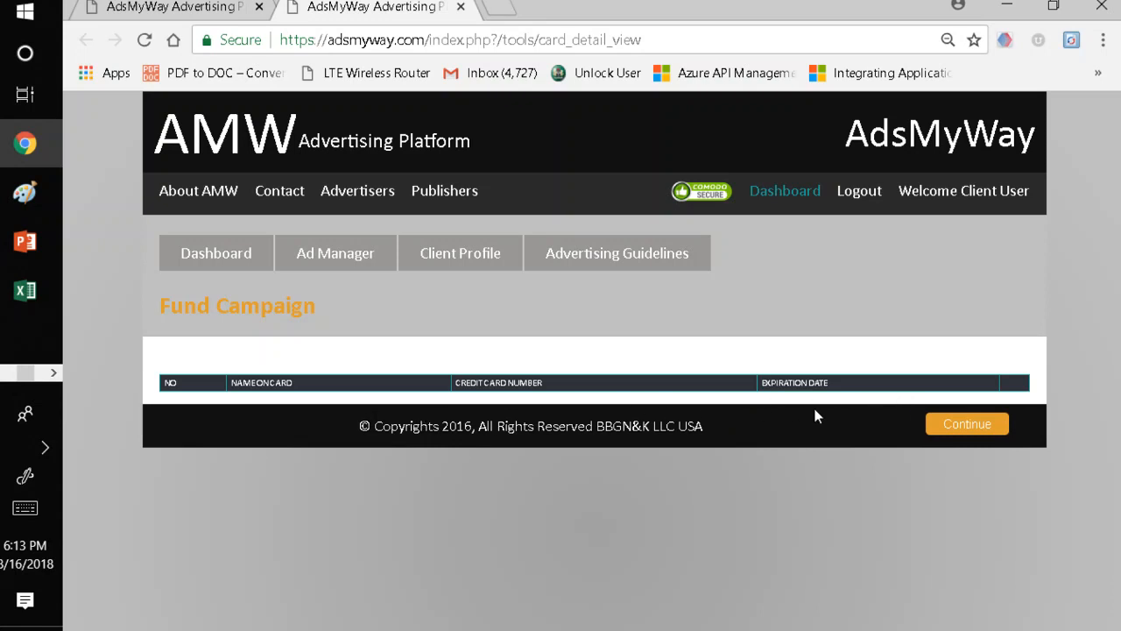
{"action": "mouse_move", "coordinate": [1020, 403]}
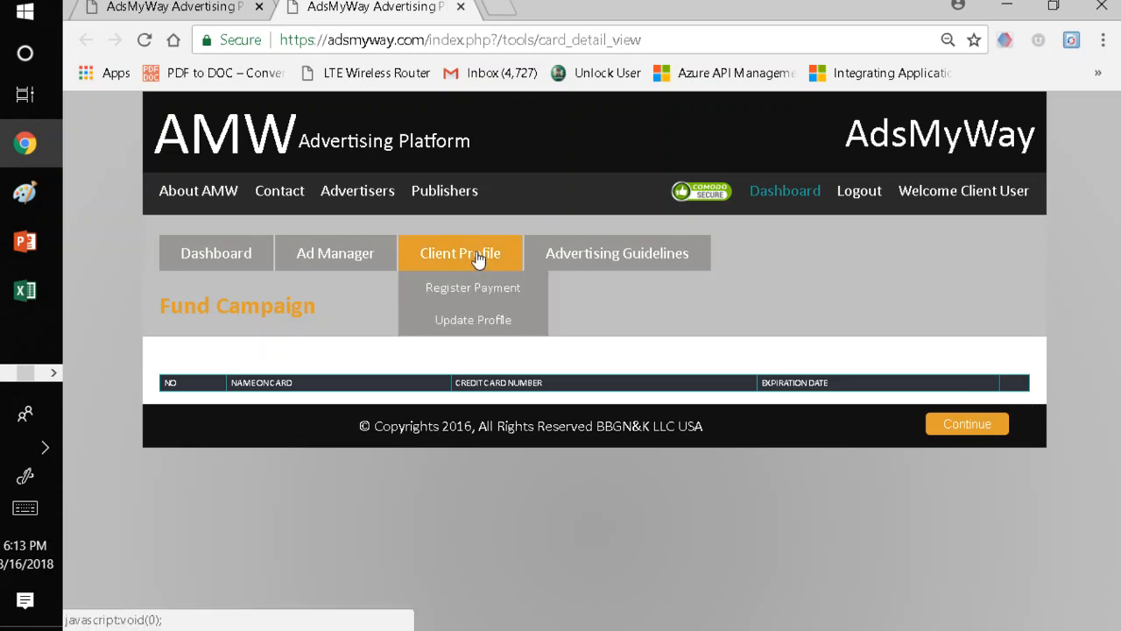
{"action": "mouse_move", "coordinate": [473, 289]}
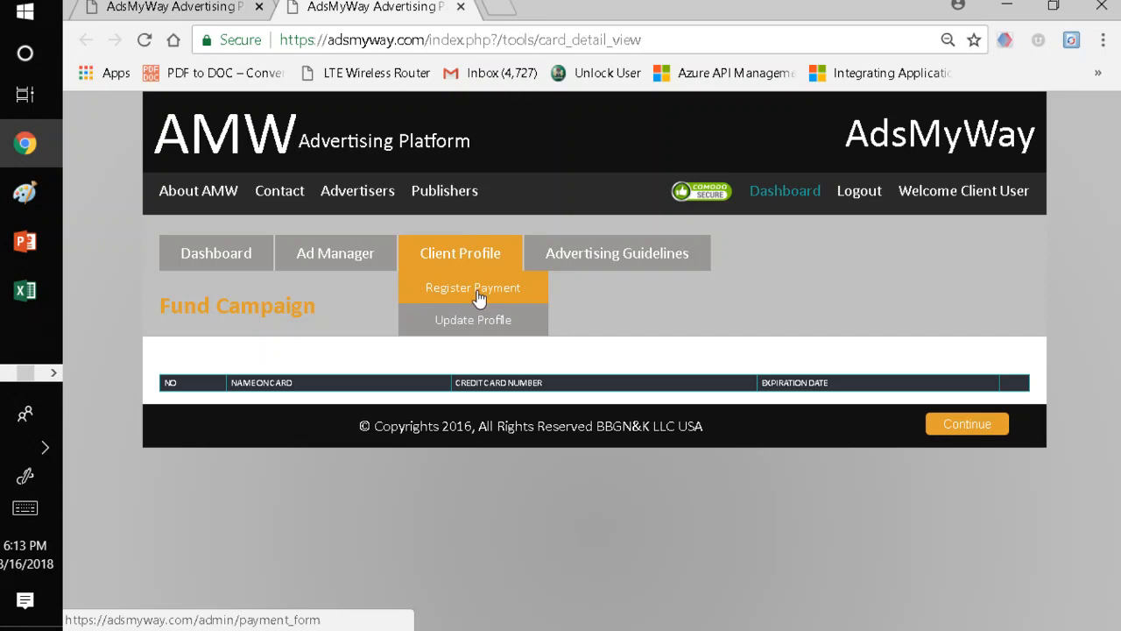
Use Client Profile's Register Payment entry to reopen the empty Register Credit Cards form
{"action": "left_click", "coordinate": [473, 287]}
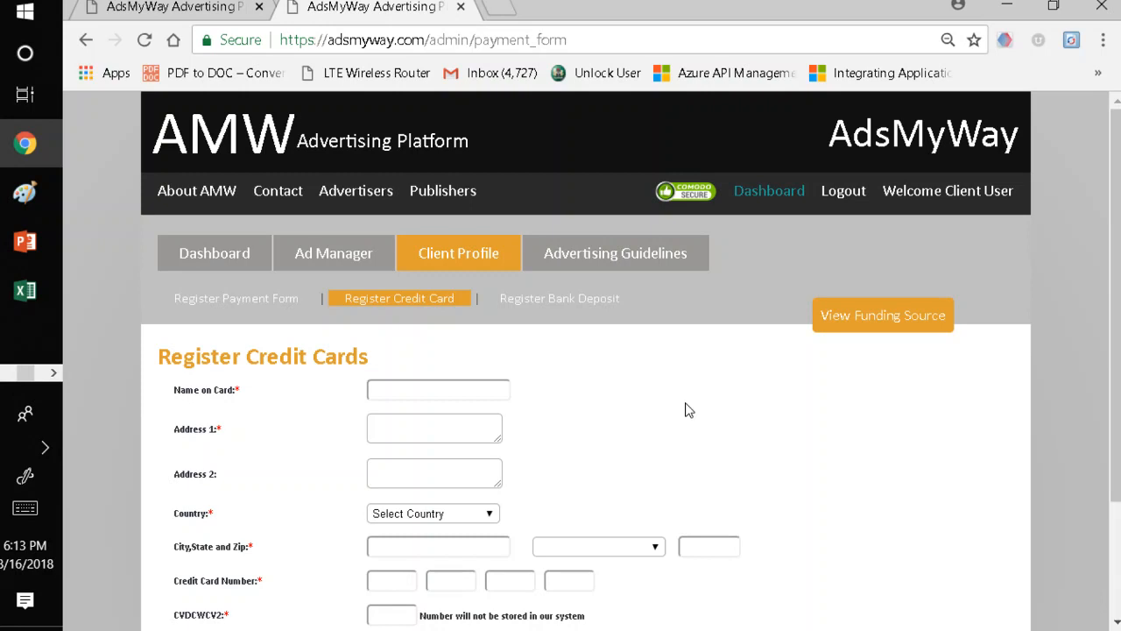
{"action": "mouse_move", "coordinate": [742, 344]}
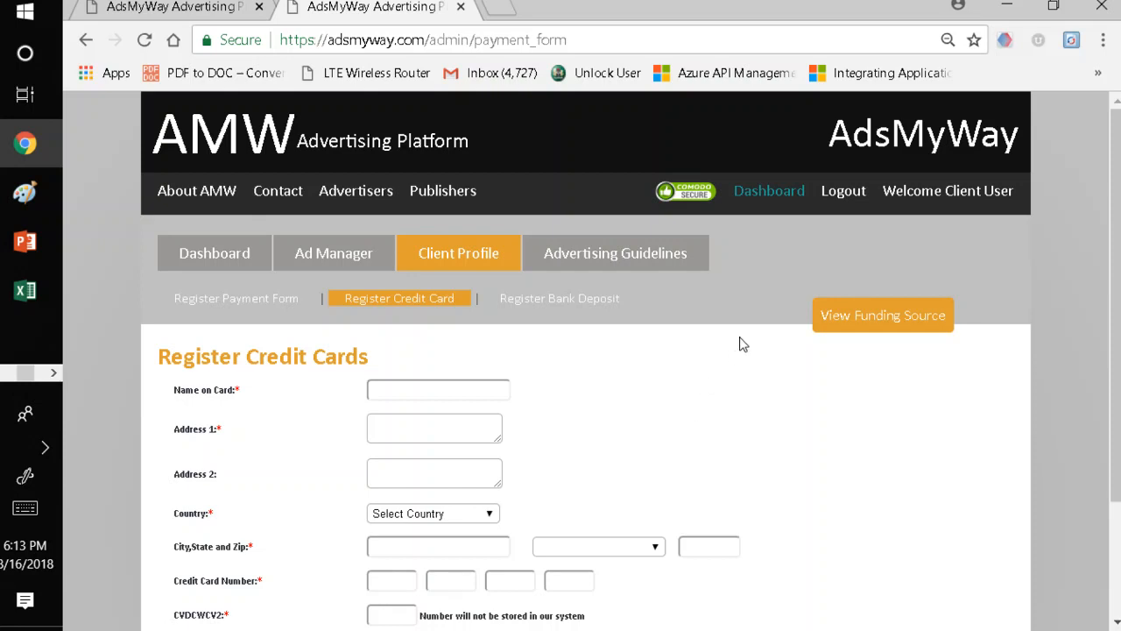